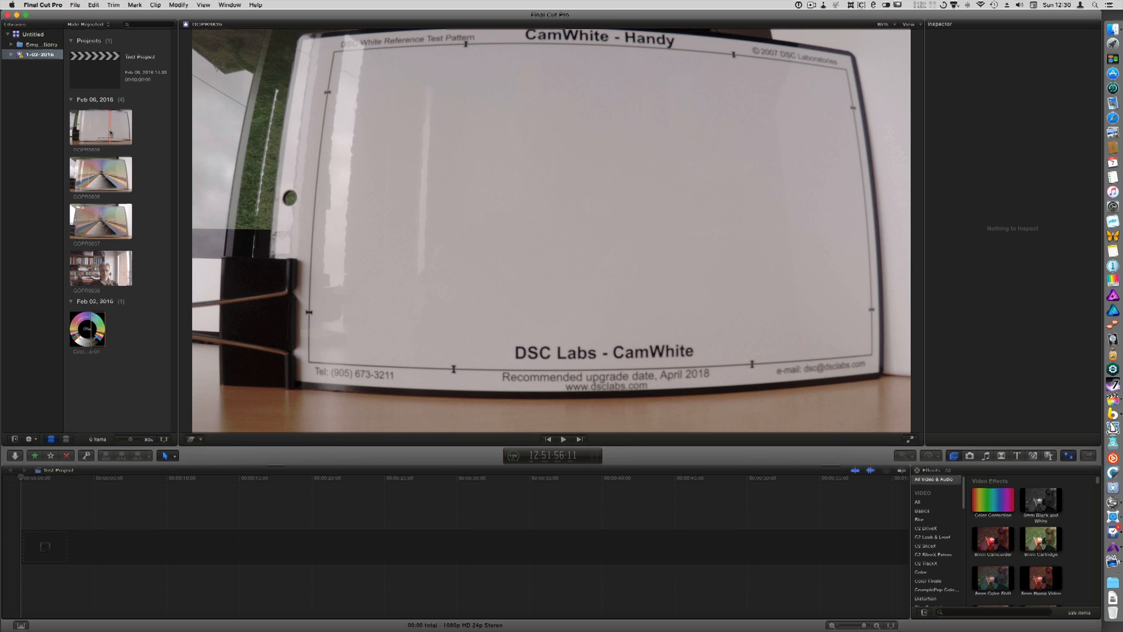
Add the CamWhite chart clip to the Test Project timeline
click(99, 128)
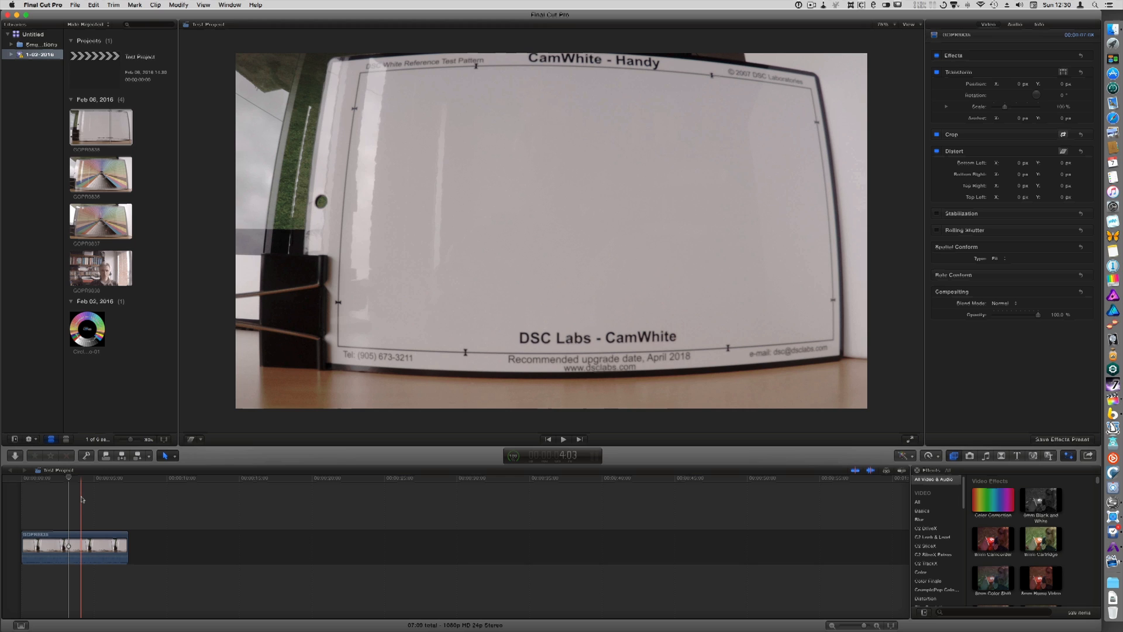
click(72, 548)
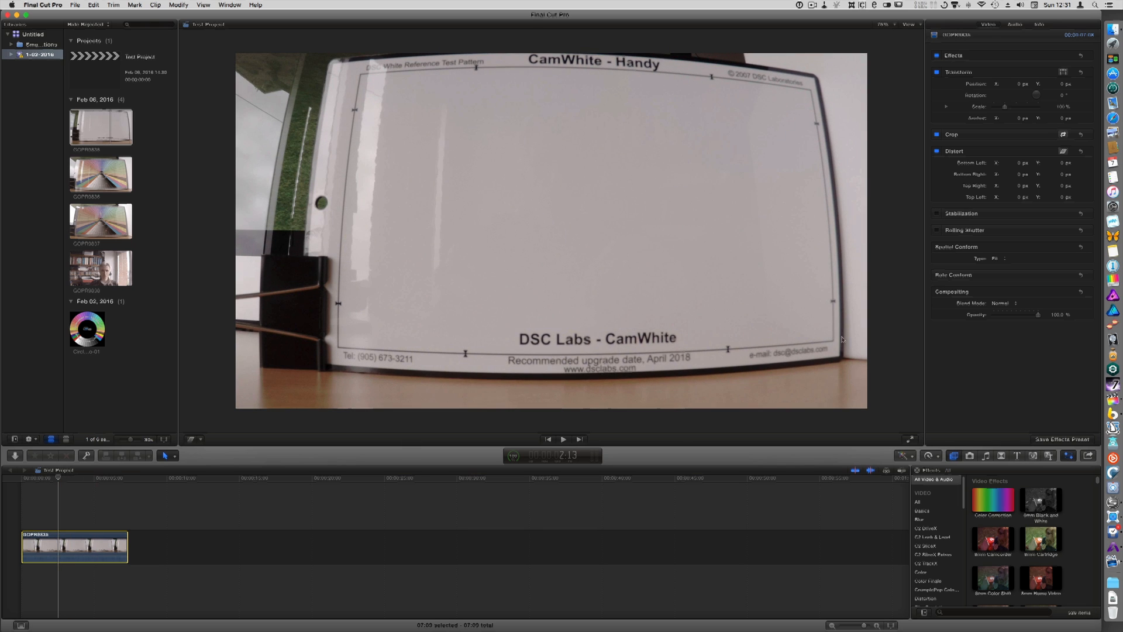
mouse_move(870, 339)
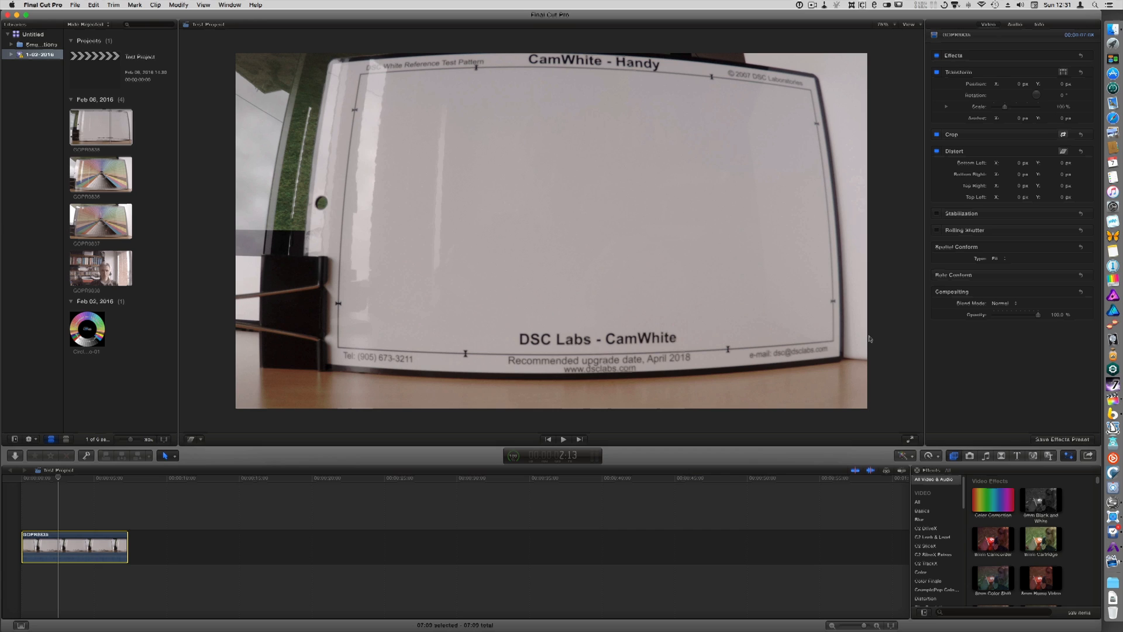
mouse_move(617, 352)
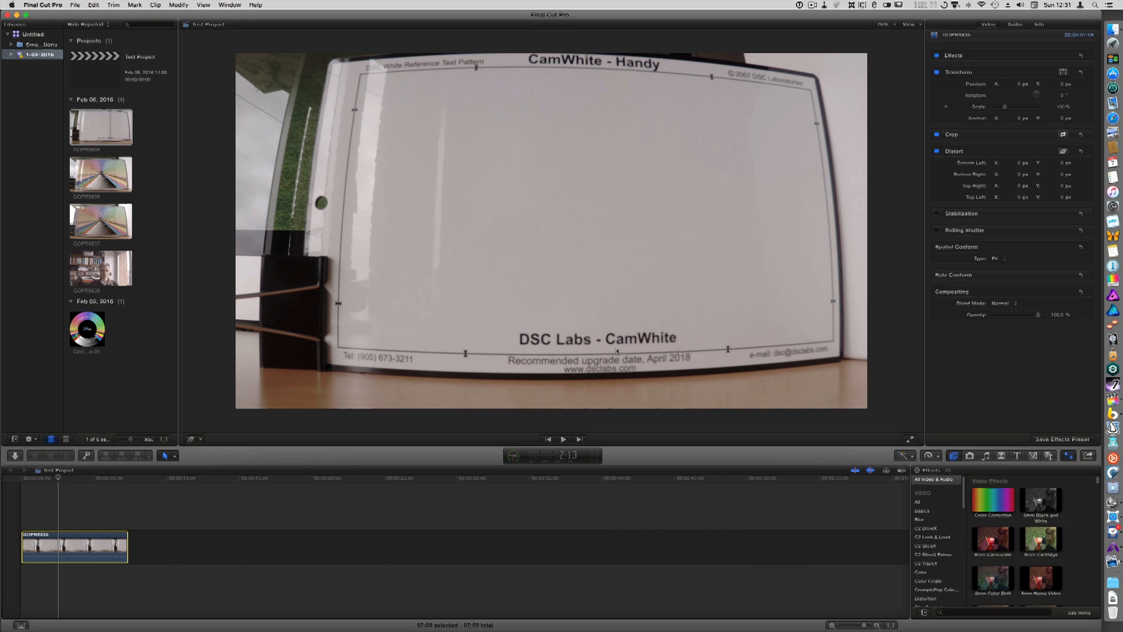
mouse_move(628, 340)
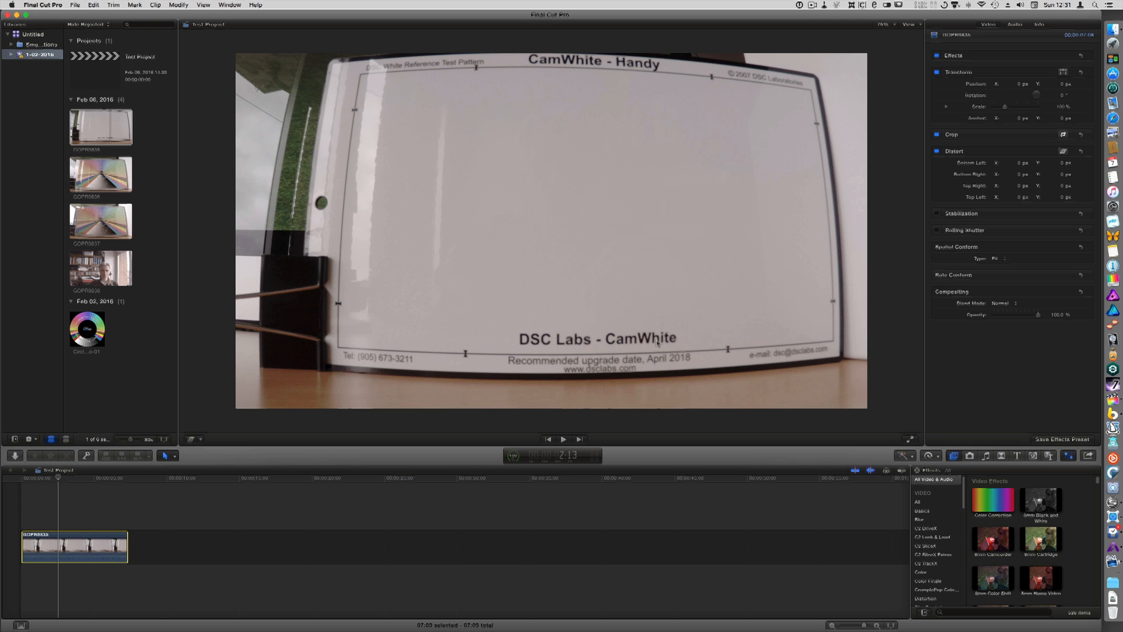
Open the video scopes and switch the waveform to RGB Overlay
click(907, 24)
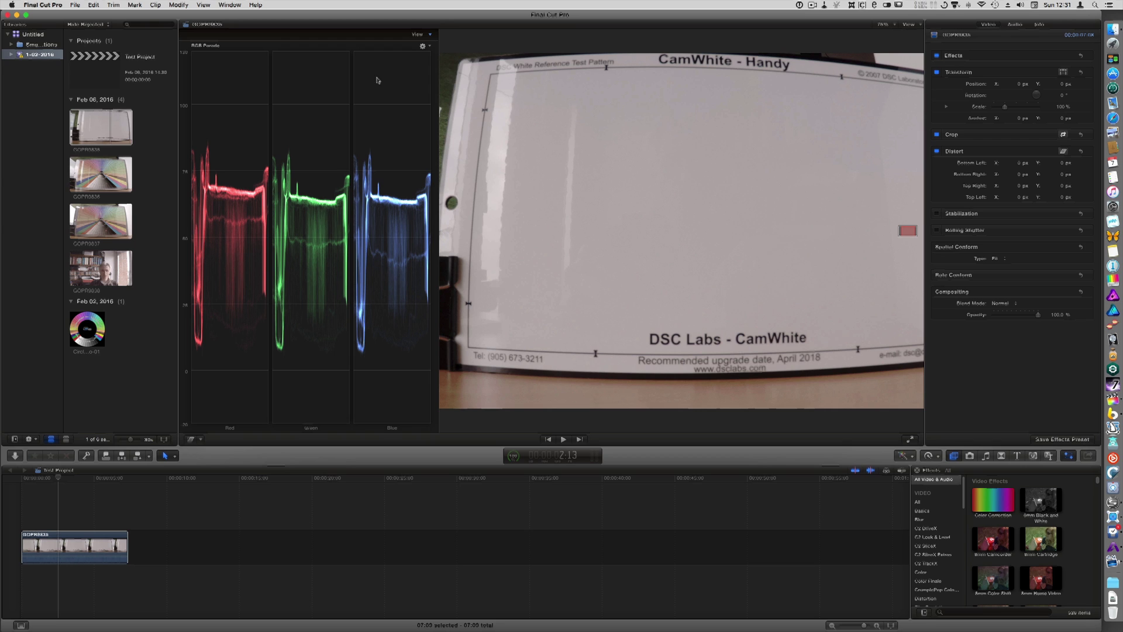
click(418, 46)
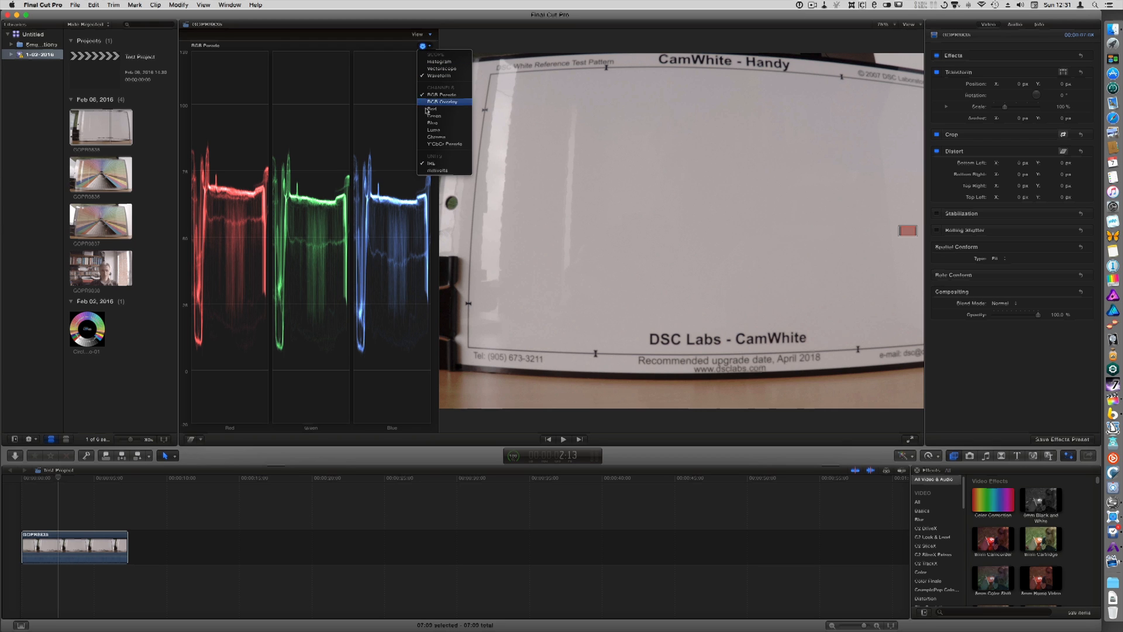
click(437, 103)
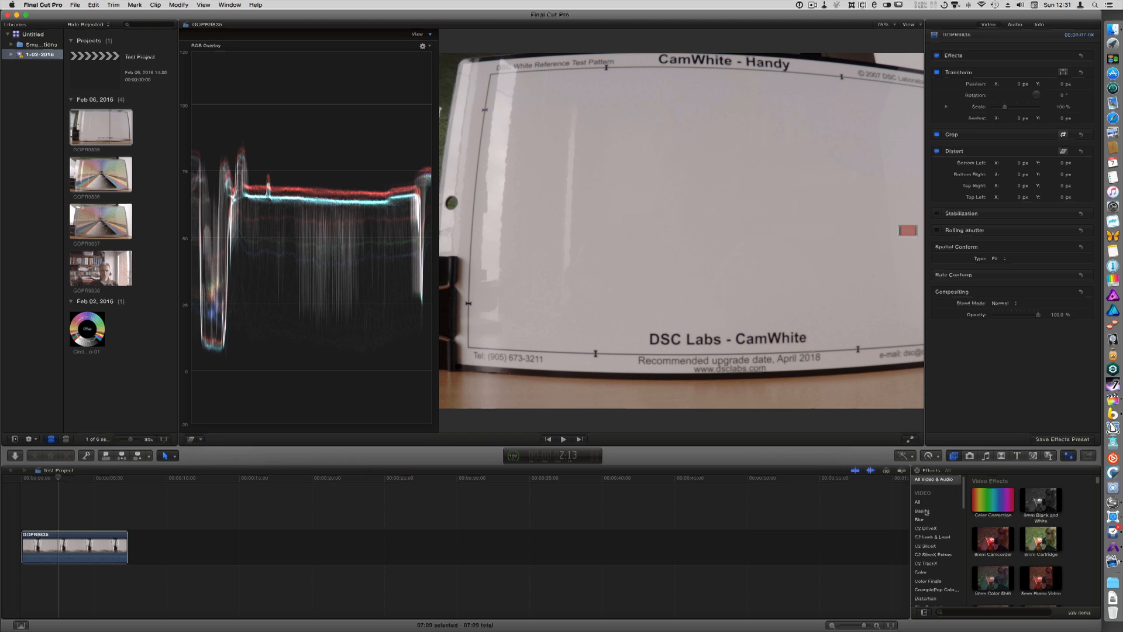
Apply ColorFinale from the Color Finale category and open its Controls Panel
click(929, 581)
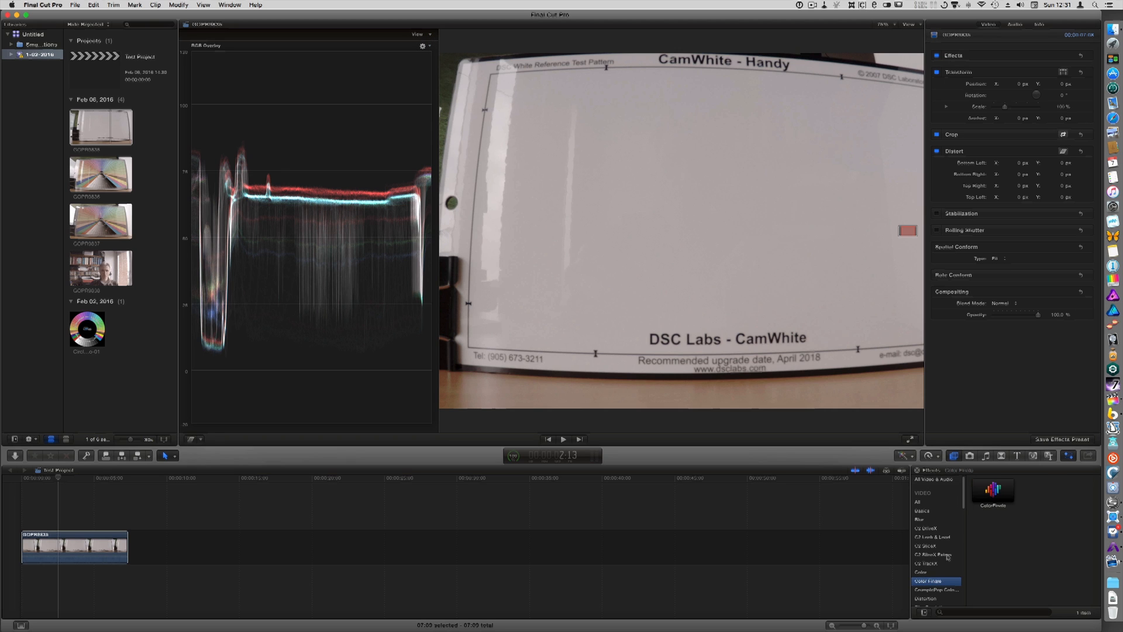
double_click(993, 488)
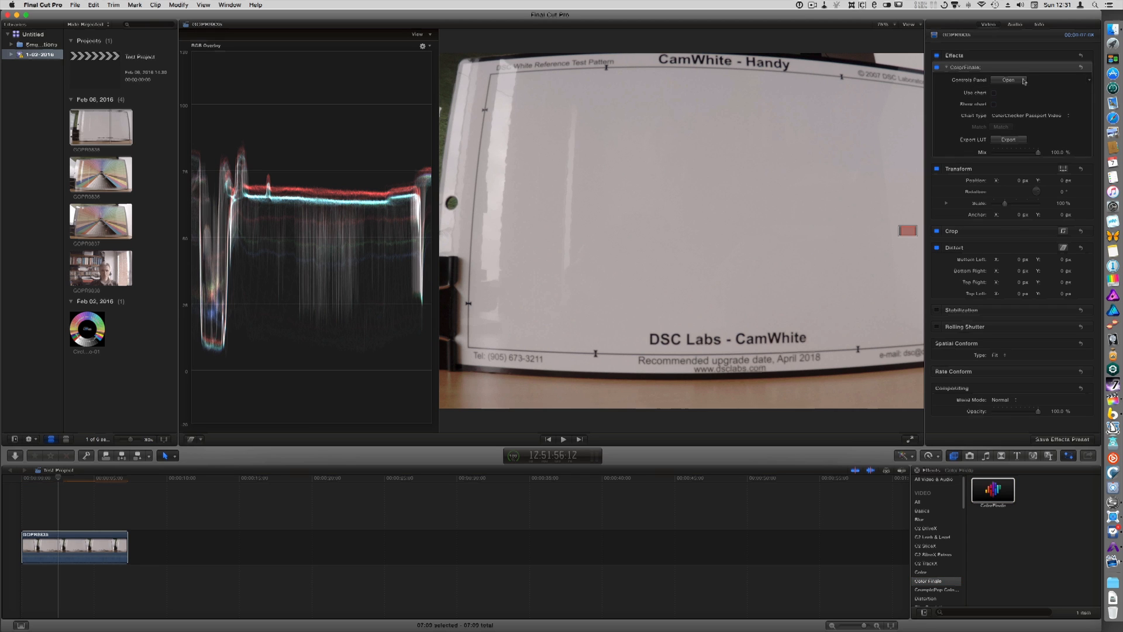
click(1007, 81)
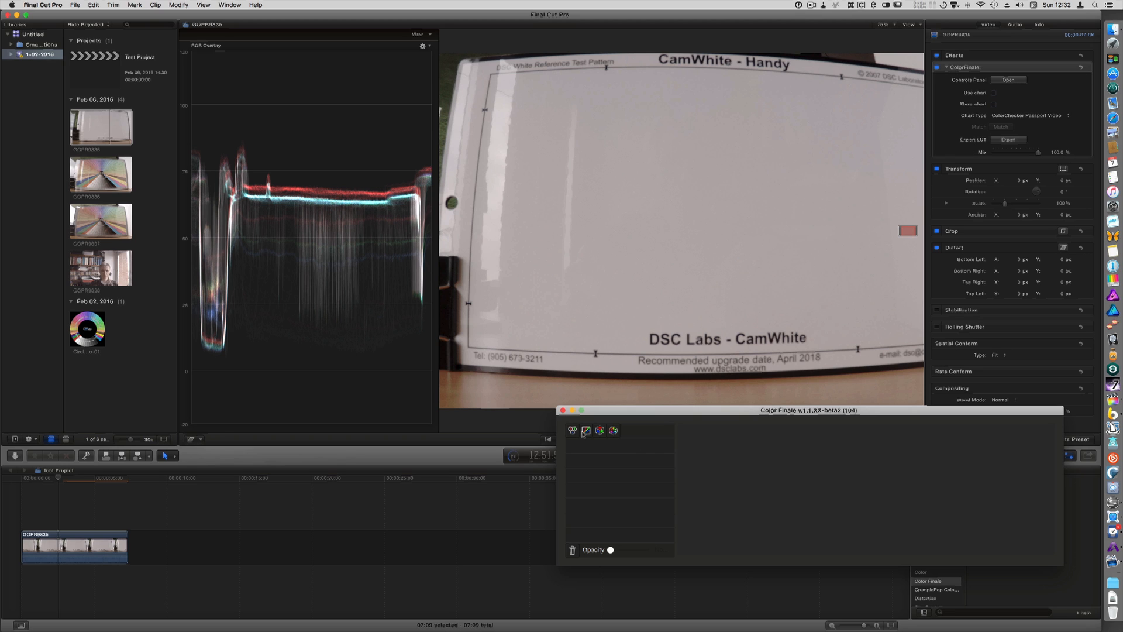
Add a White balance layer and shift the Gamma and Gain wheels to align RGB traces
click(586, 430)
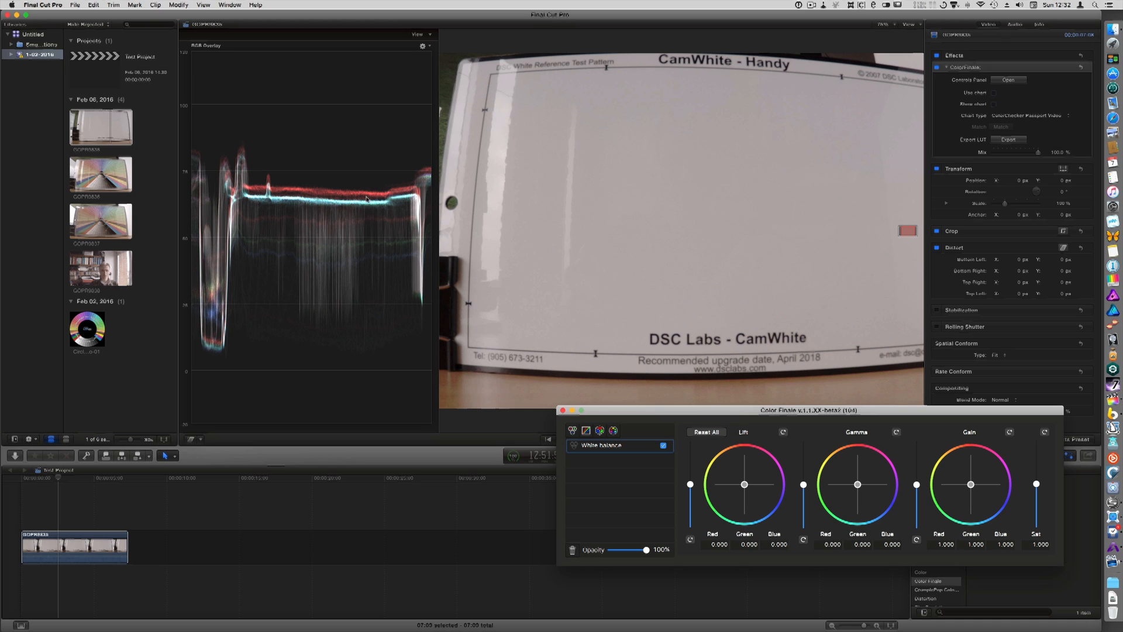
mouse_move(353, 194)
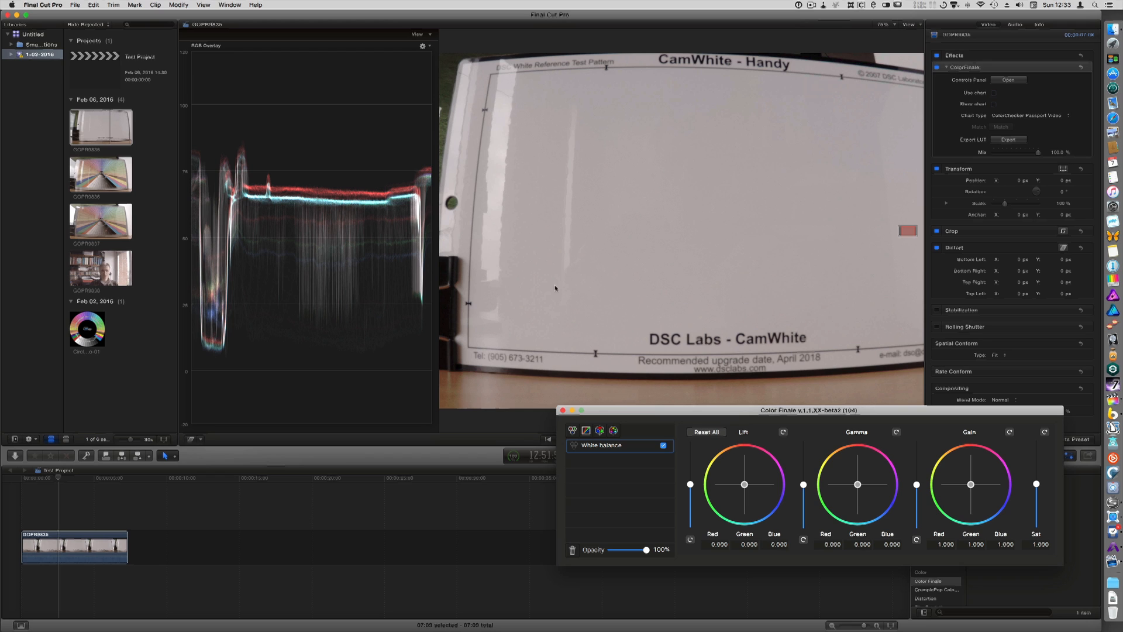
mouse_move(698, 195)
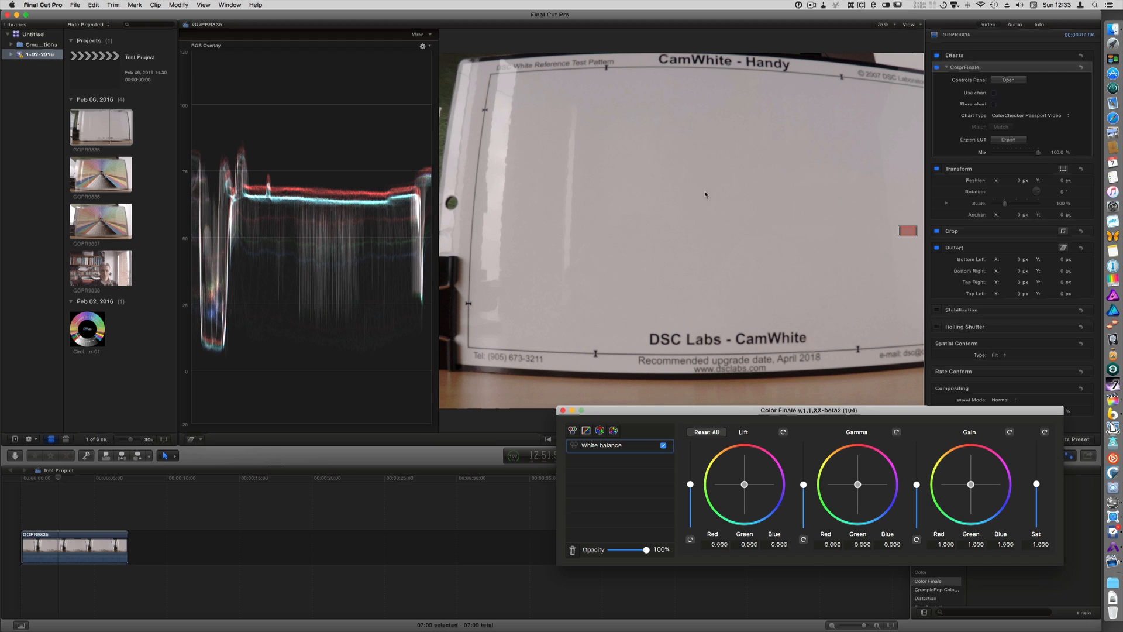
mouse_move(743, 192)
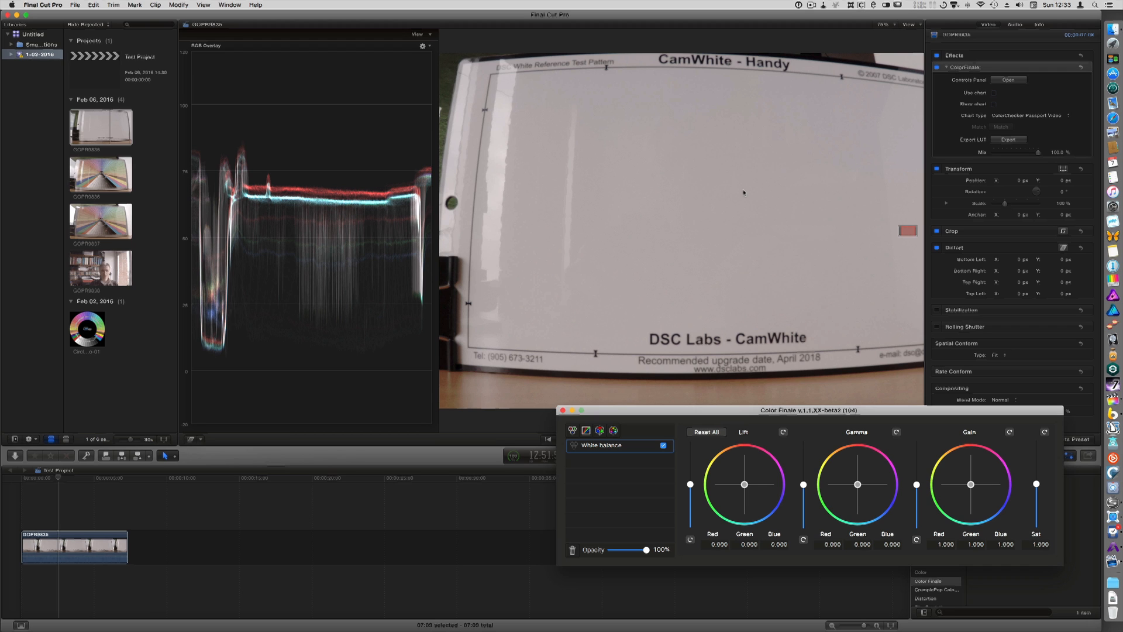
drag(857, 484, 859, 486)
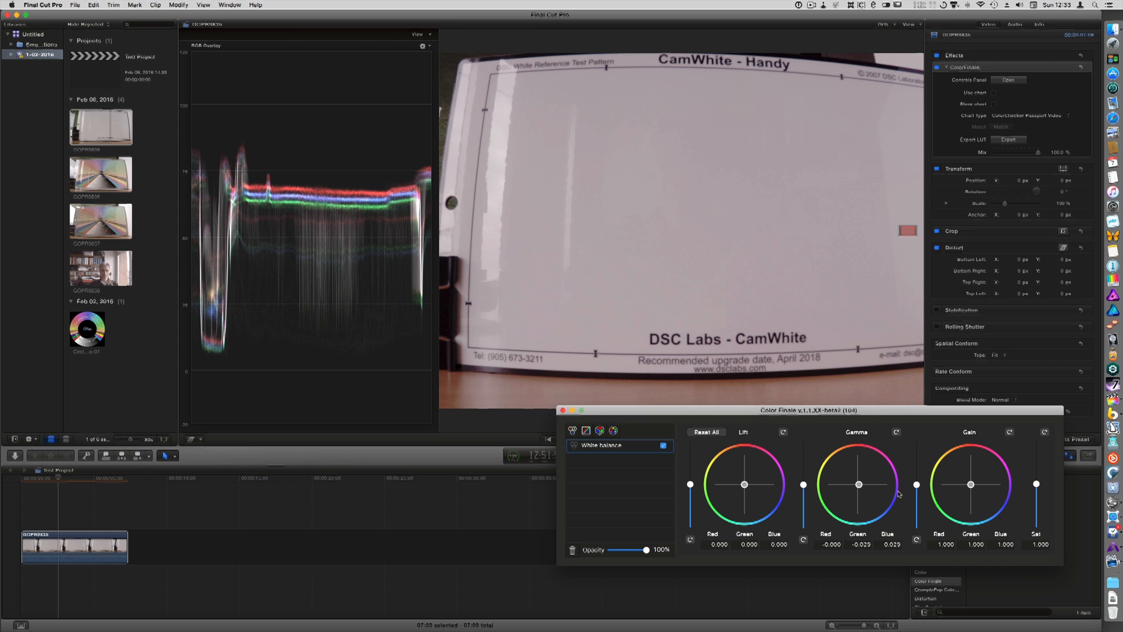
drag(970, 484, 971, 485)
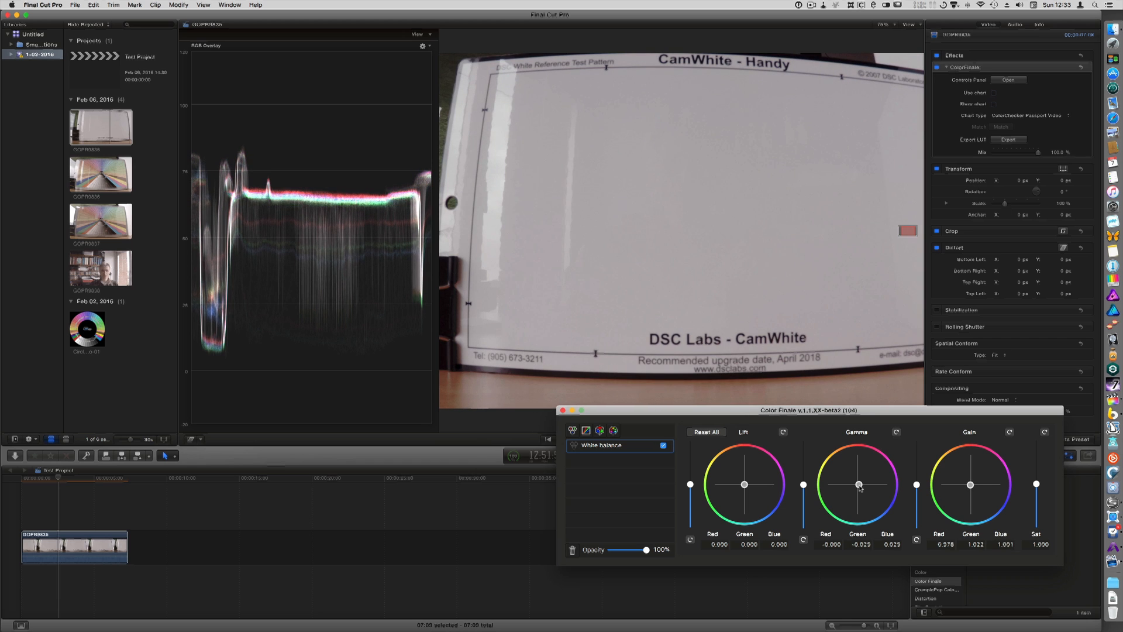
drag(858, 485, 859, 488)
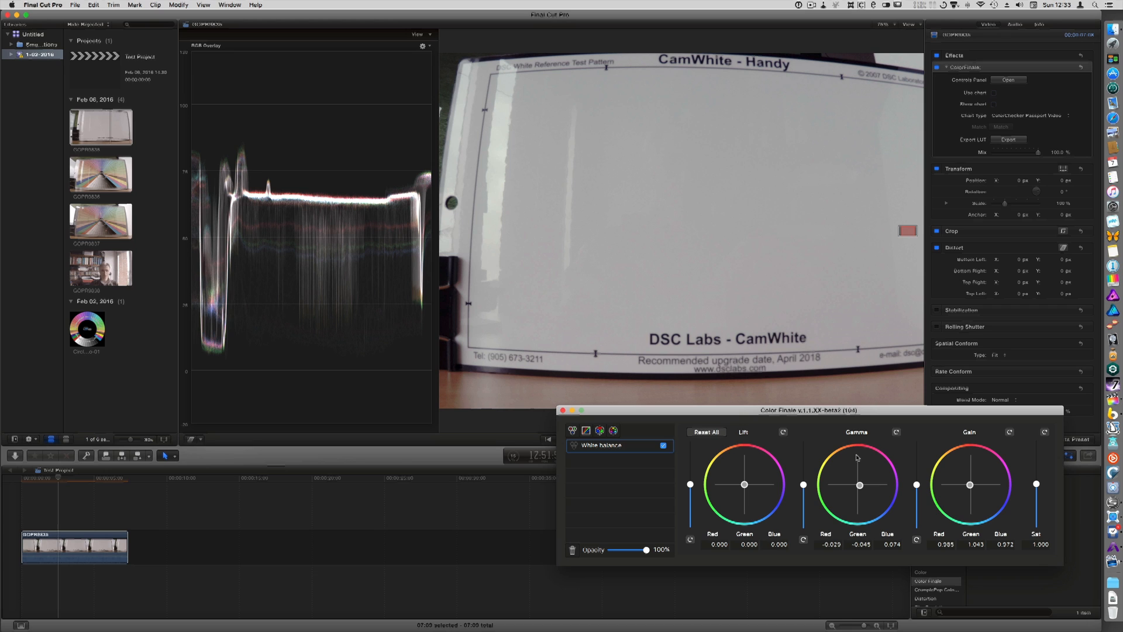
mouse_move(921, 478)
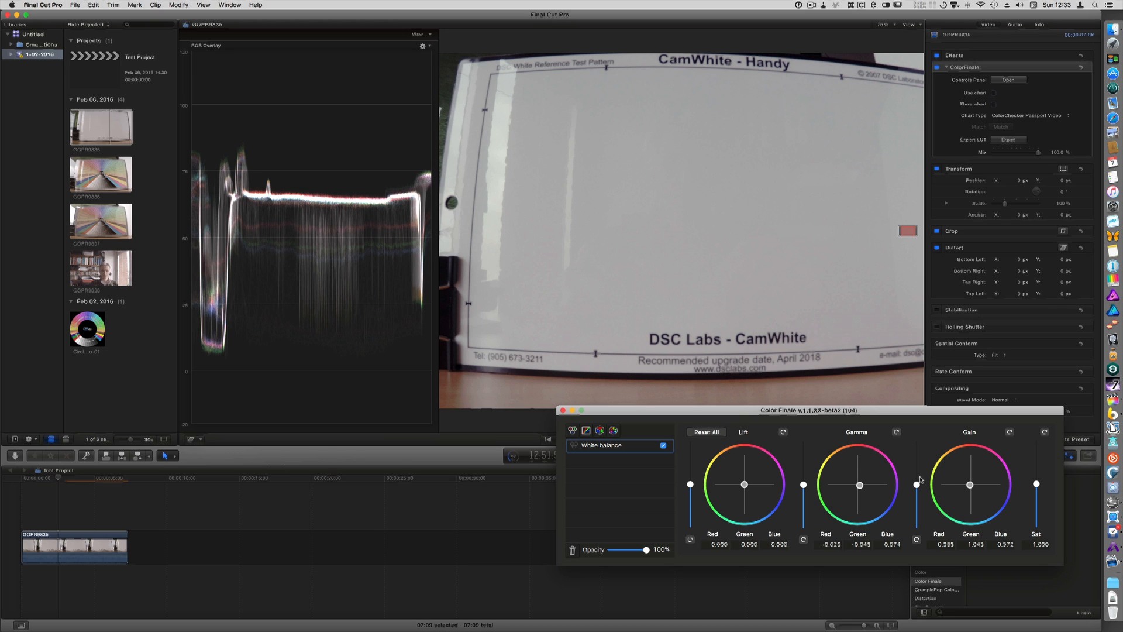
mouse_move(935, 491)
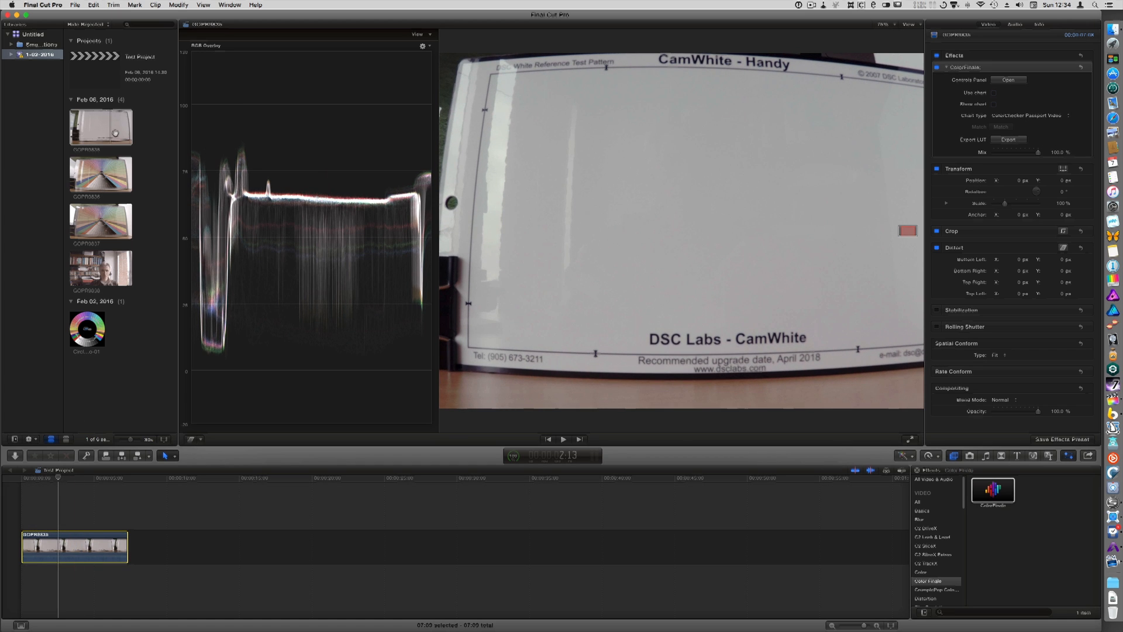
Append the ChromaMatch chart clip after the white chart and select it
click(89, 8)
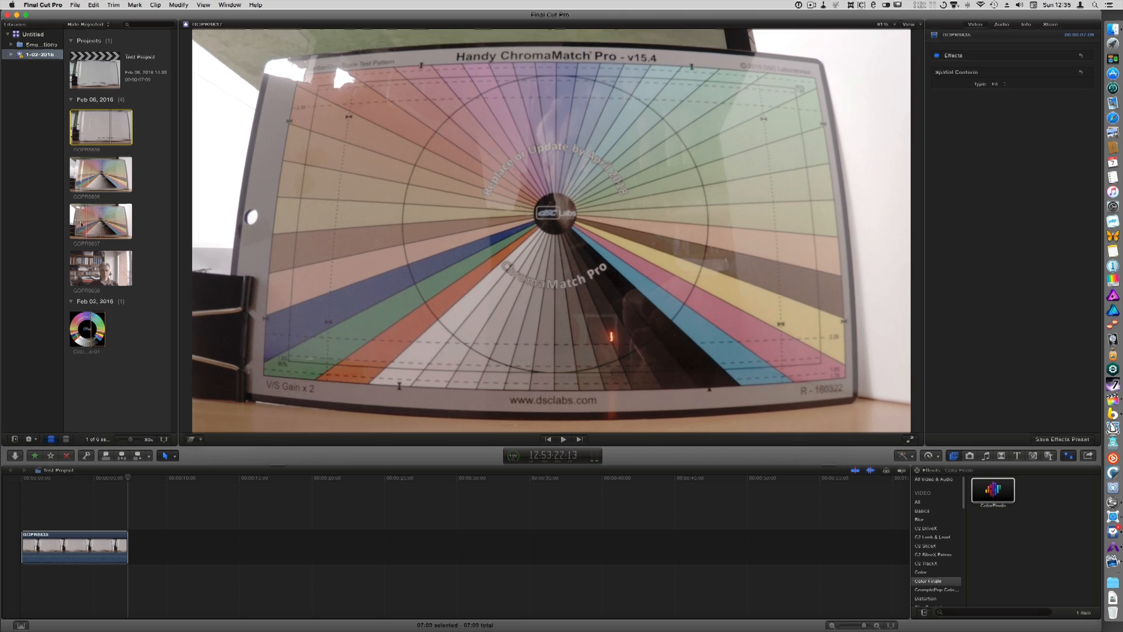
click(100, 221)
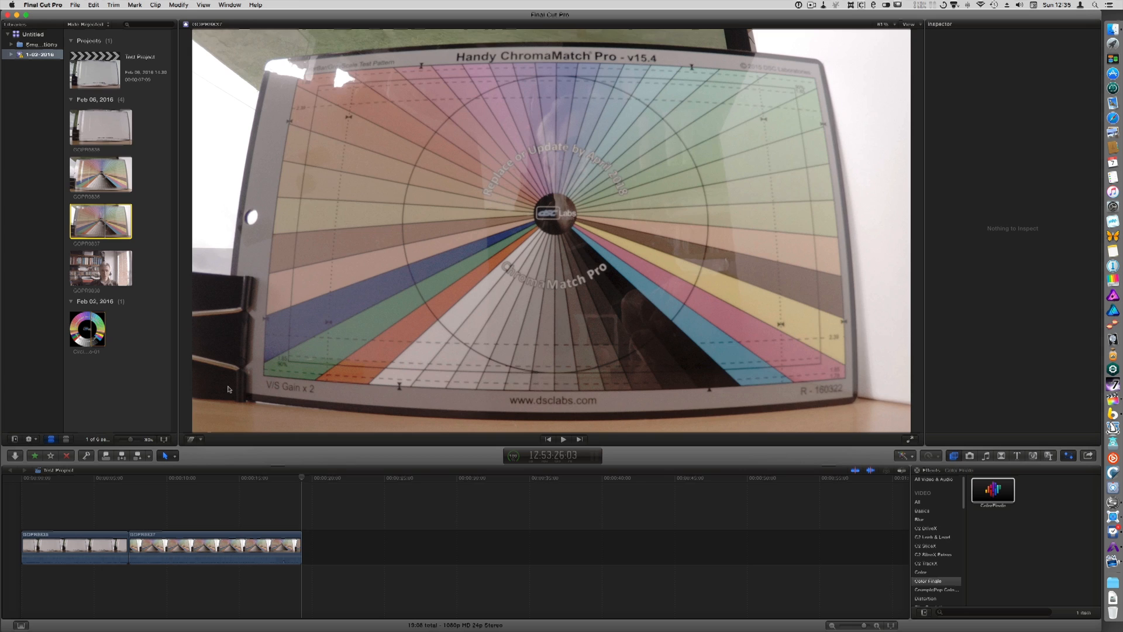
click(211, 559)
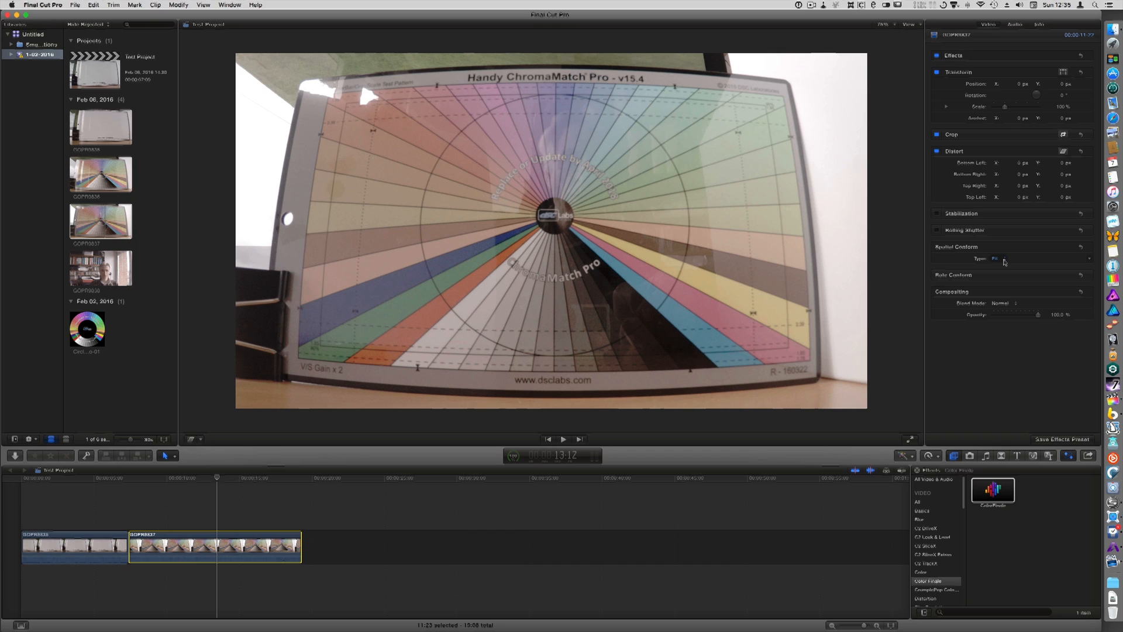
Set the ChromaMatch clip's Spatial Conform Type to None
click(1003, 259)
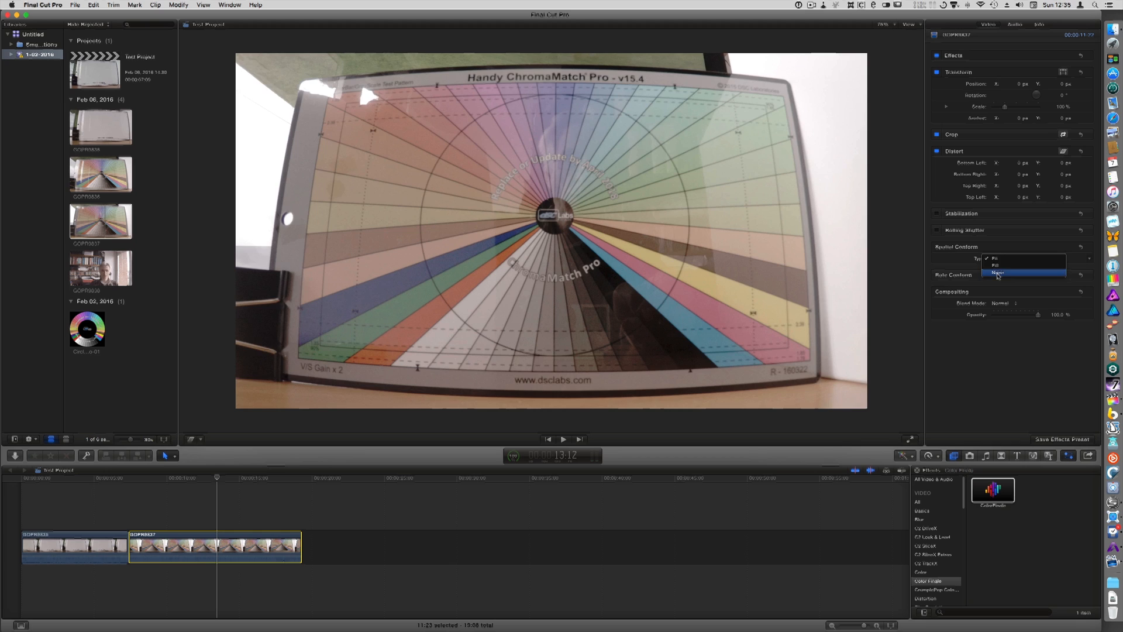
click(998, 273)
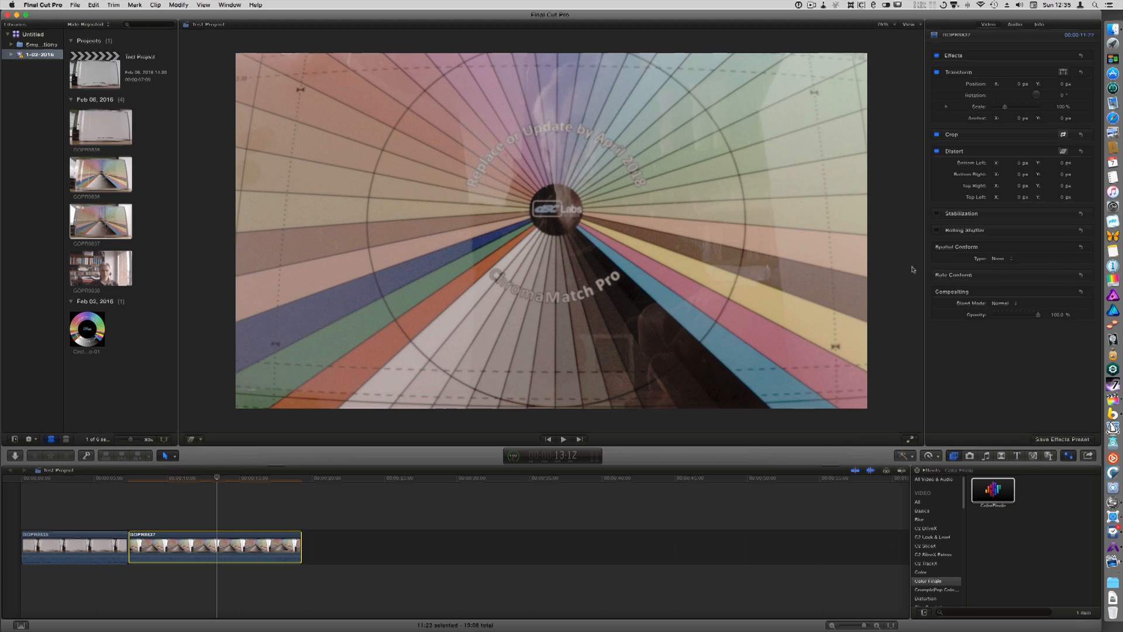
mouse_move(892, 268)
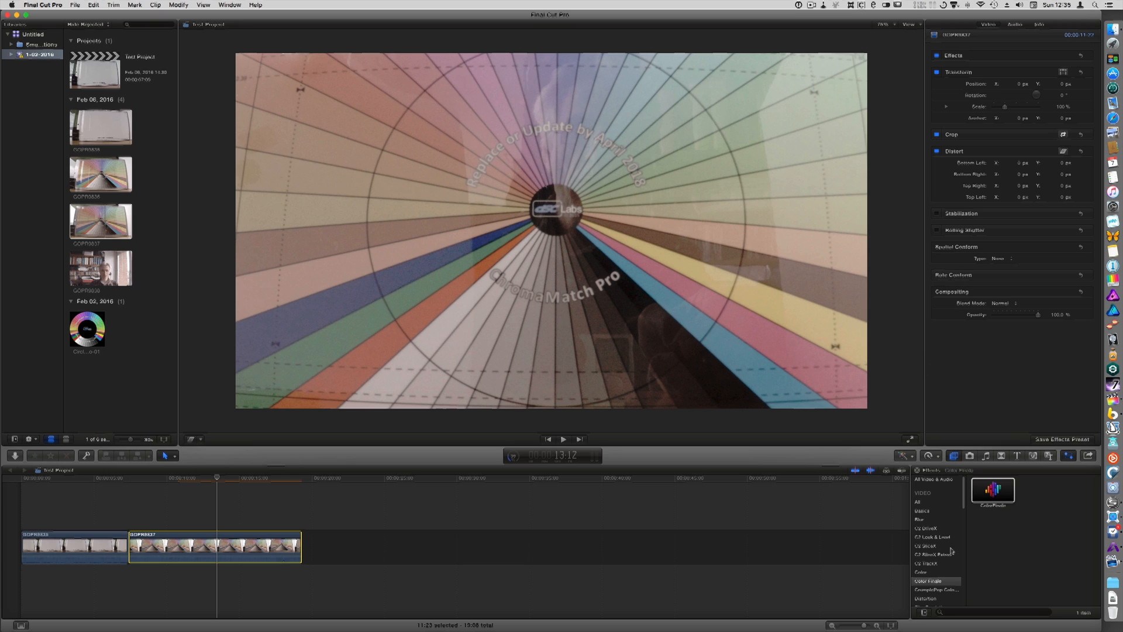
Drag Lens Distortion from C2 Lens & Level onto the ChromaMatch clip and pick a lens type
click(929, 537)
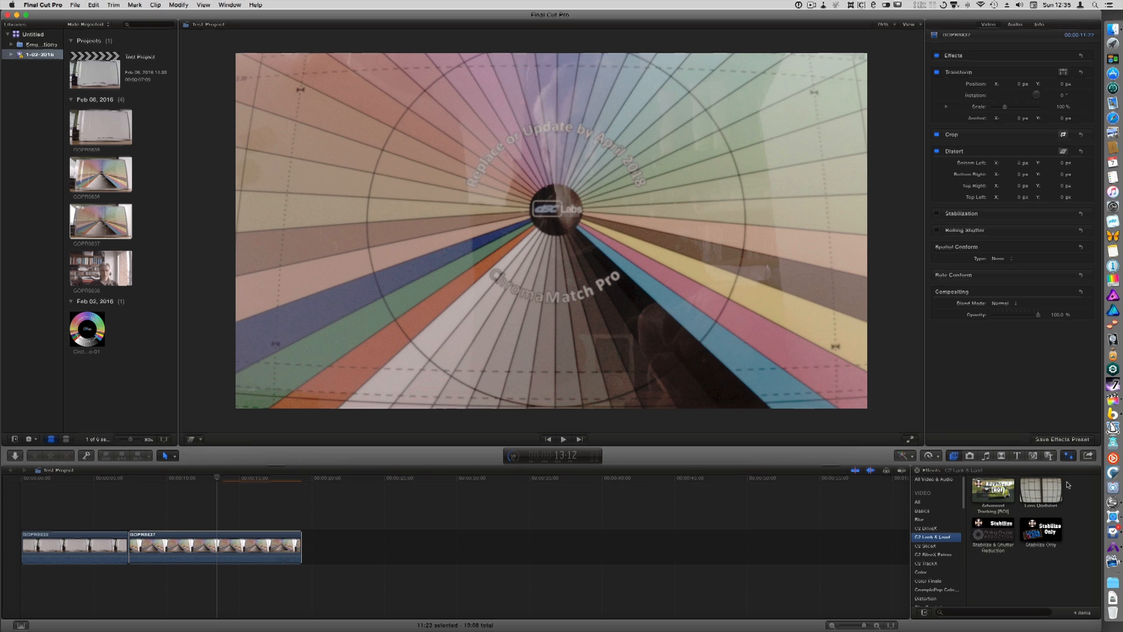
drag(1039, 491, 251, 546)
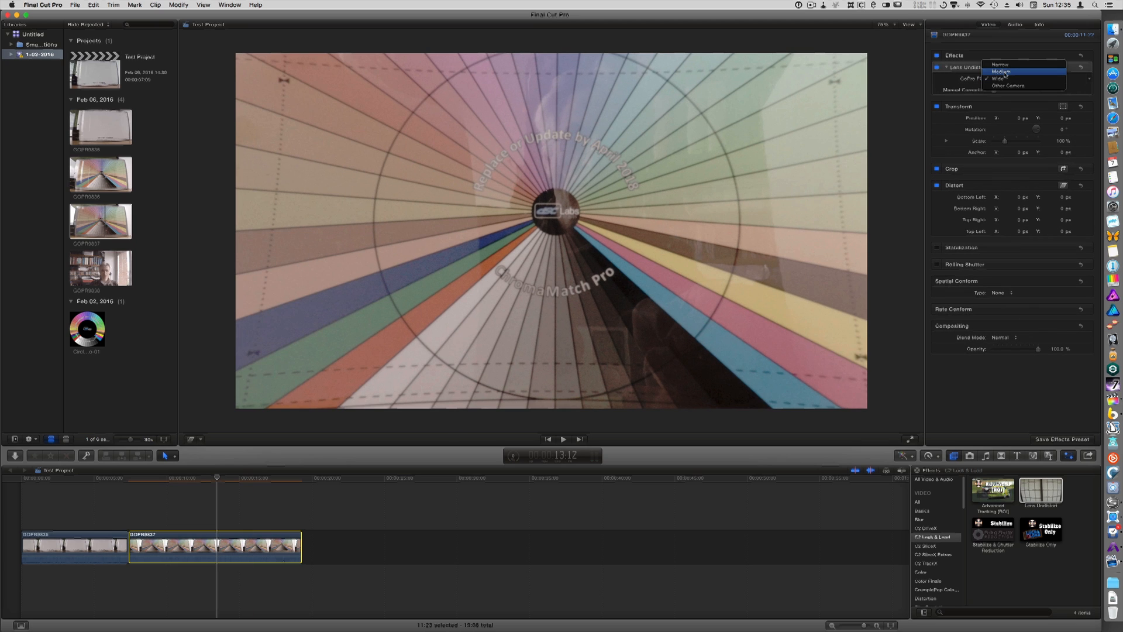
click(1005, 71)
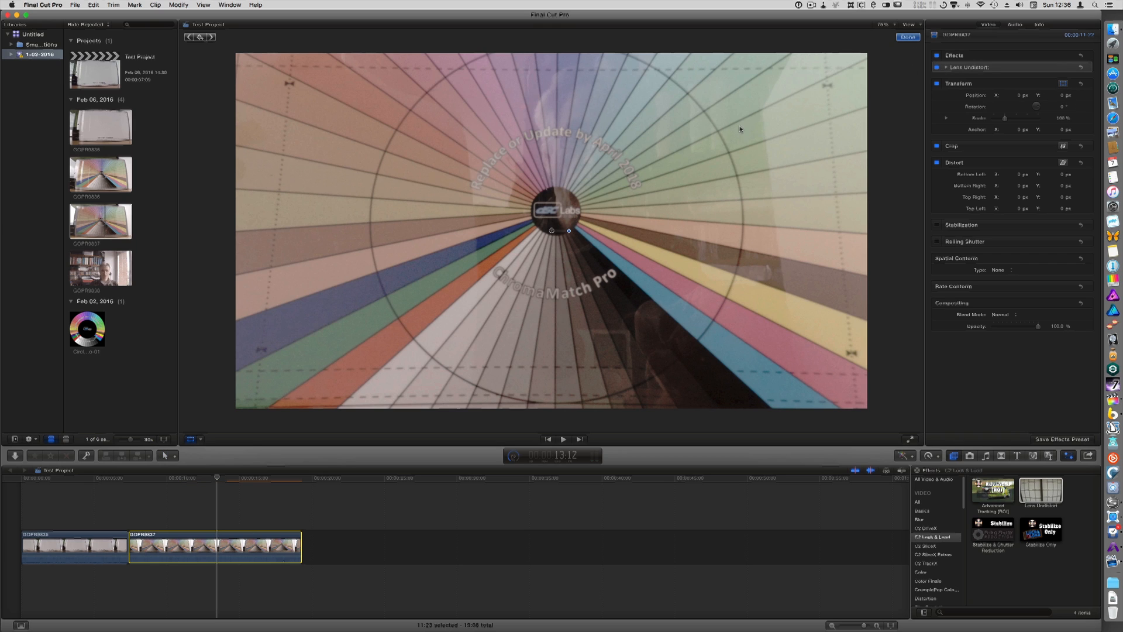
Scale the ChromaMatch clip down to about 84% and nudge it into position
click(883, 24)
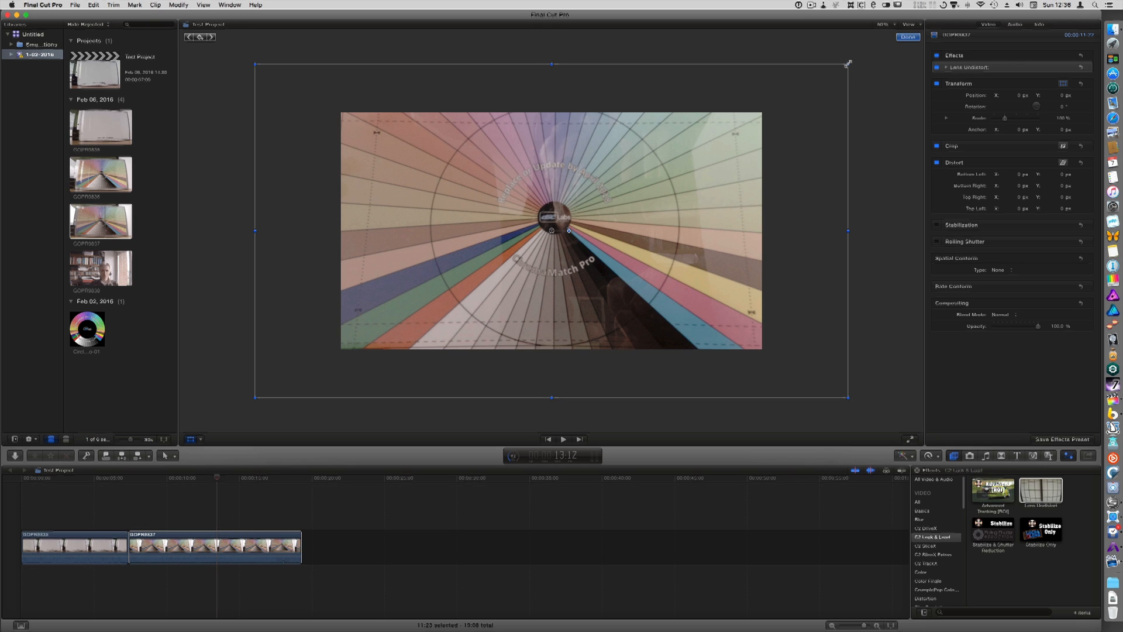
drag(847, 64, 834, 72)
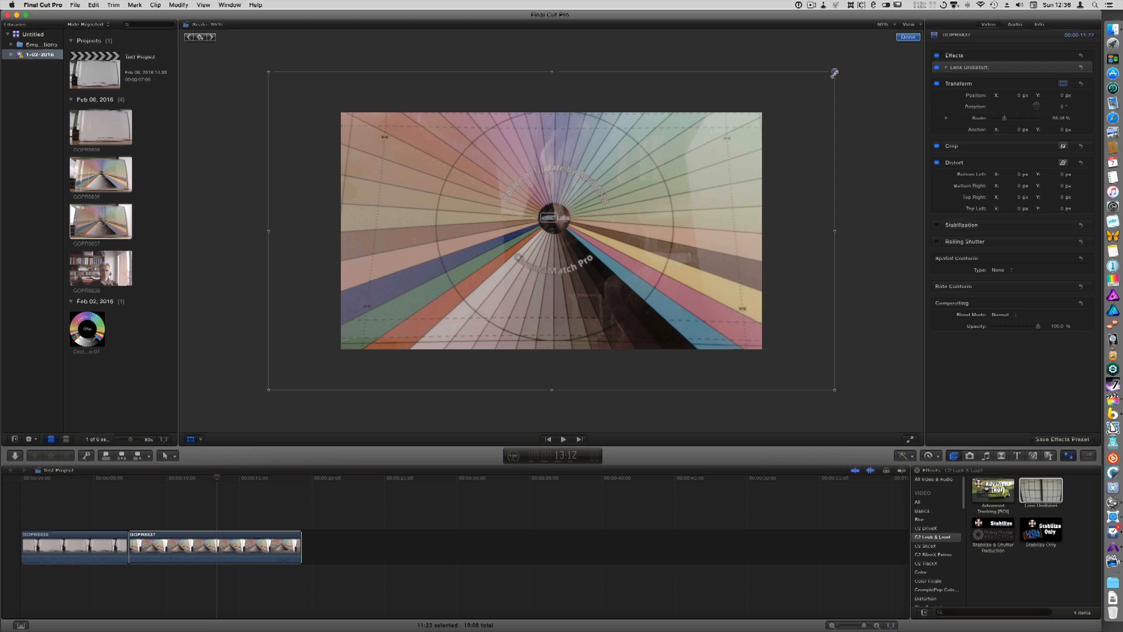
drag(833, 72, 808, 87)
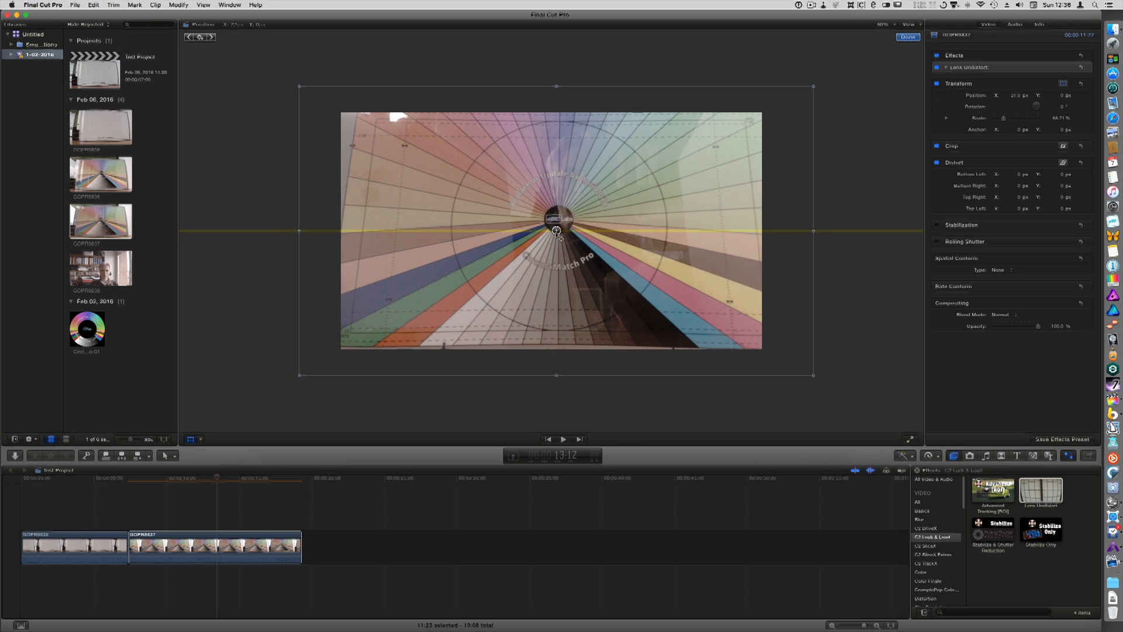
drag(556, 230, 556, 235)
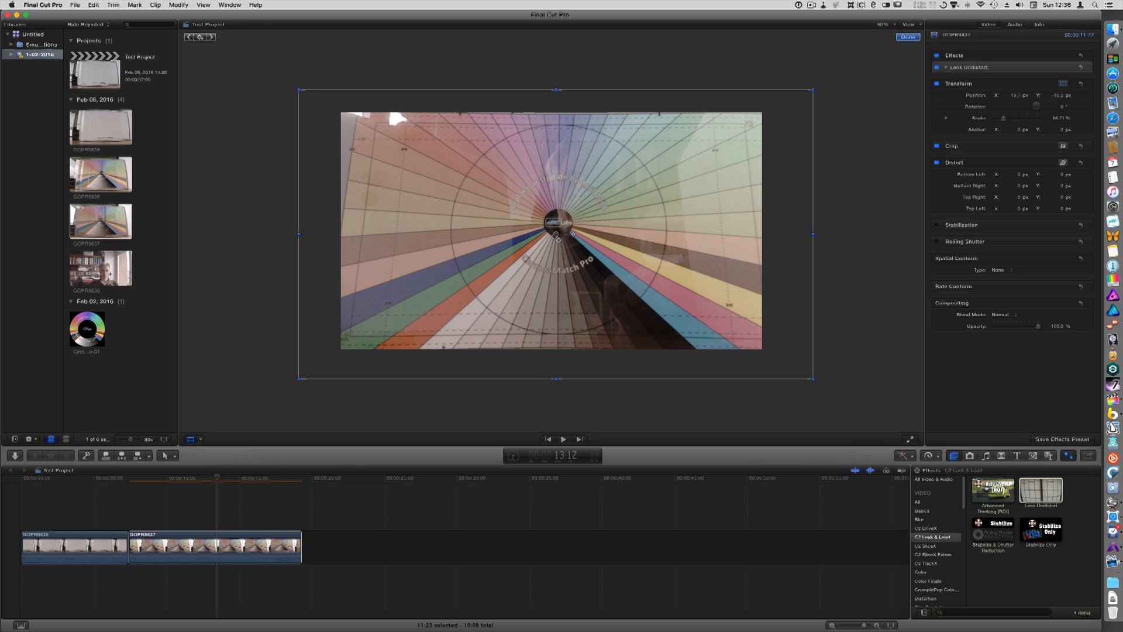
drag(559, 236, 555, 233)
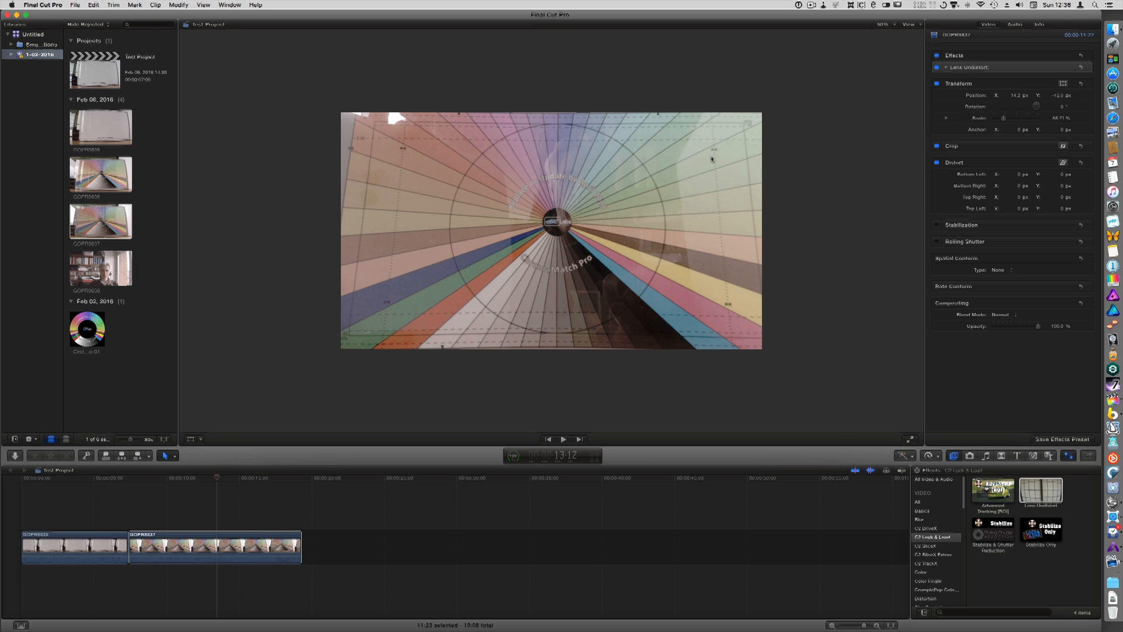
mouse_move(488, 367)
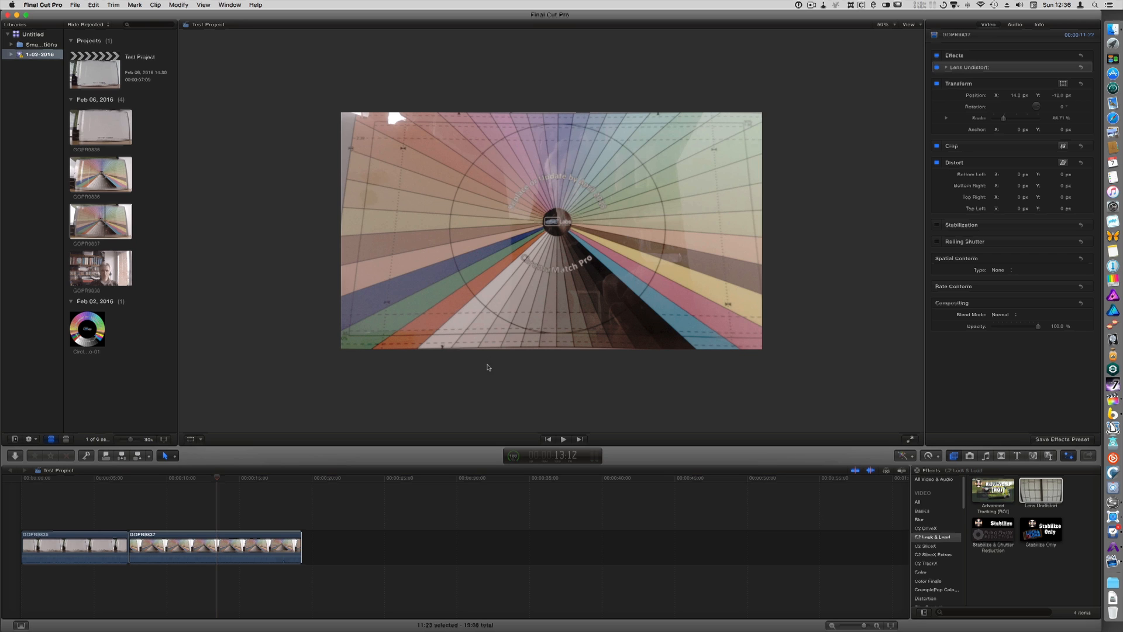
Show the vectorscope beside the viewer from the View menu
click(917, 32)
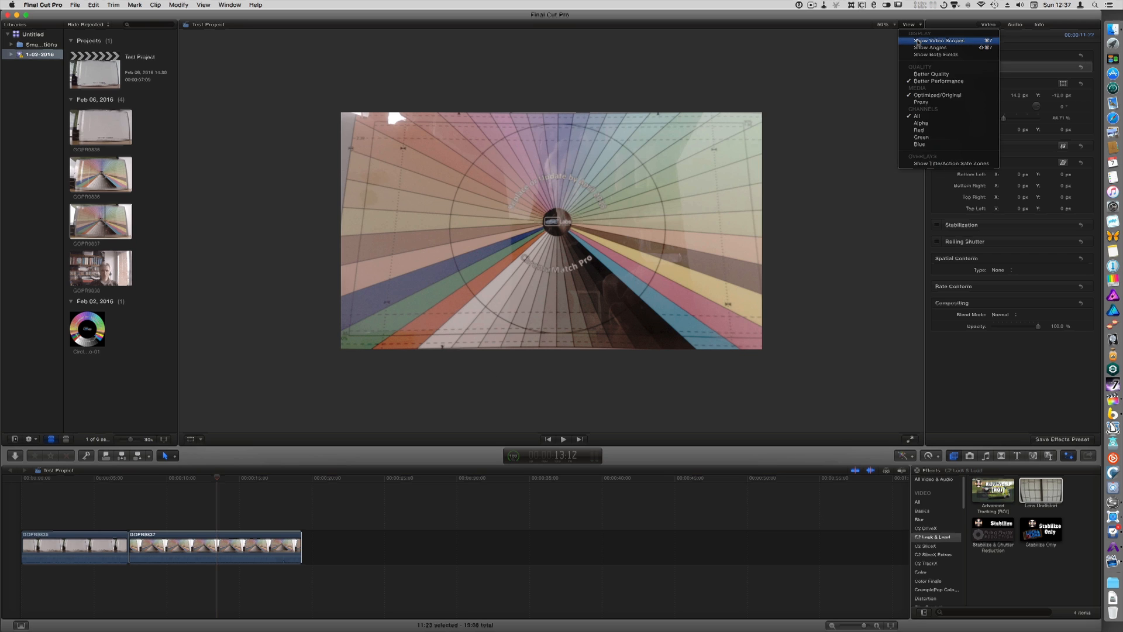
click(931, 39)
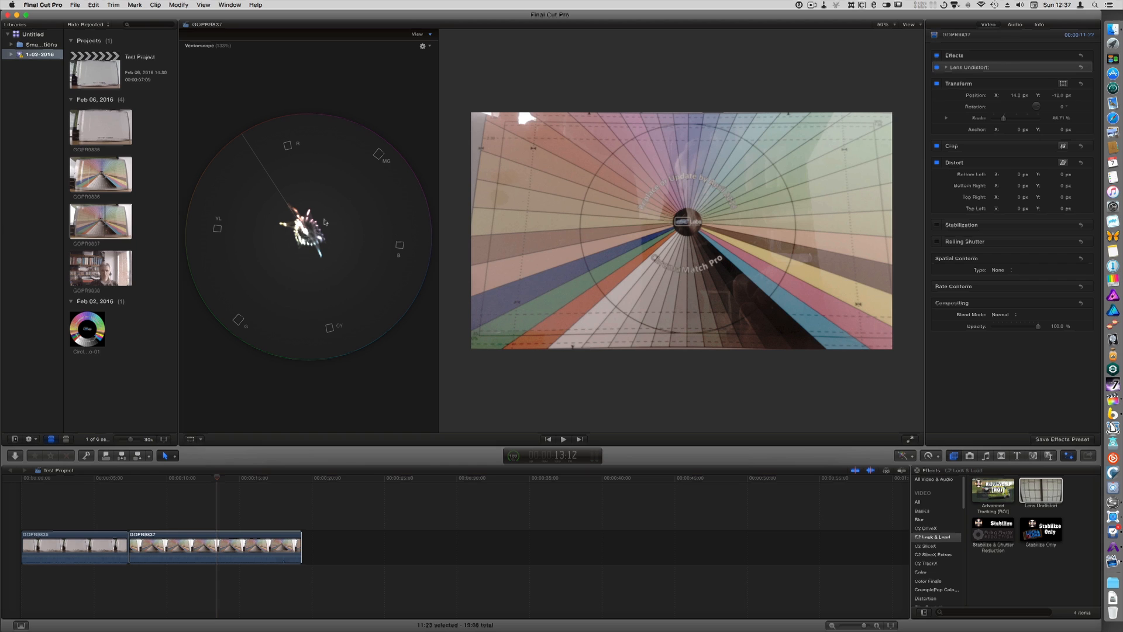
mouse_move(408, 55)
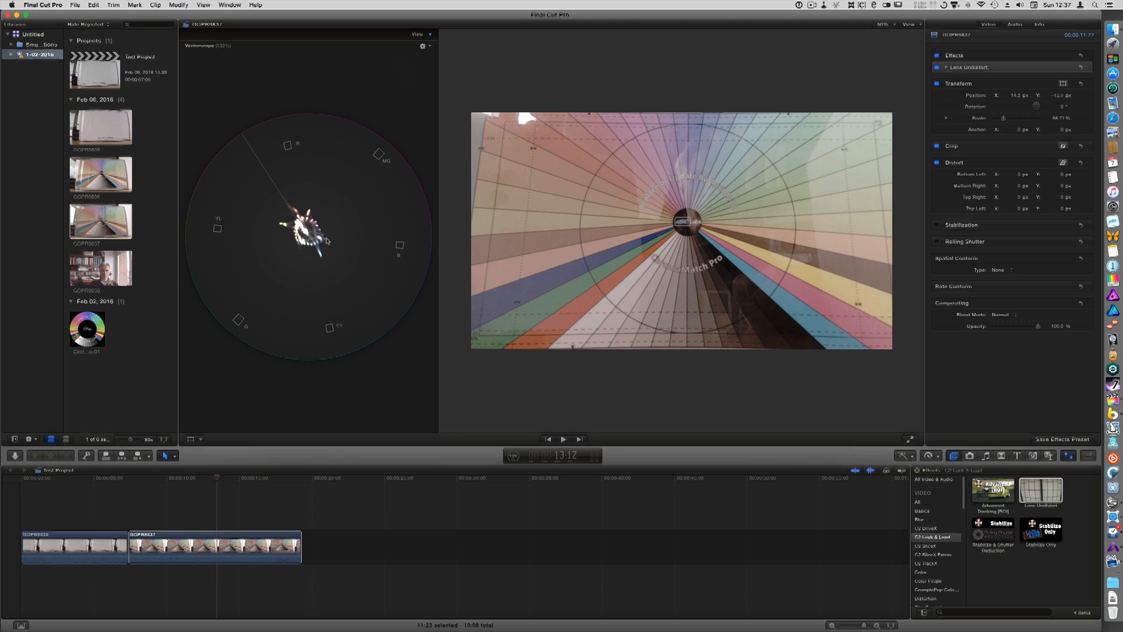
mouse_move(316, 242)
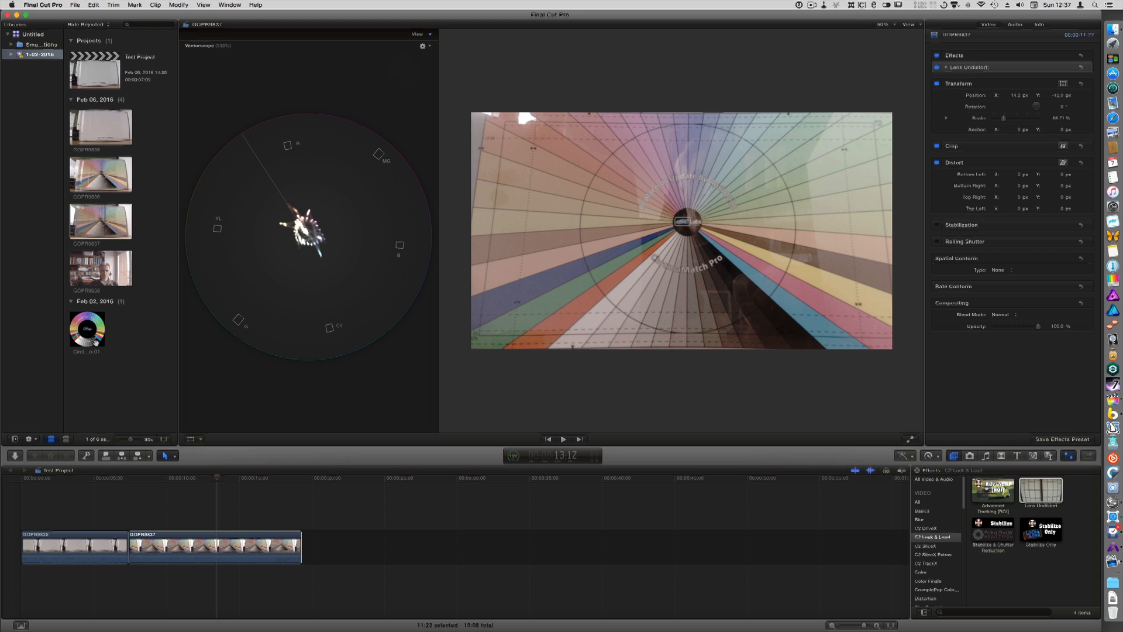
Load the Circle ChromaMatch Pro clip into the viewer
click(86, 330)
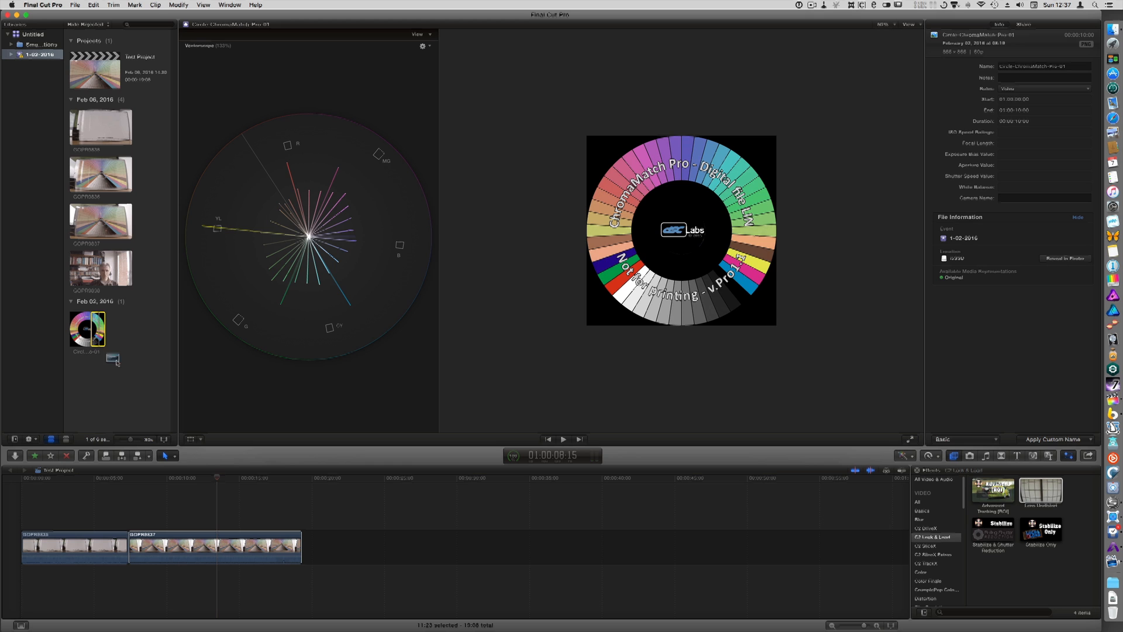
Connect the circular ChromaMatch chart above the GOPR clip and turn on Transform controls
drag(87, 329, 233, 516)
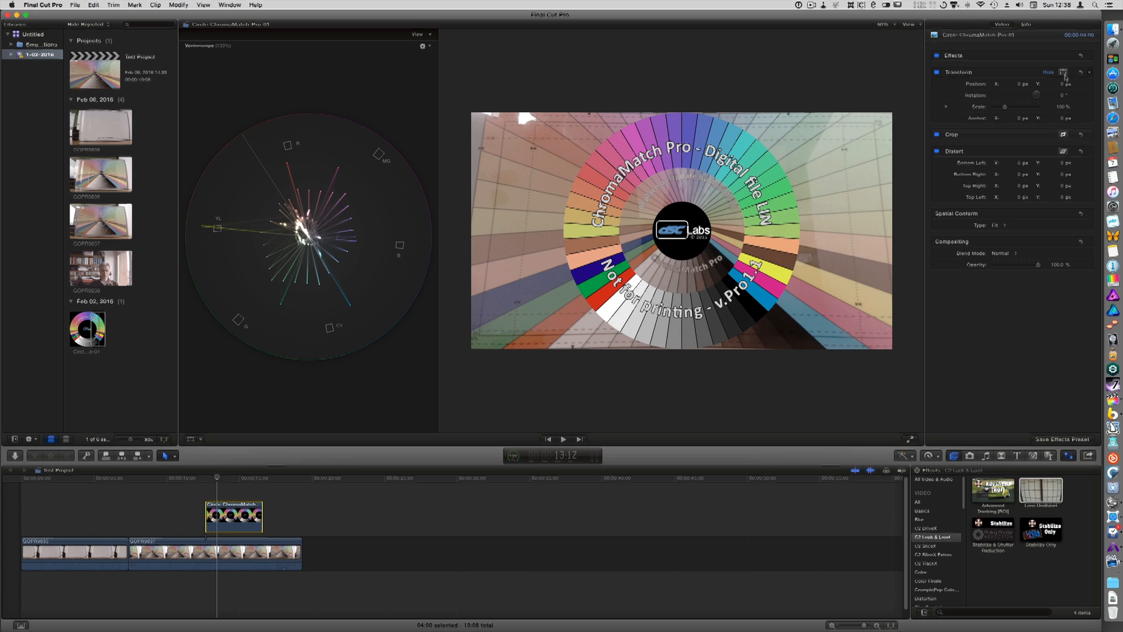
click(1062, 72)
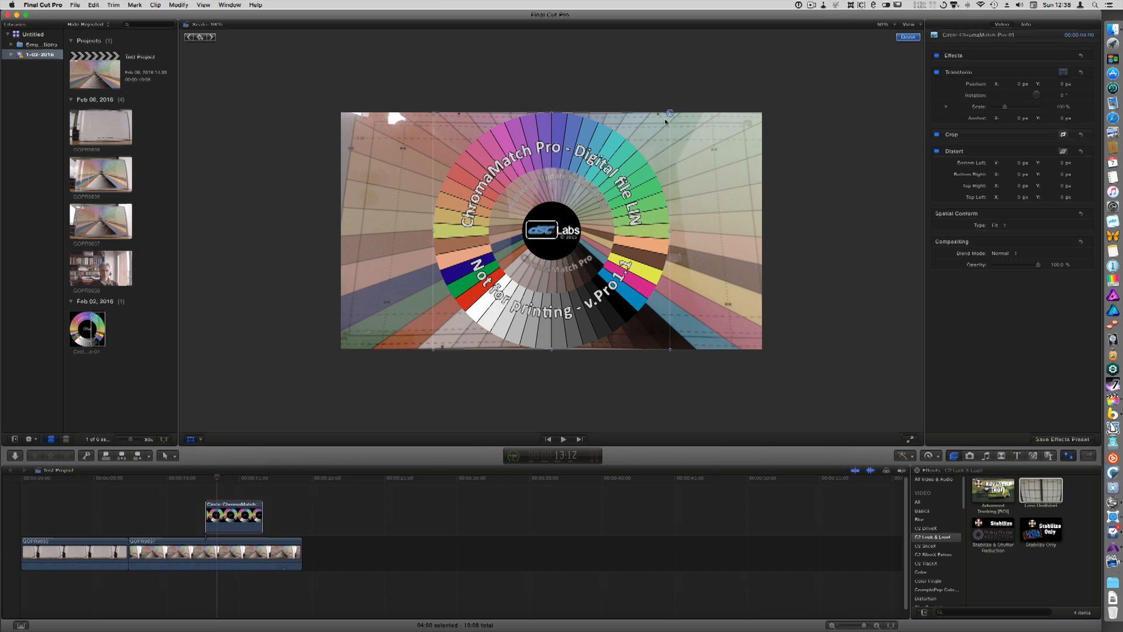
Scale the chart overlay down to about 82% and turn on Distort controls
drag(668, 113, 657, 127)
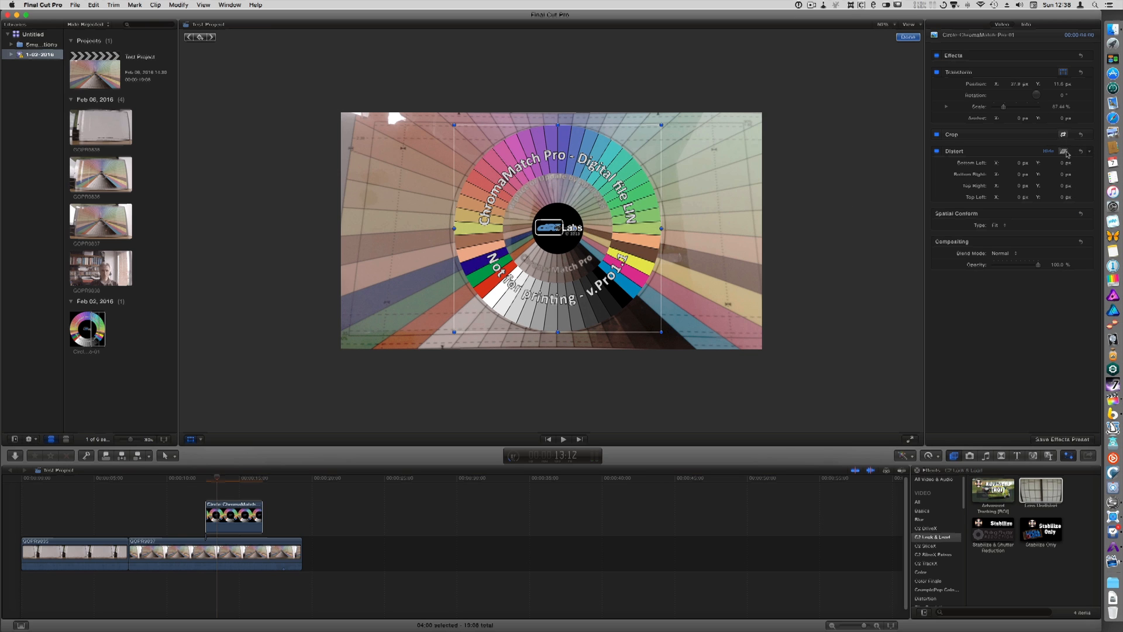
click(1064, 151)
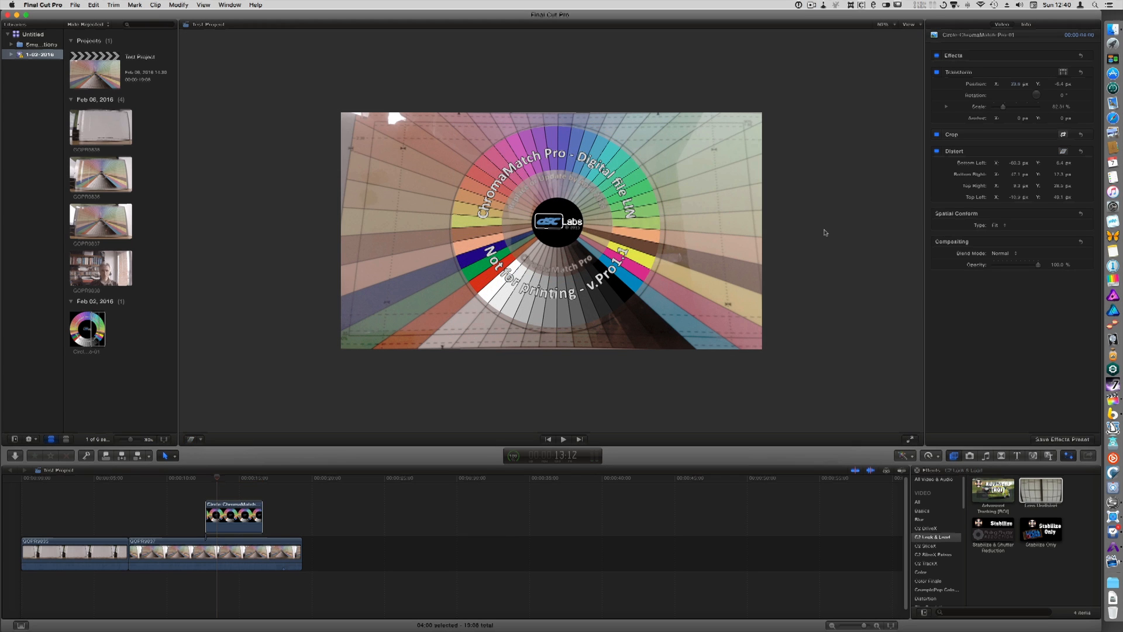
mouse_move(450, 486)
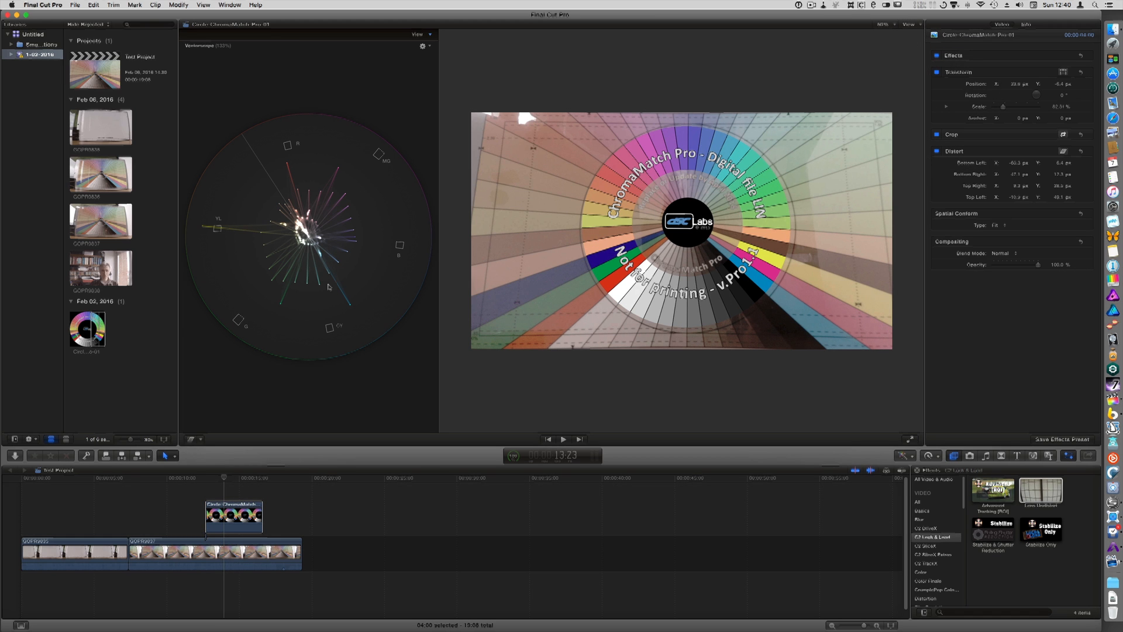
mouse_move(246, 214)
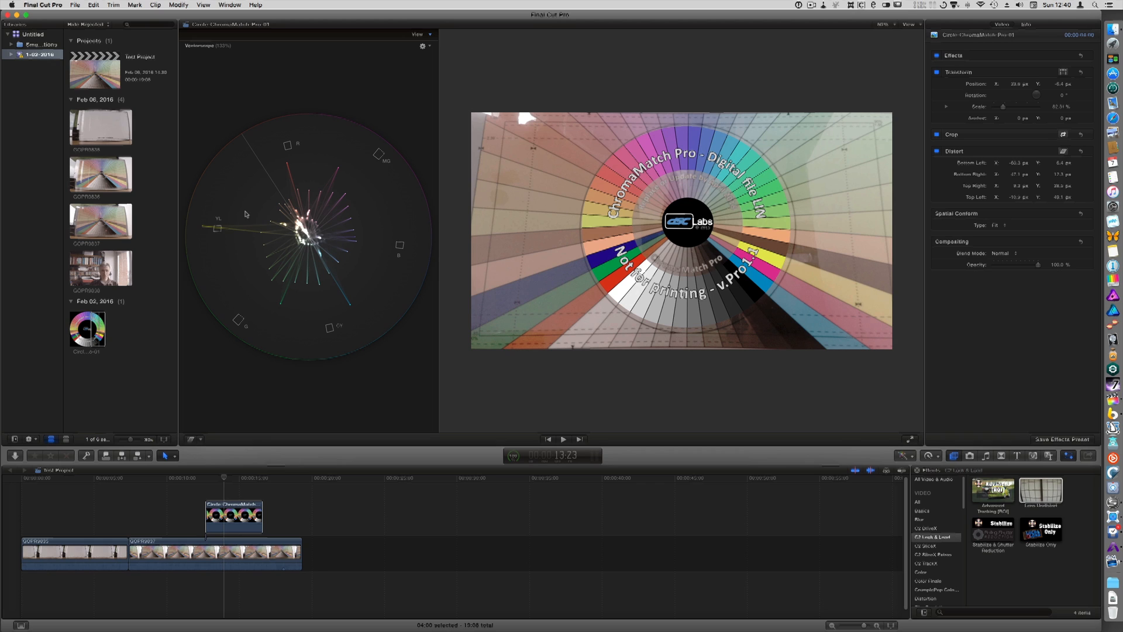
mouse_move(339, 245)
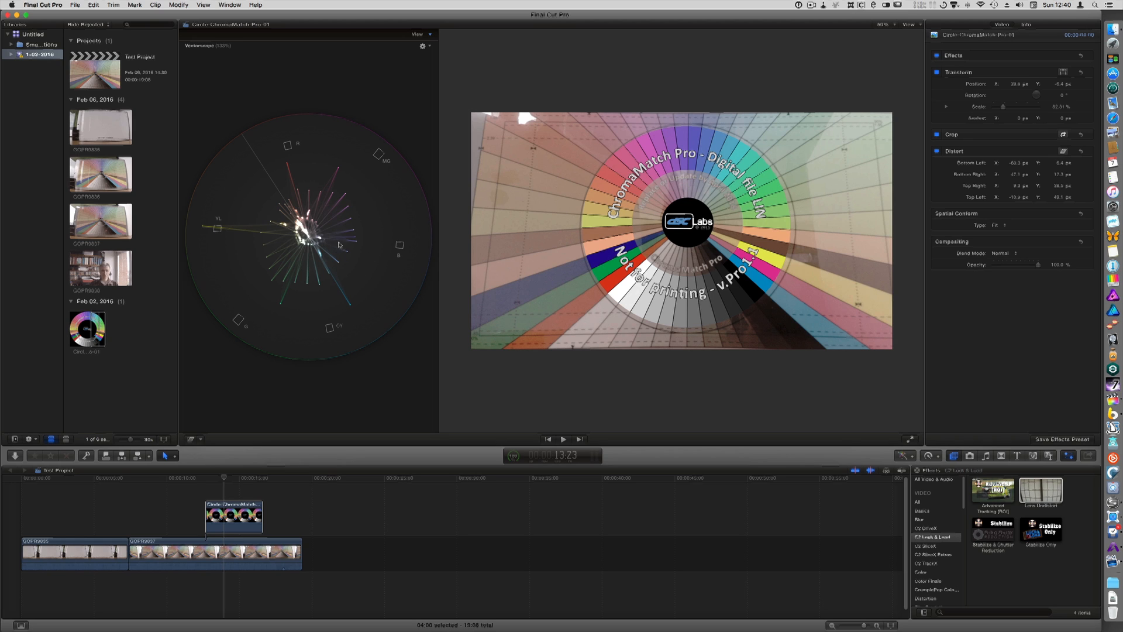
mouse_move(310, 249)
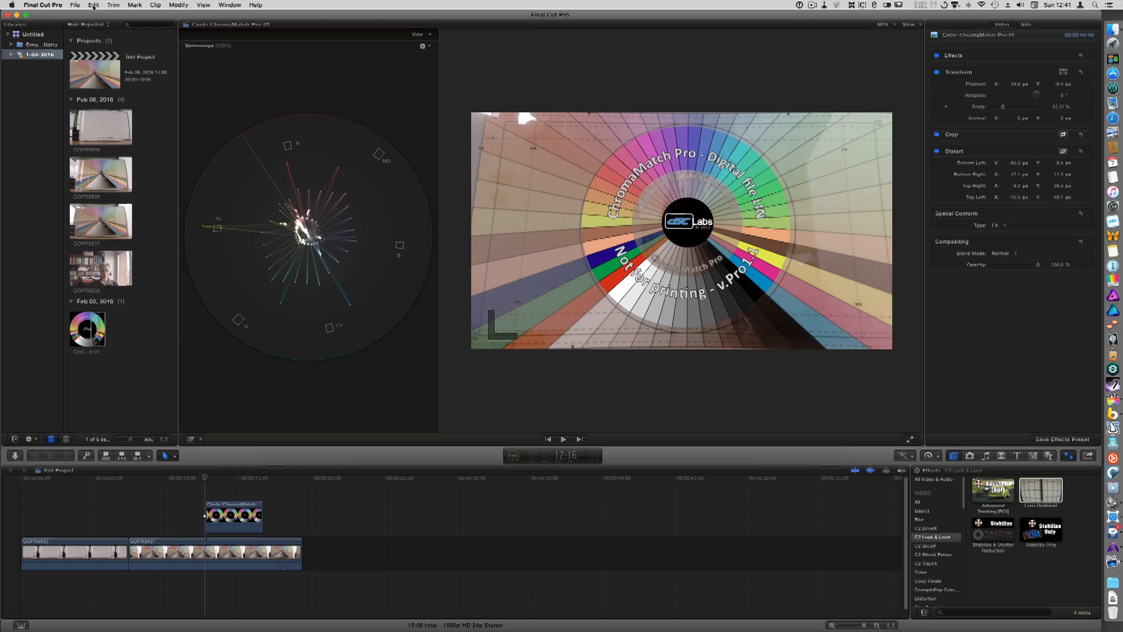
Paste only the ColorFinale effect onto the chart overlay and reopen Color Finale's controls
click(96, 7)
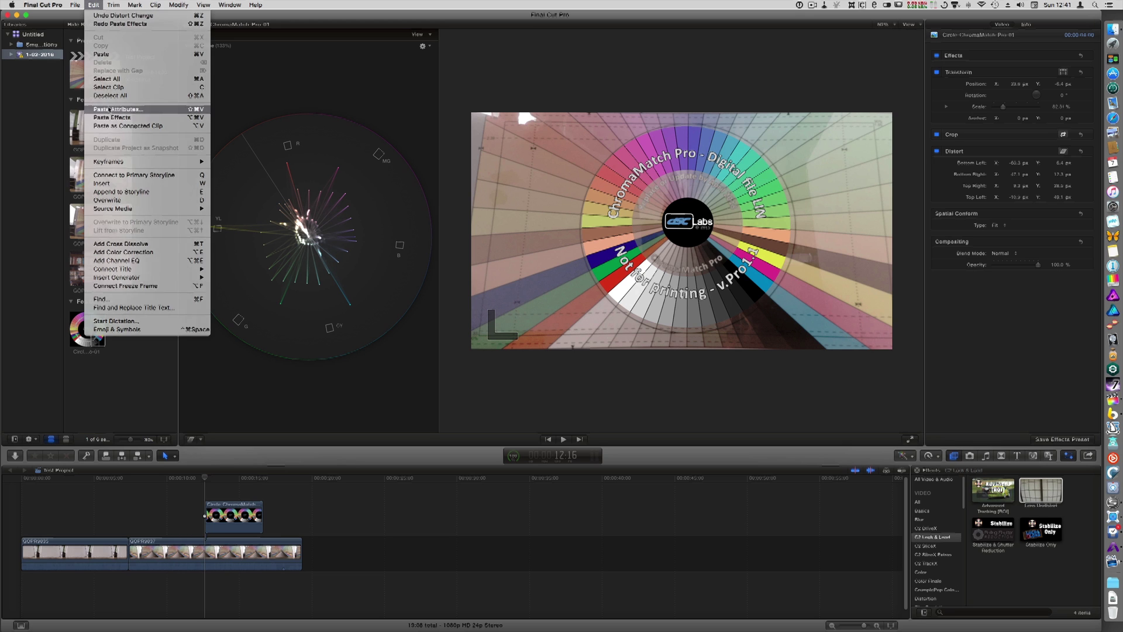
click(118, 109)
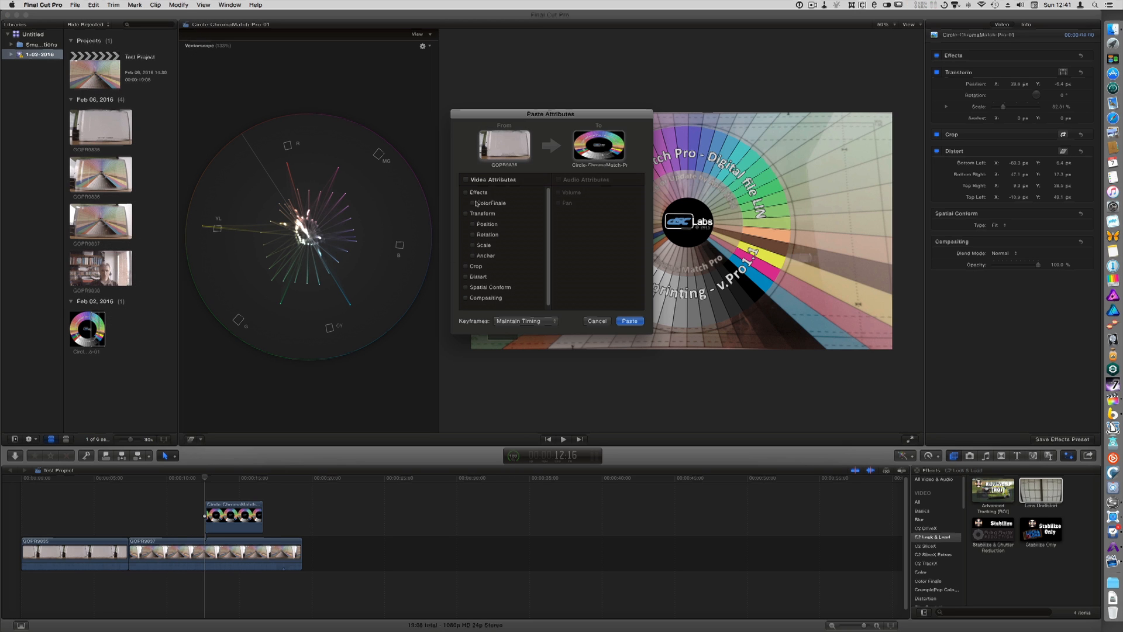
click(464, 192)
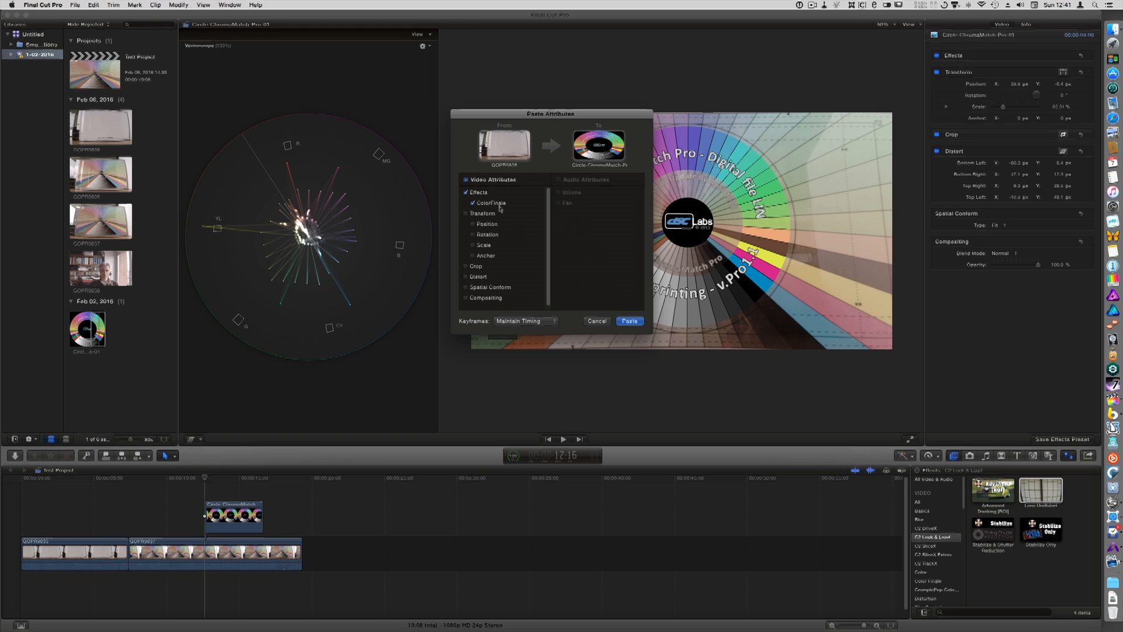
click(630, 320)
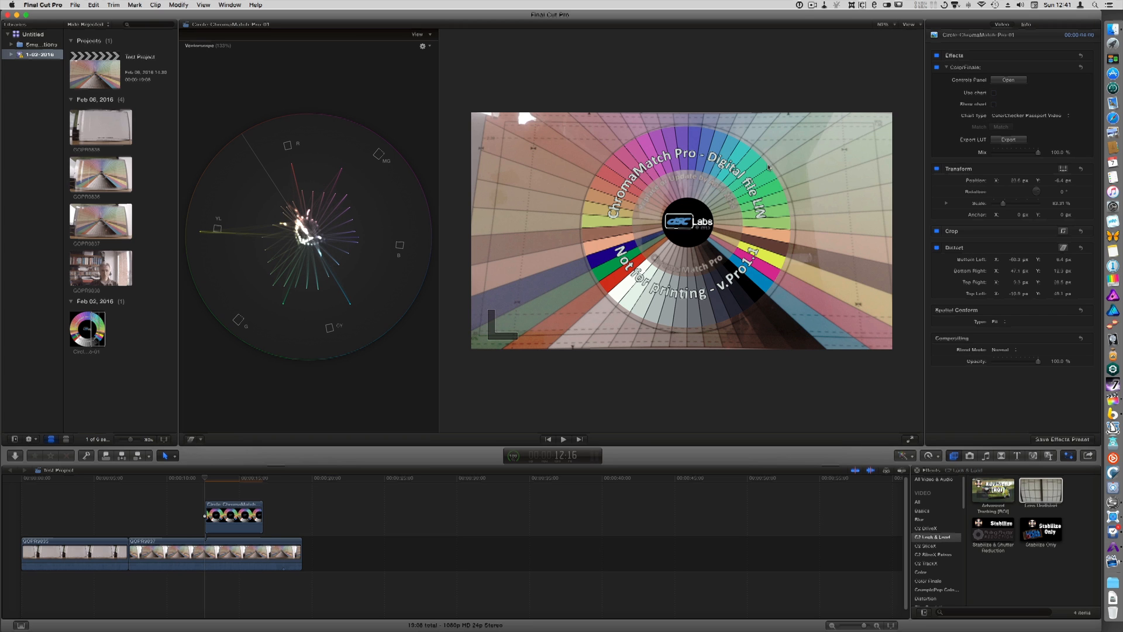
click(1008, 79)
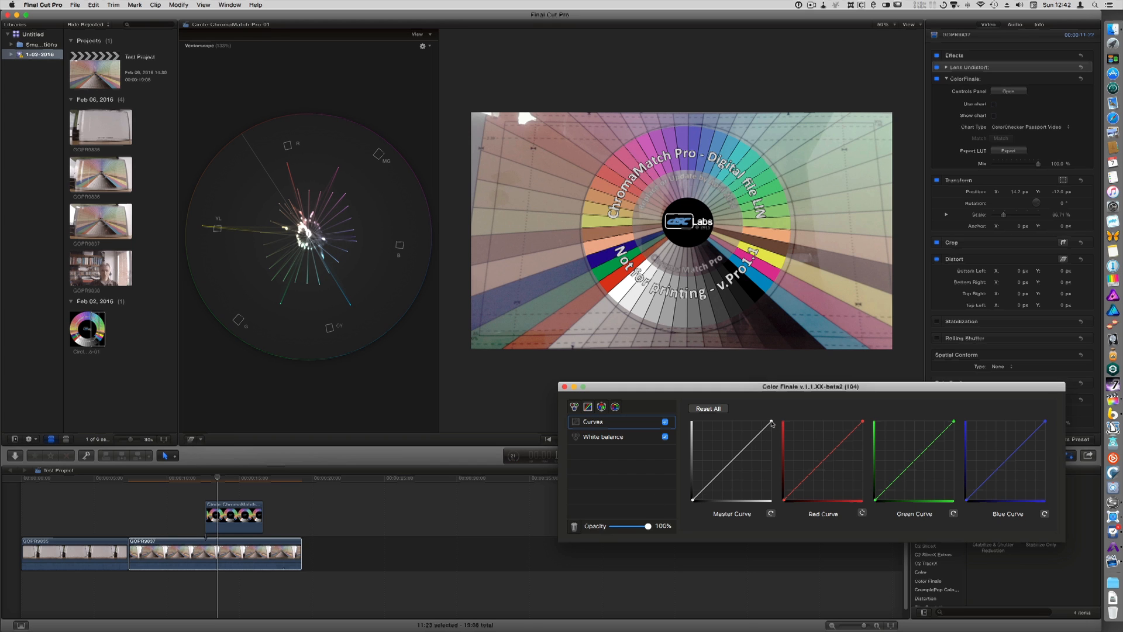
Pull in the master curve's white point and bend its midtones with an added point
drag(772, 422, 763, 424)
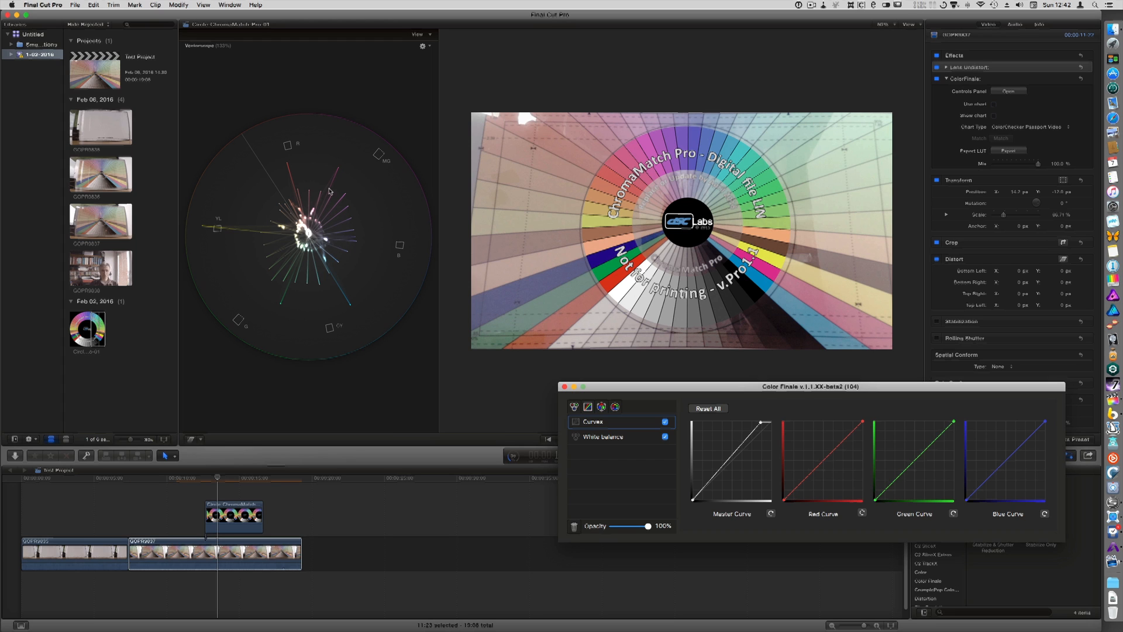
mouse_move(283, 209)
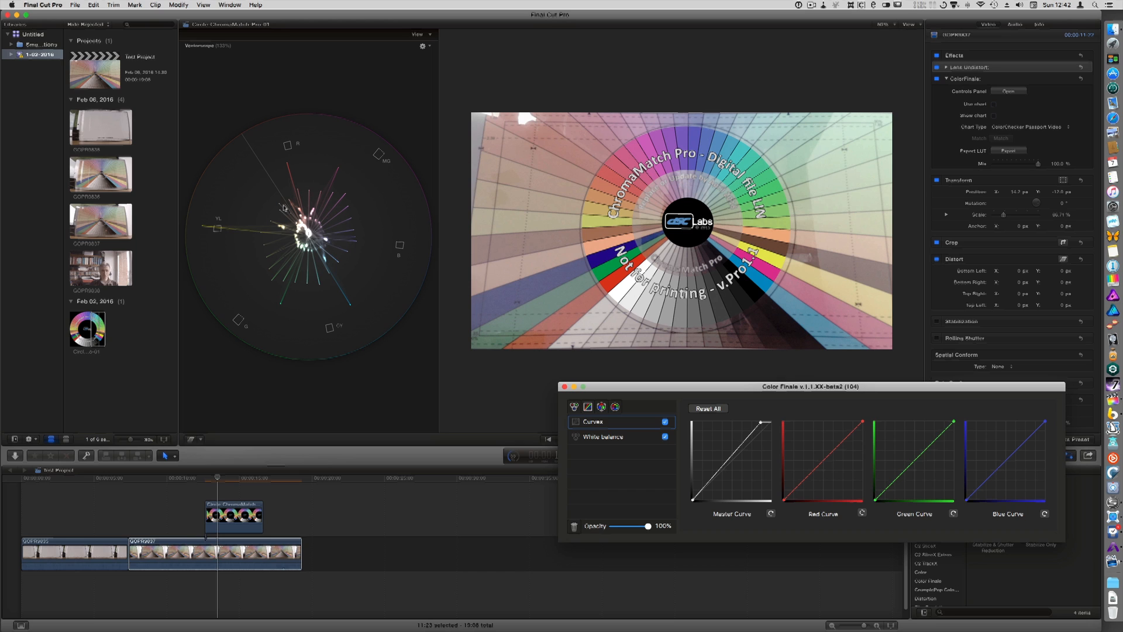
mouse_move(283, 298)
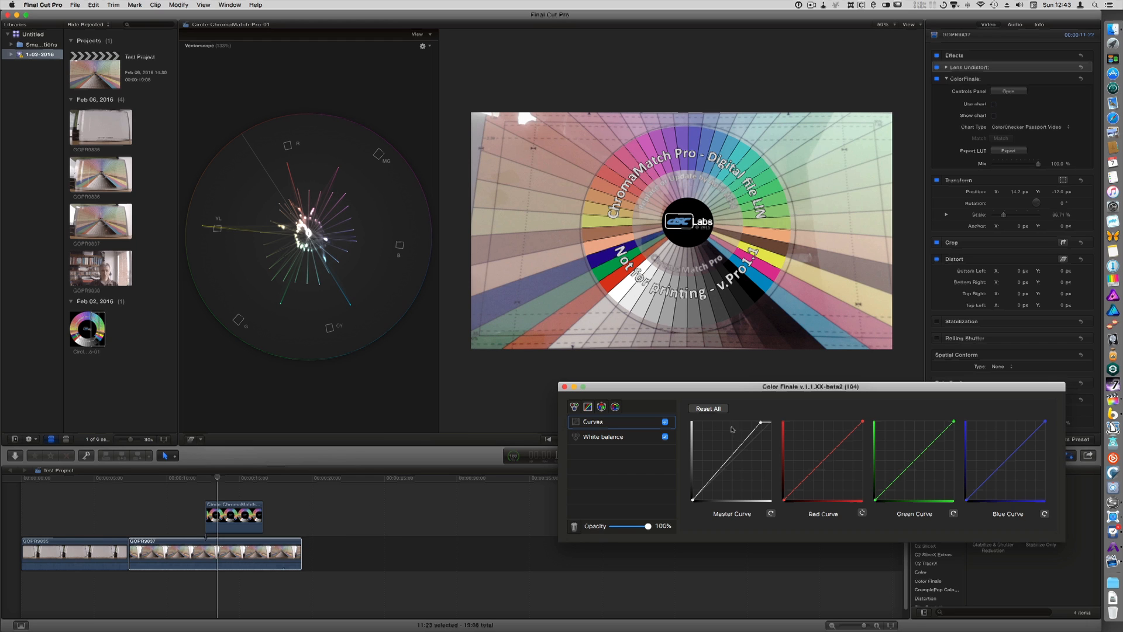
mouse_move(731, 475)
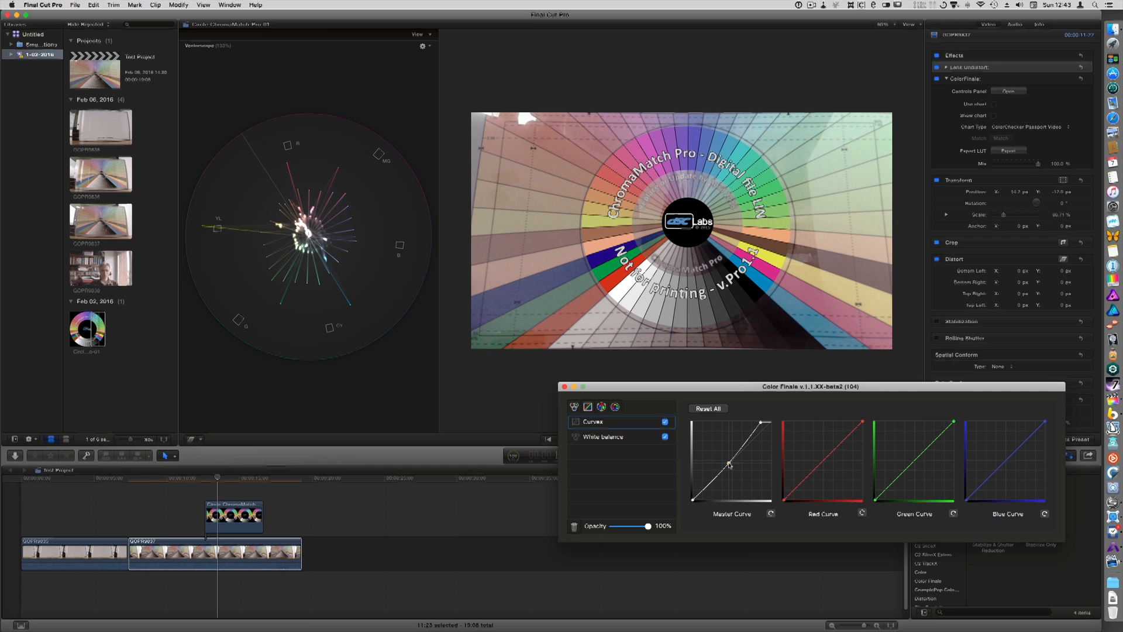
drag(728, 465, 723, 487)
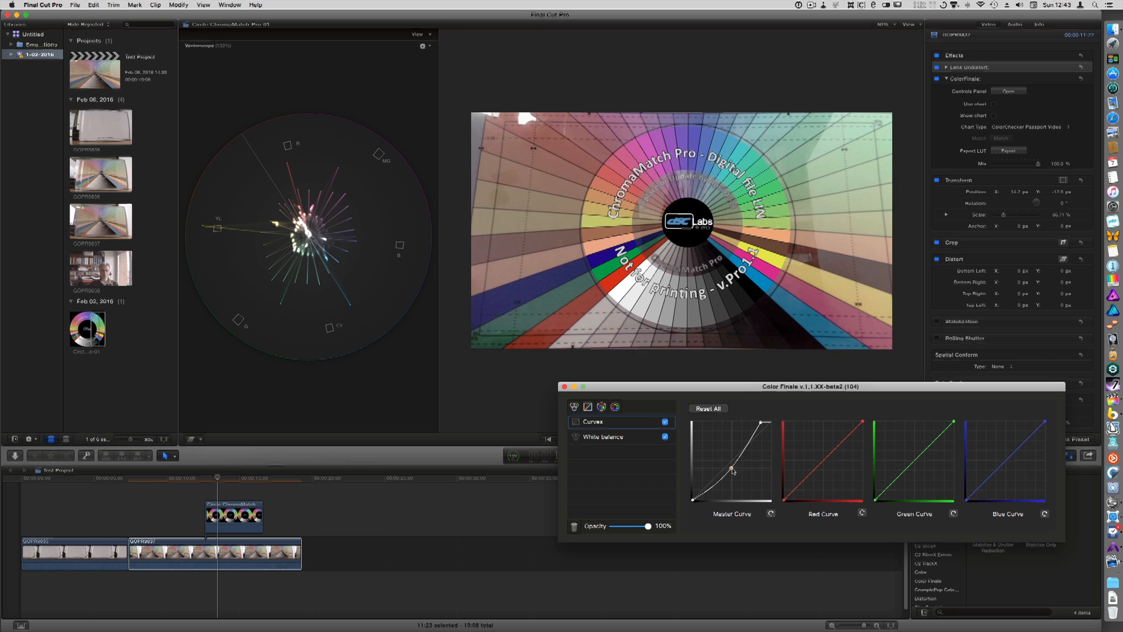
drag(731, 466, 741, 487)
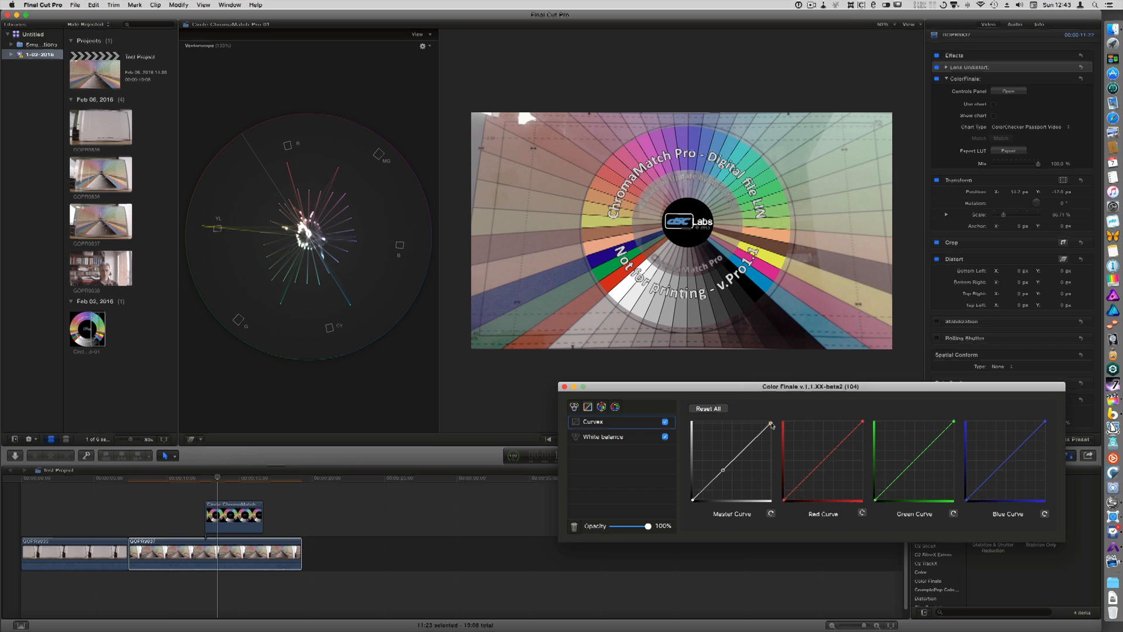
drag(771, 424, 756, 435)
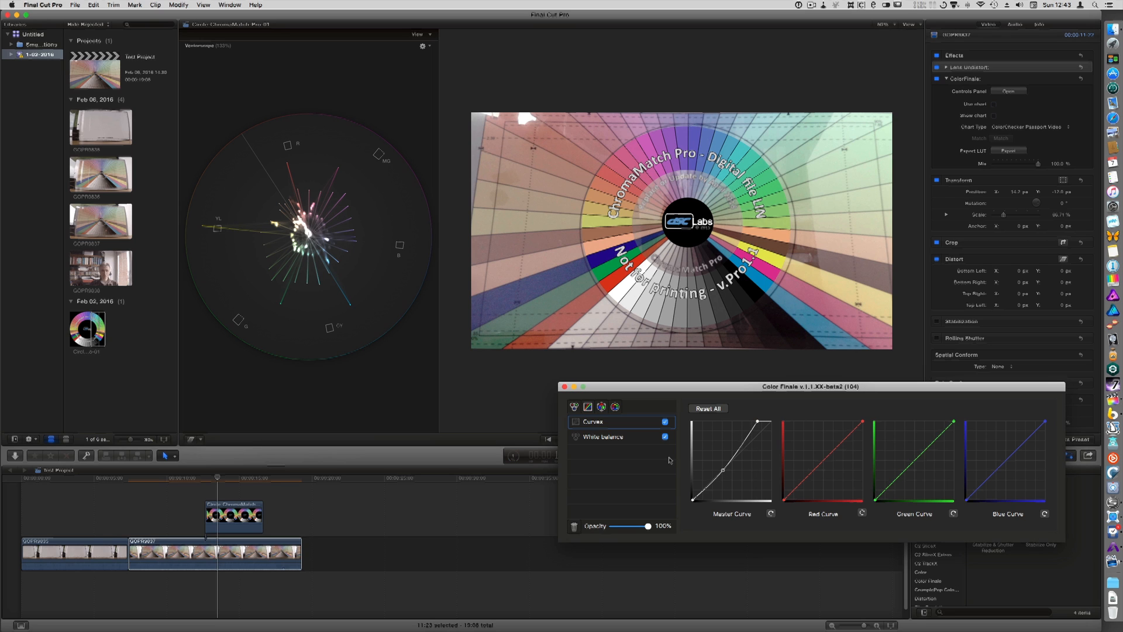
mouse_move(701, 387)
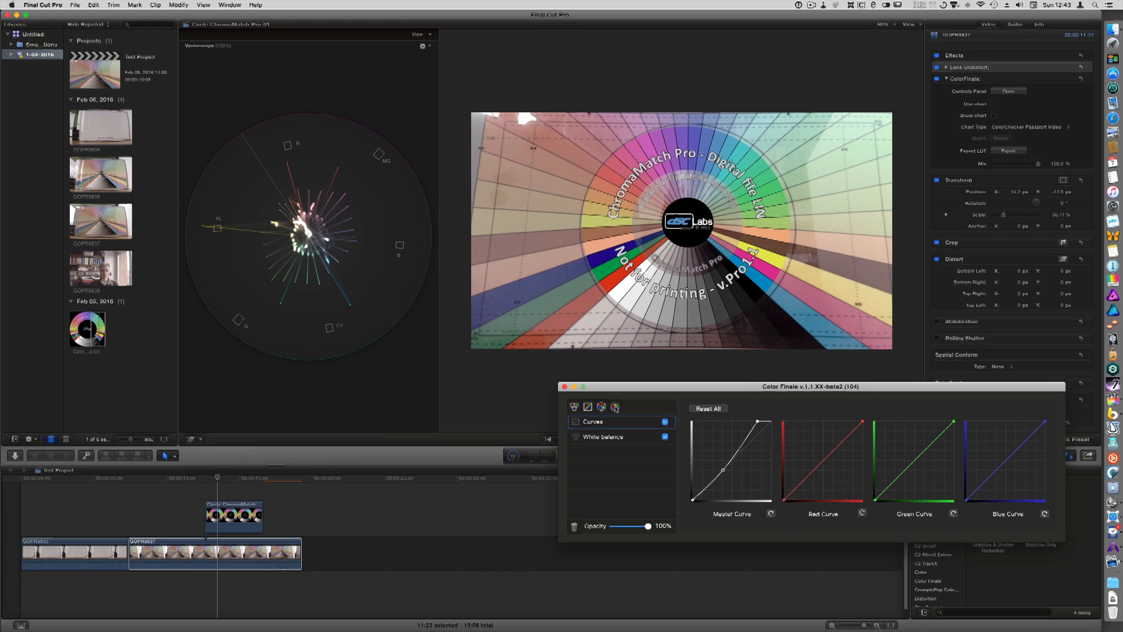
Add a 6 Vectors layer with red saturation at maximum and red luminosity slightly lowered
click(601, 407)
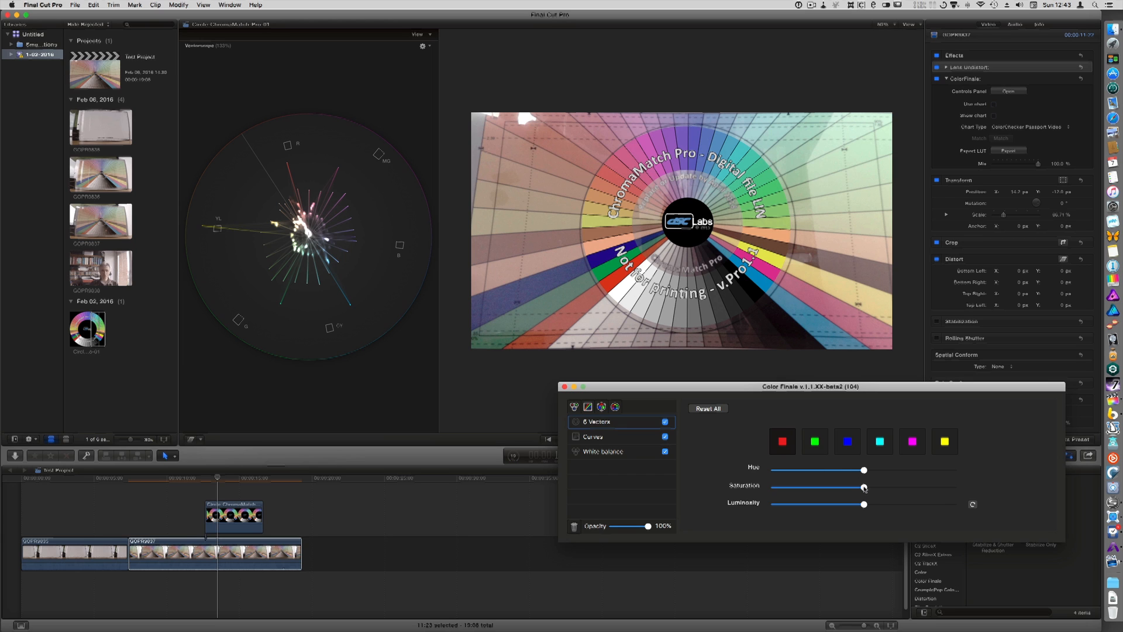
drag(863, 488, 872, 488)
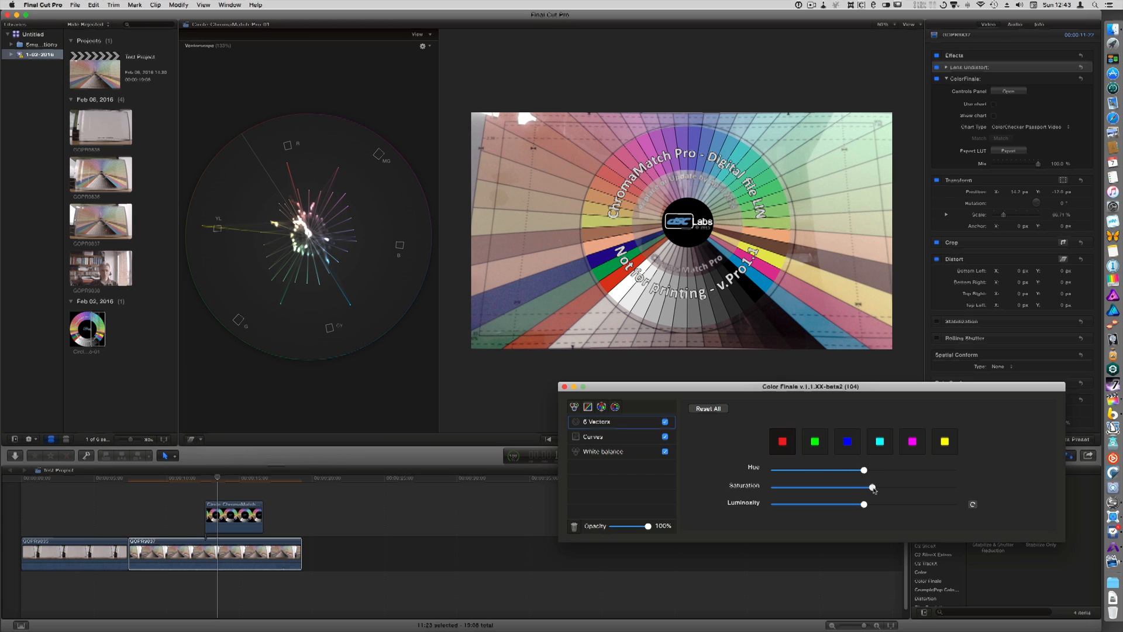
drag(872, 486, 954, 486)
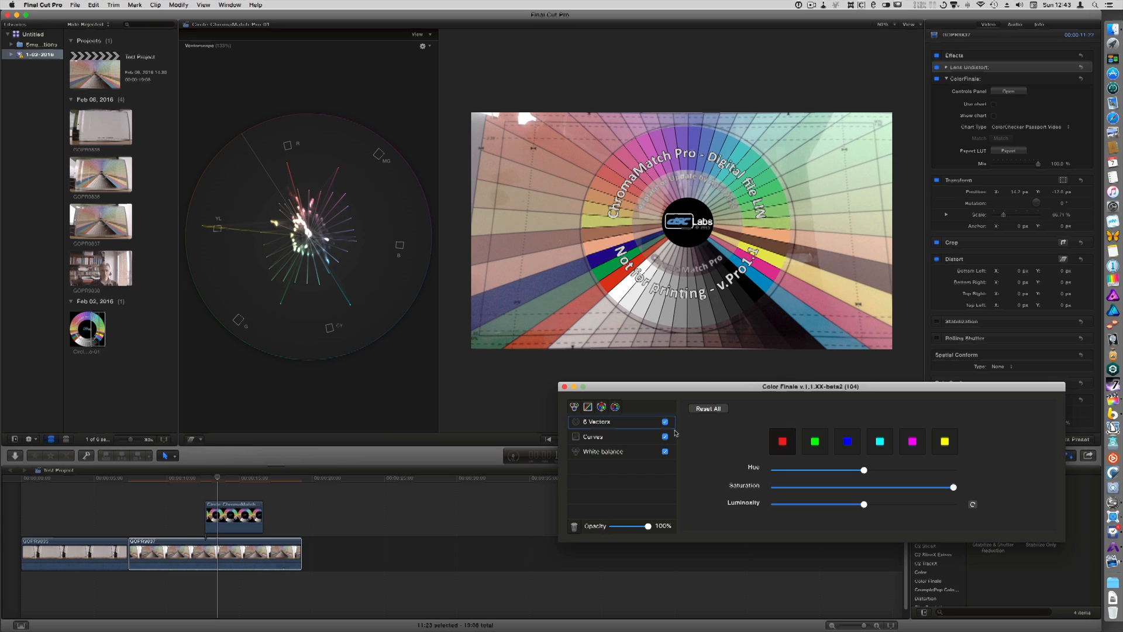
drag(863, 470, 864, 470)
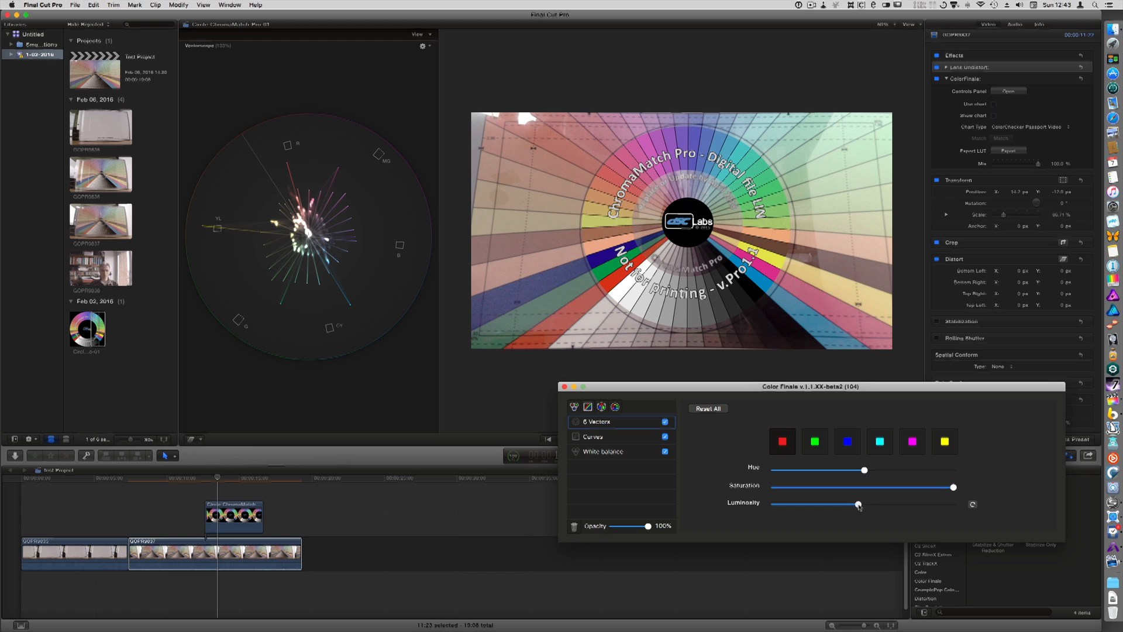
drag(858, 505, 838, 505)
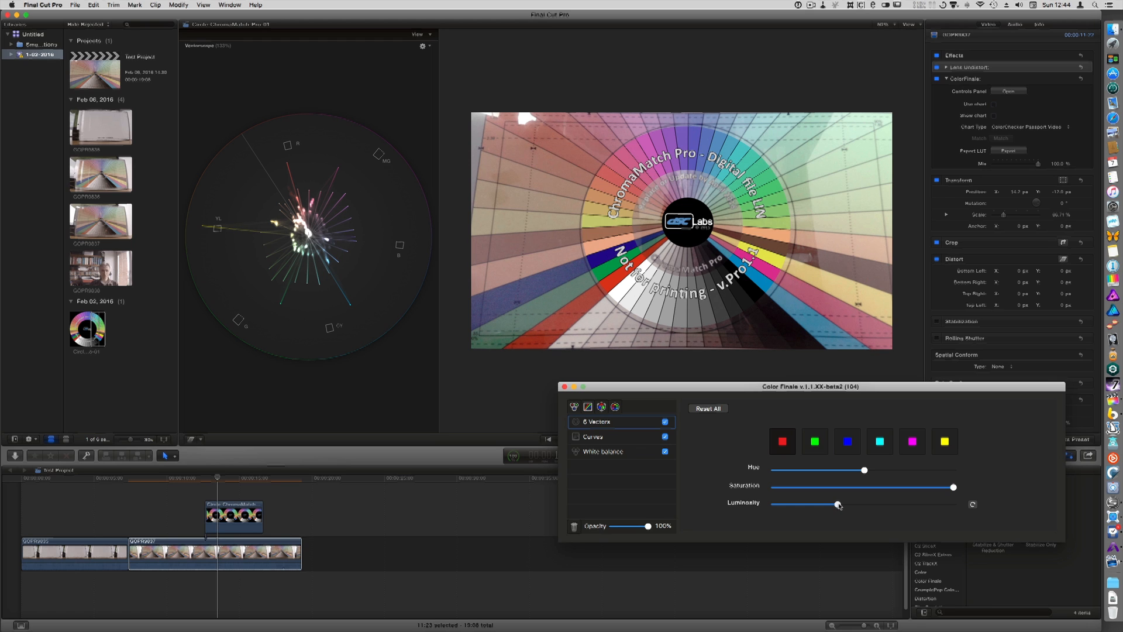
drag(837, 504, 845, 504)
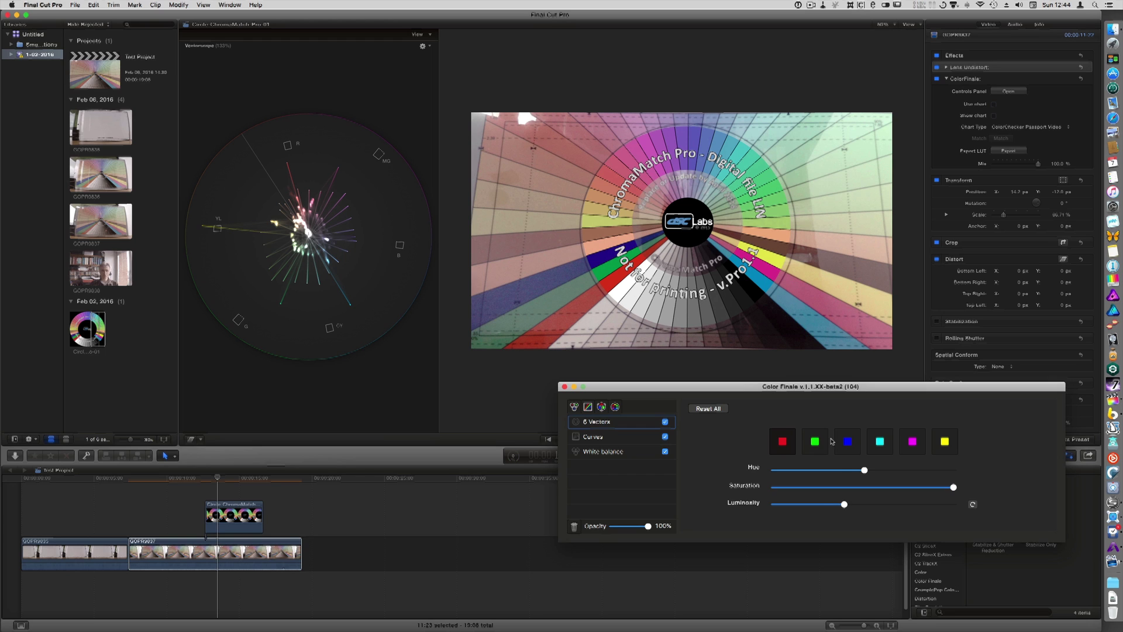
Push green saturation to maximum and darken the greens
click(814, 441)
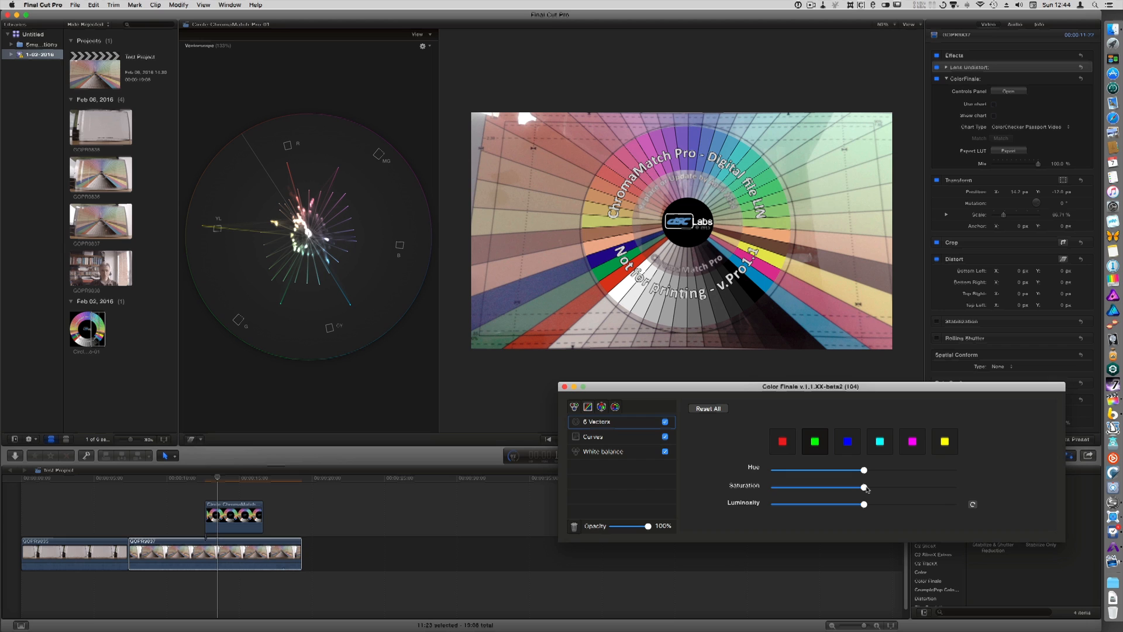
drag(863, 487, 884, 487)
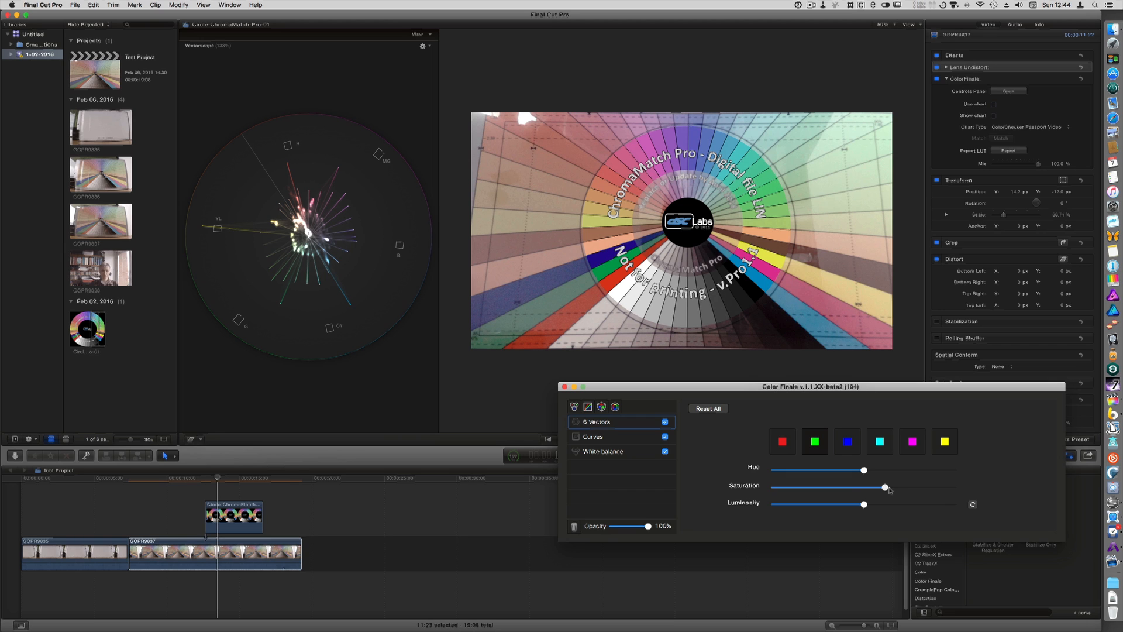
drag(883, 487, 921, 487)
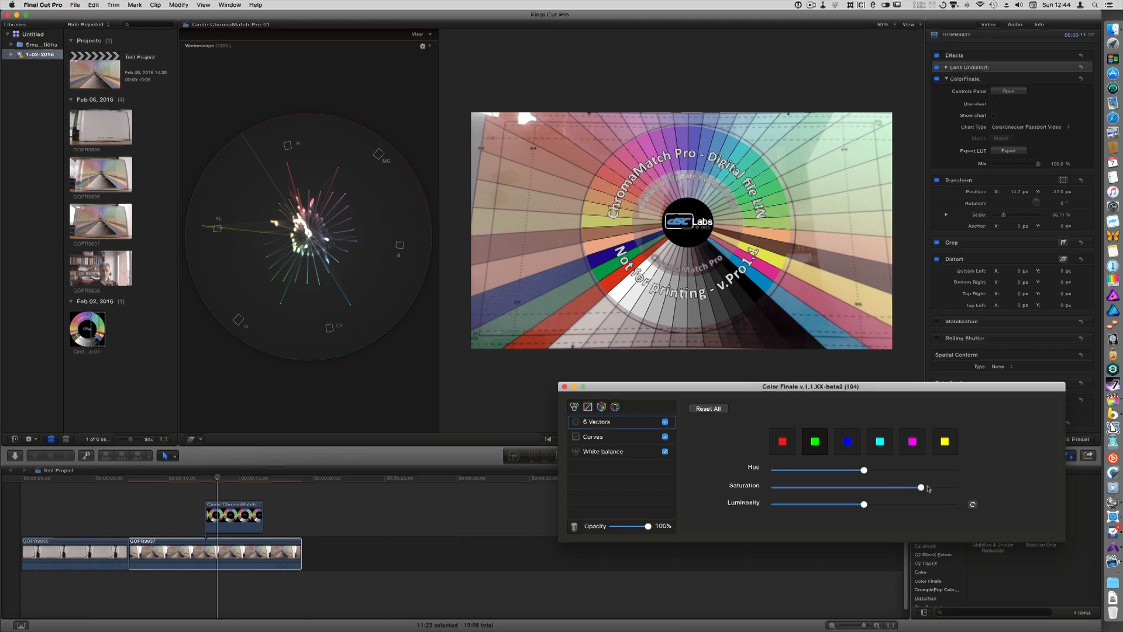
drag(920, 487, 953, 487)
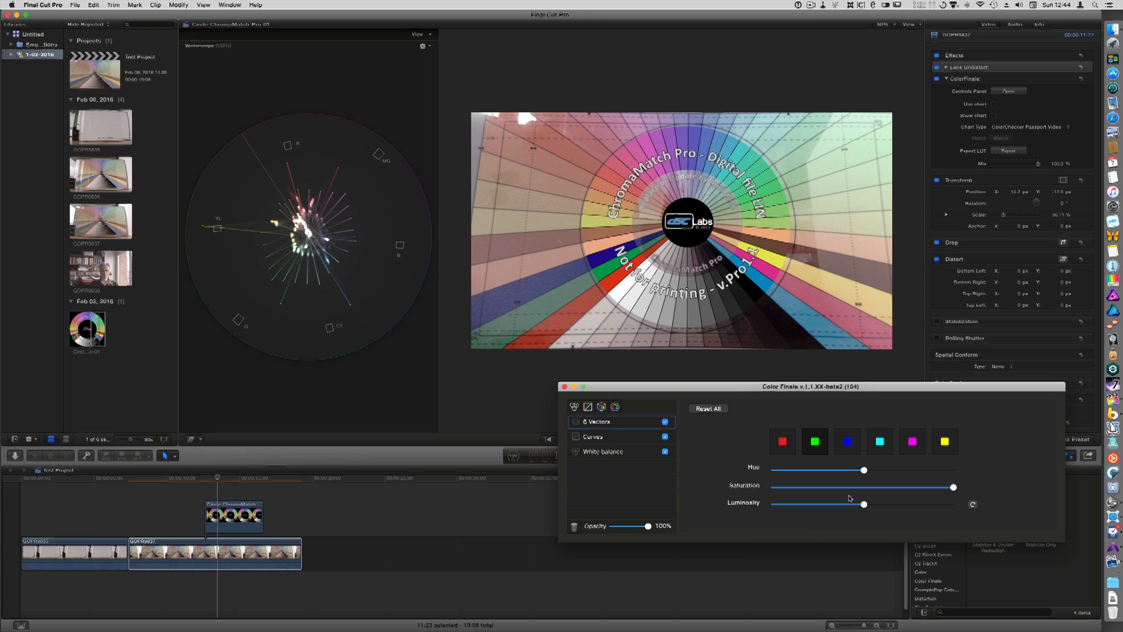
drag(864, 504, 873, 504)
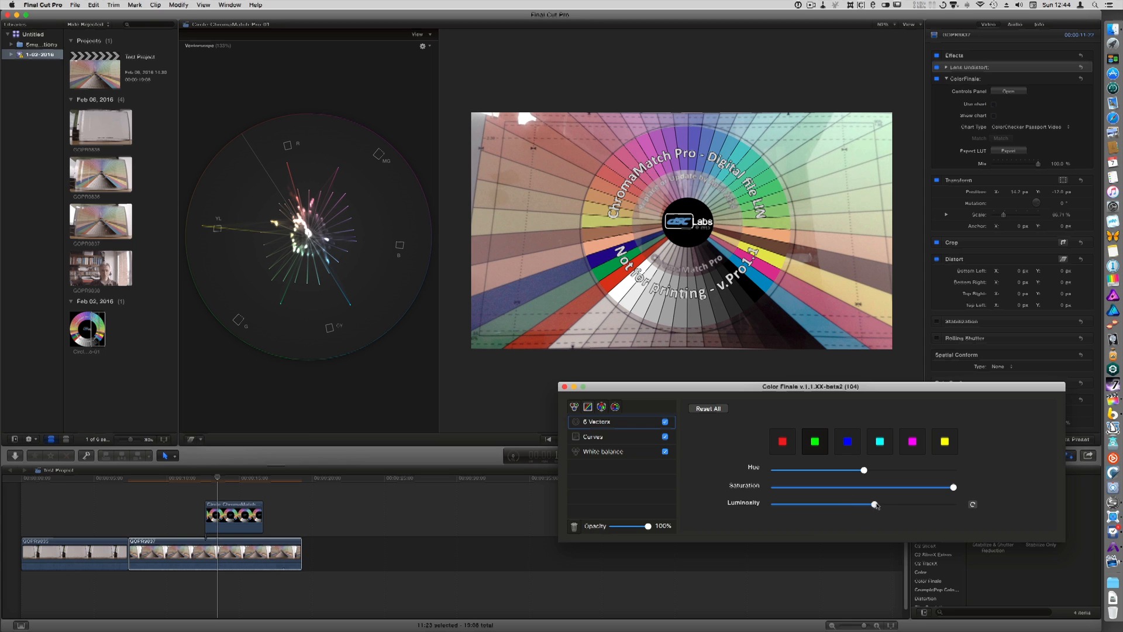
drag(875, 504, 837, 504)
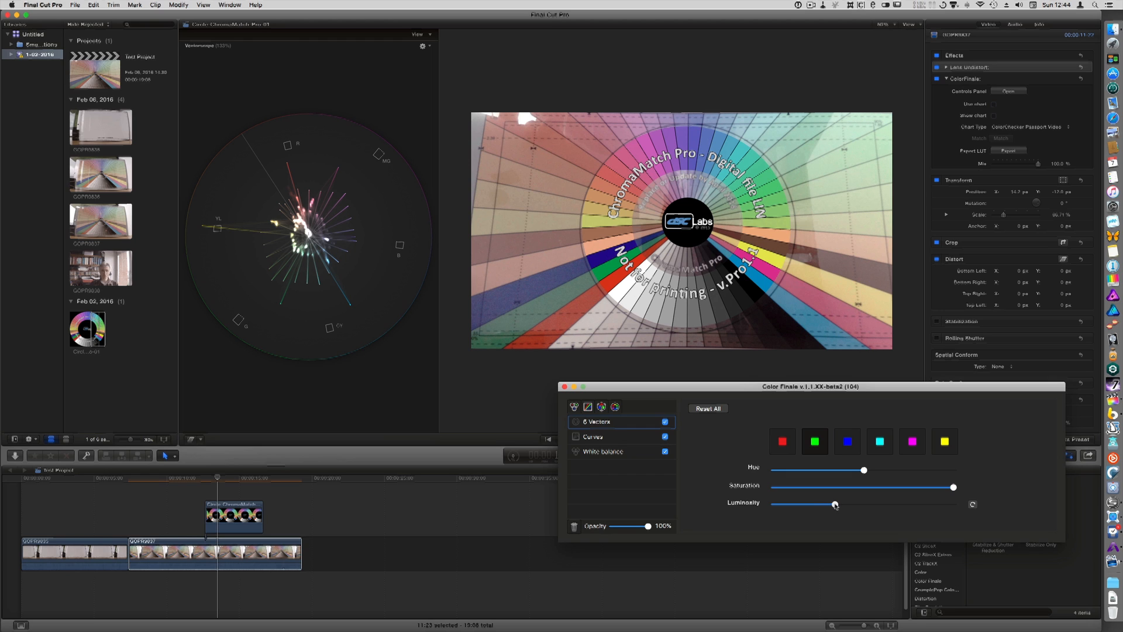
Push blue saturation to maximum and fine-tune the blue vector
click(847, 441)
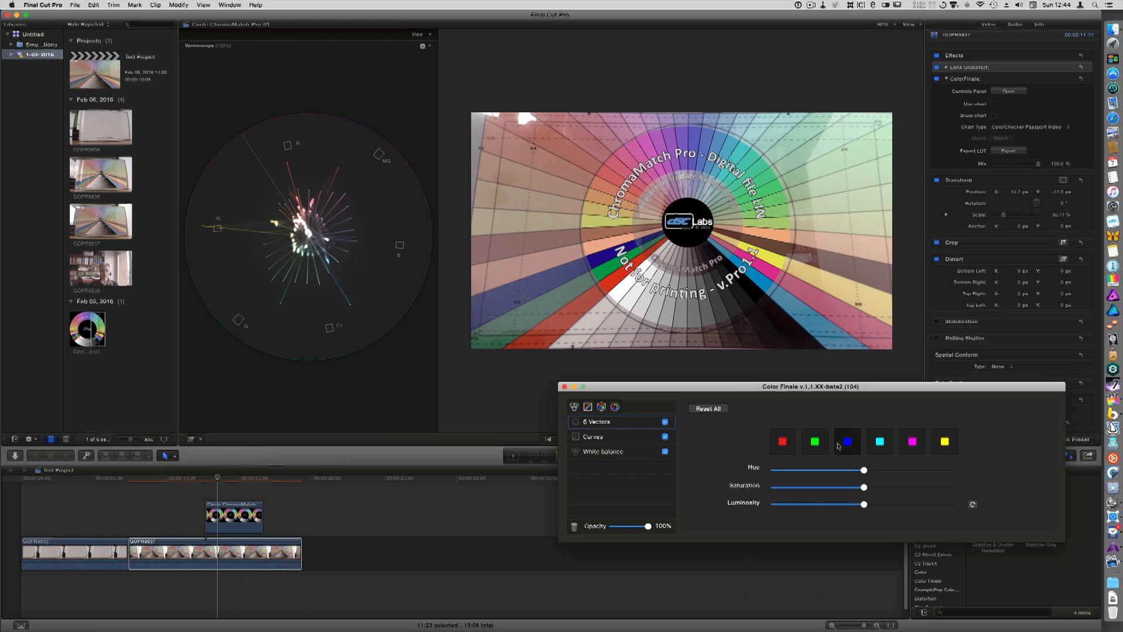
drag(863, 487, 873, 487)
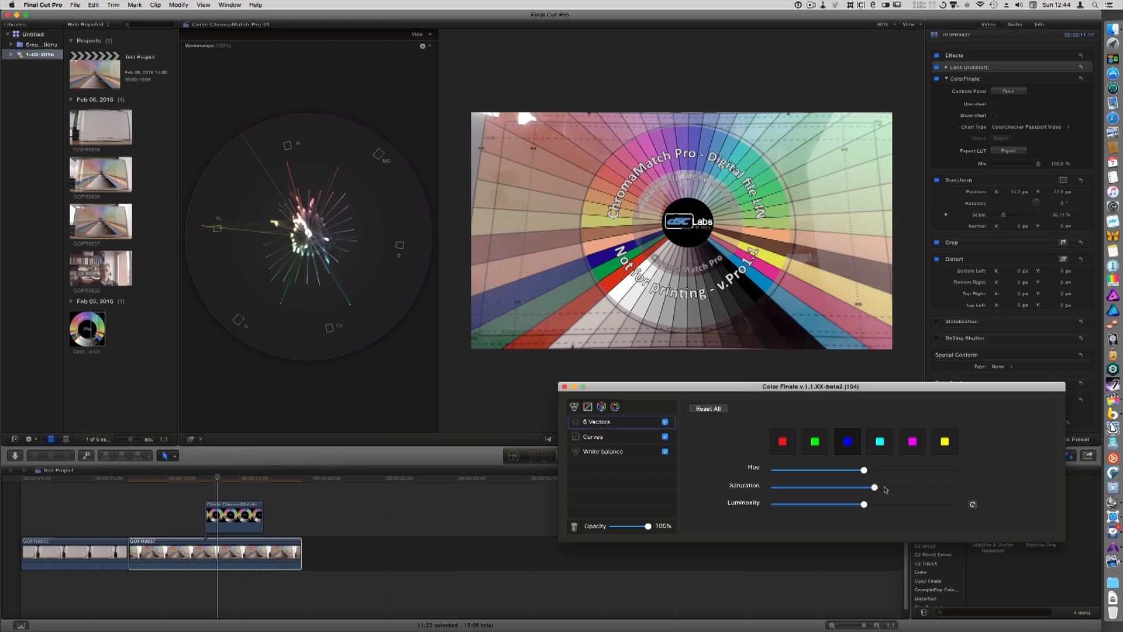
drag(874, 486, 952, 486)
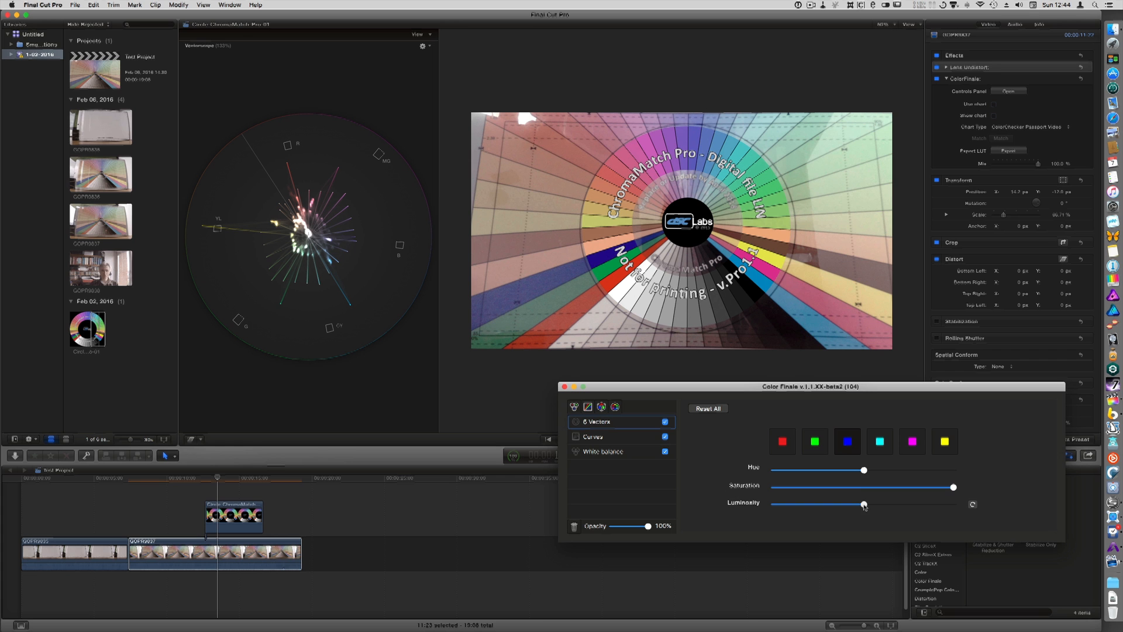
drag(863, 470, 888, 471)
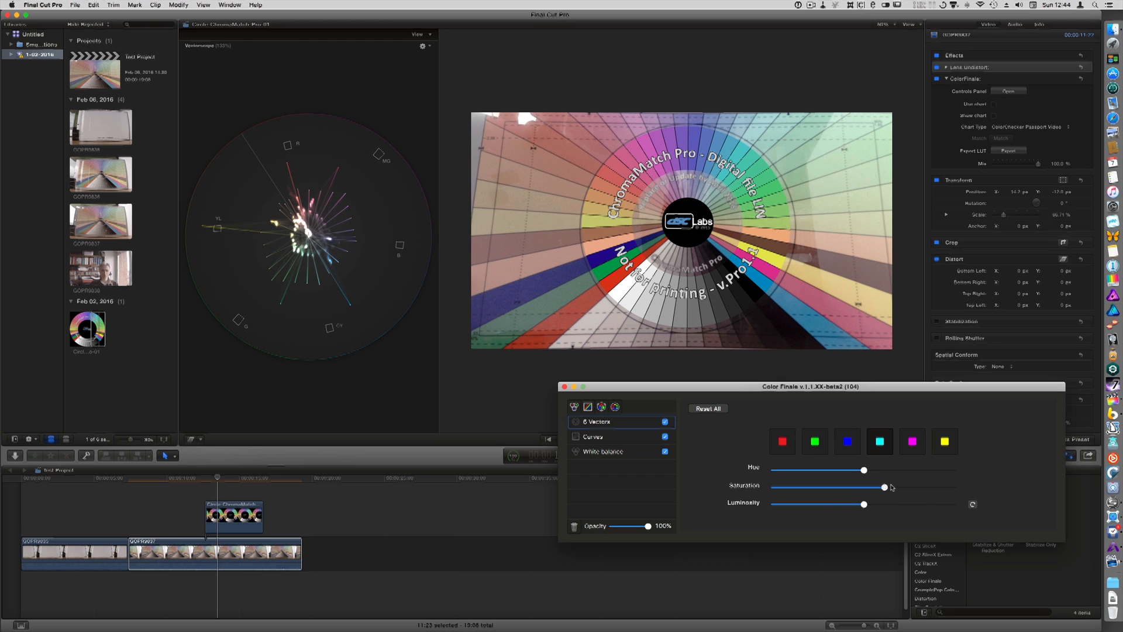
Saturate the cyans and tweak hue, luminosity and blue saturation in the newer vector layers
drag(891, 487, 950, 487)
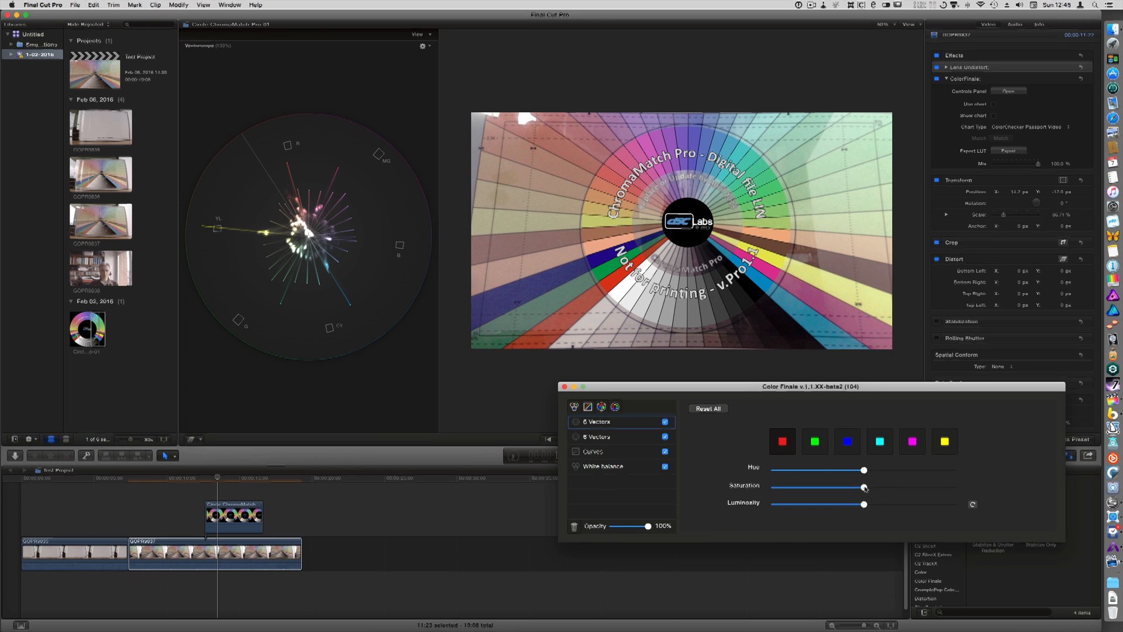
drag(864, 487, 952, 487)
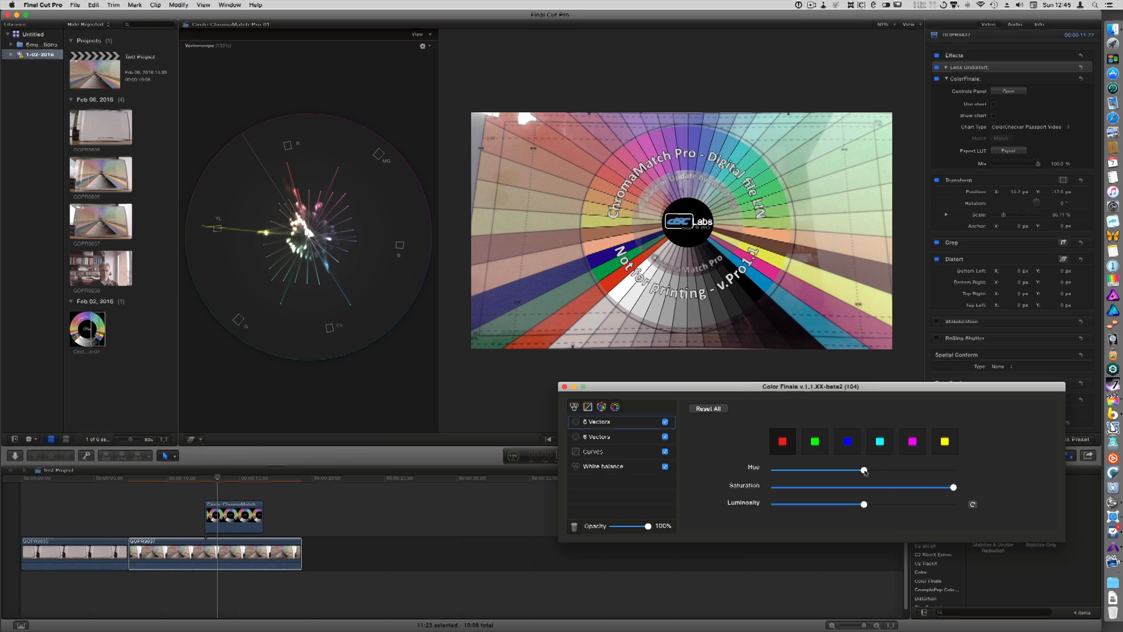
drag(863, 471, 871, 470)
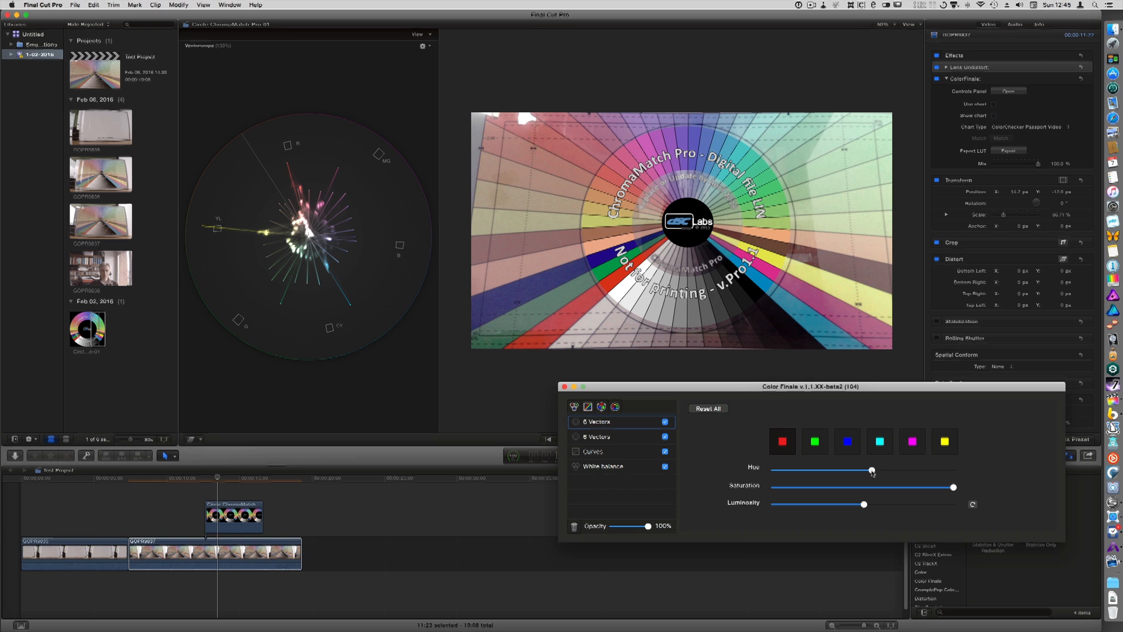
drag(870, 470, 864, 470)
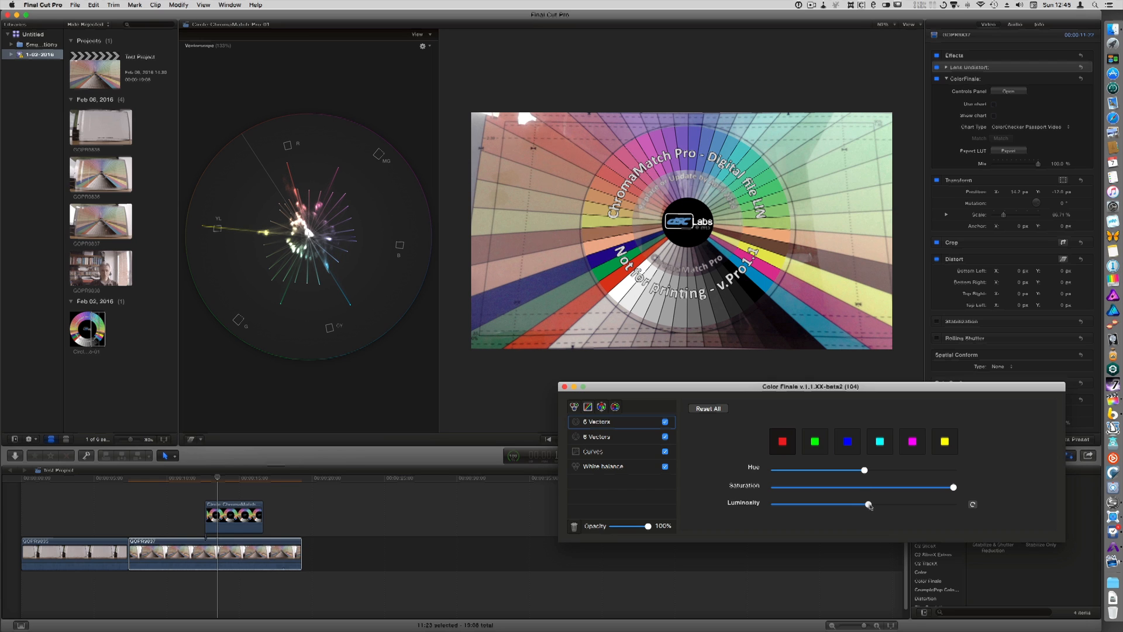
drag(868, 505, 858, 505)
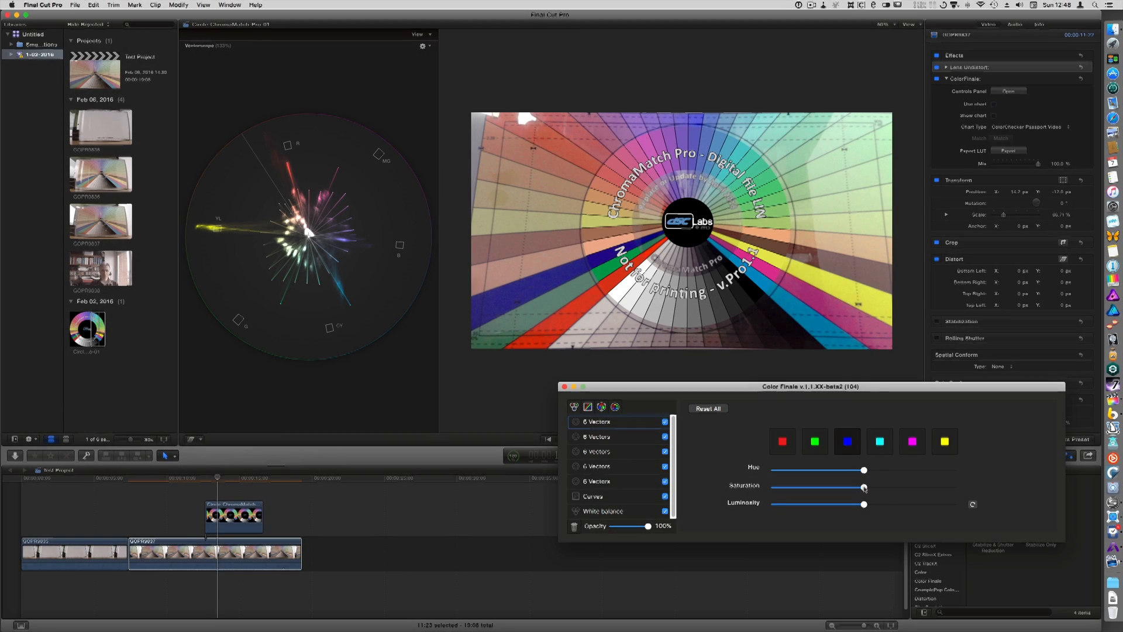
drag(863, 487, 893, 487)
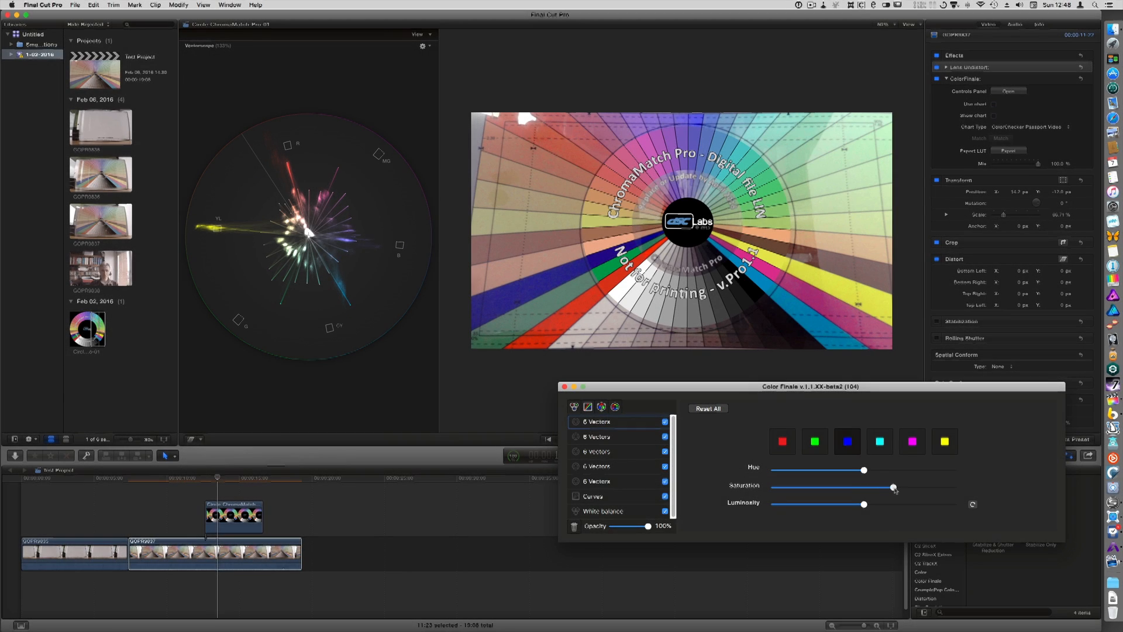
drag(893, 487, 893, 487)
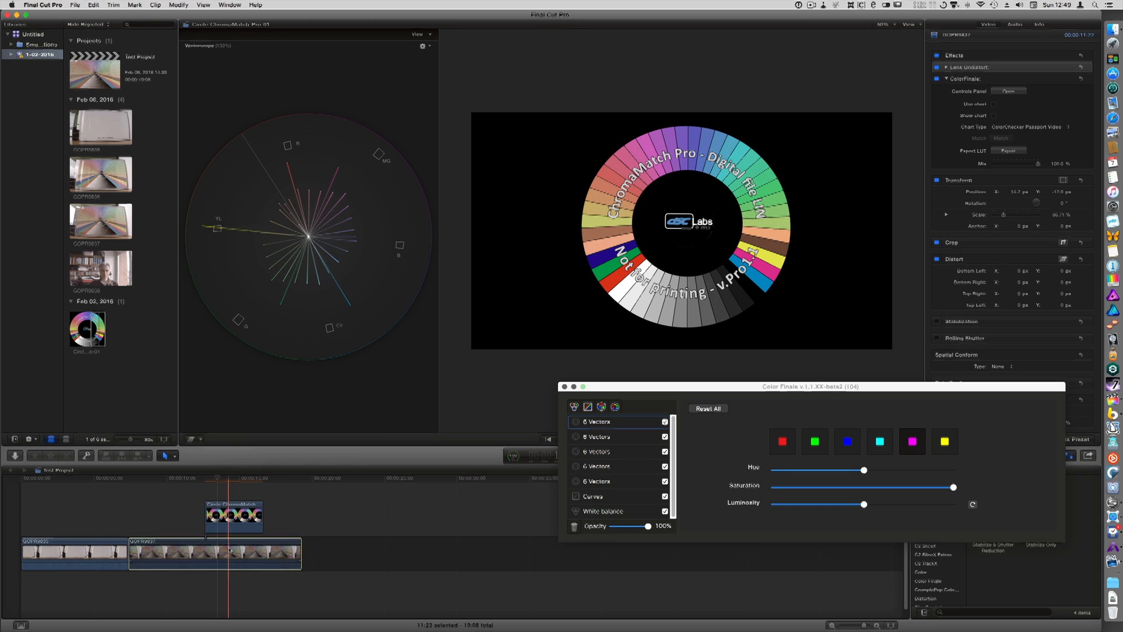
Pick a colour swatch in the latest 6 Vectors layer and add a Color Wheels layer
click(229, 554)
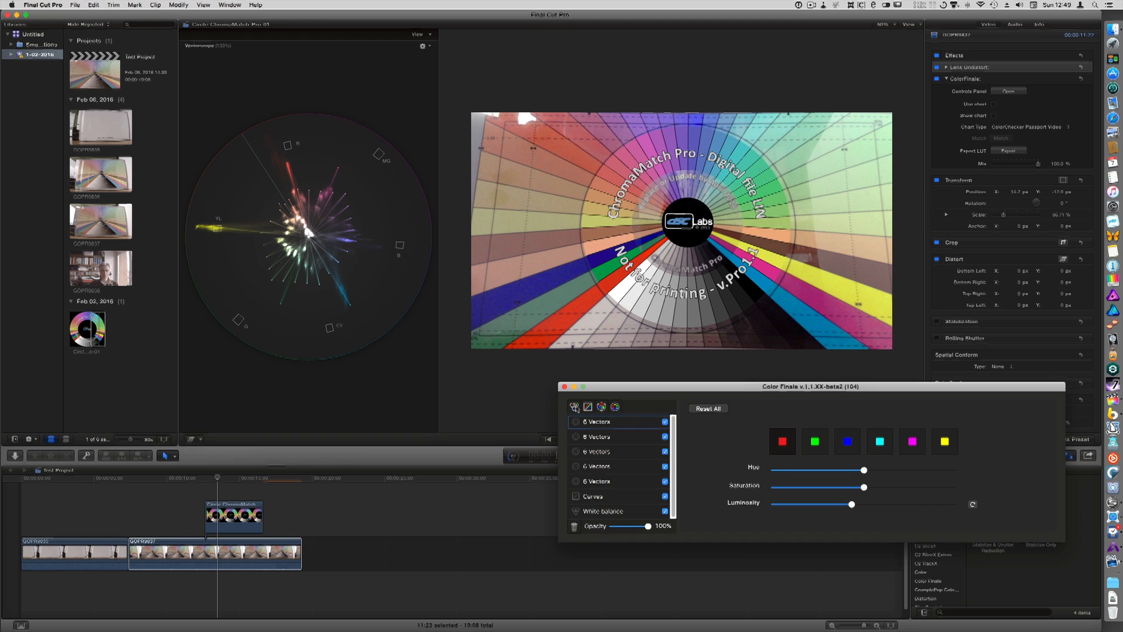
click(573, 407)
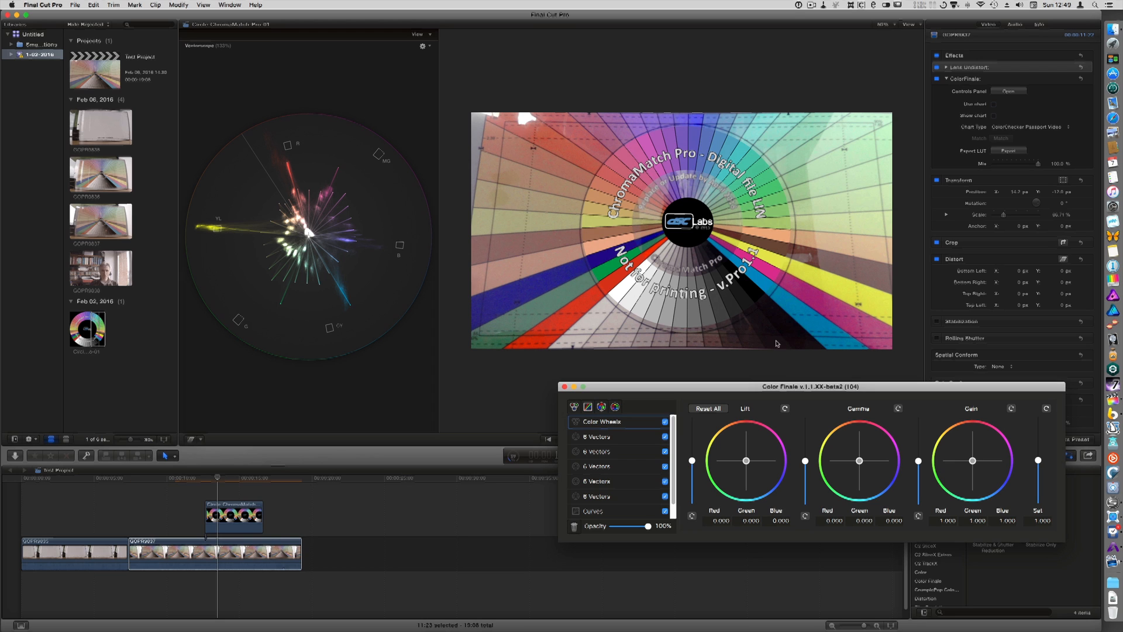
mouse_move(765, 349)
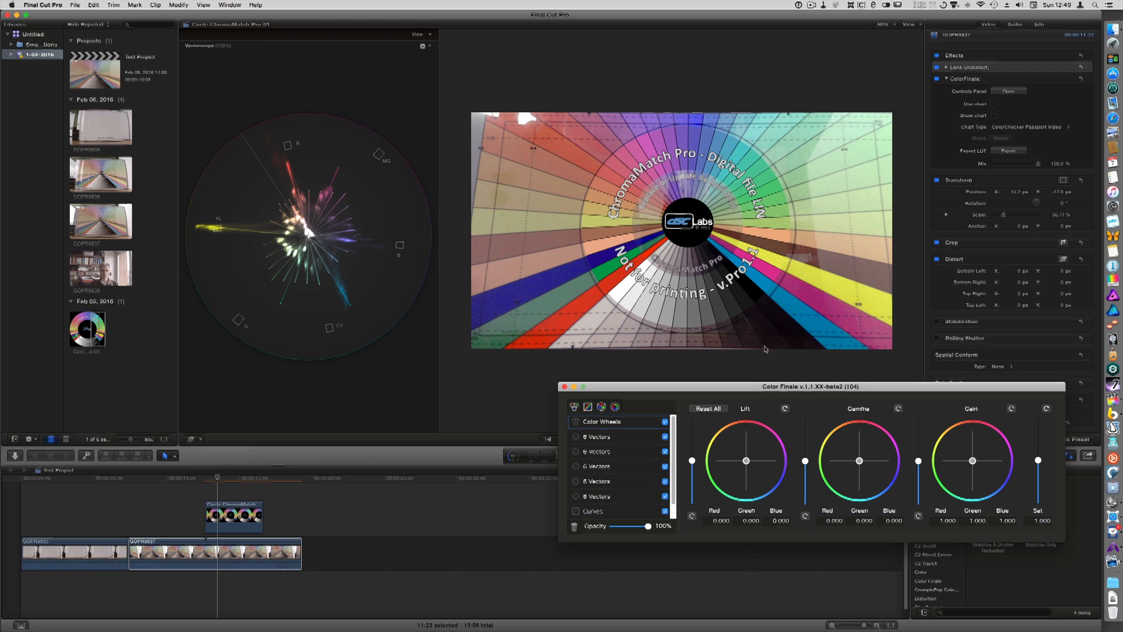
Tint the shadows of the Color Wheels lift toward blue-cyan
drag(747, 461, 746, 462)
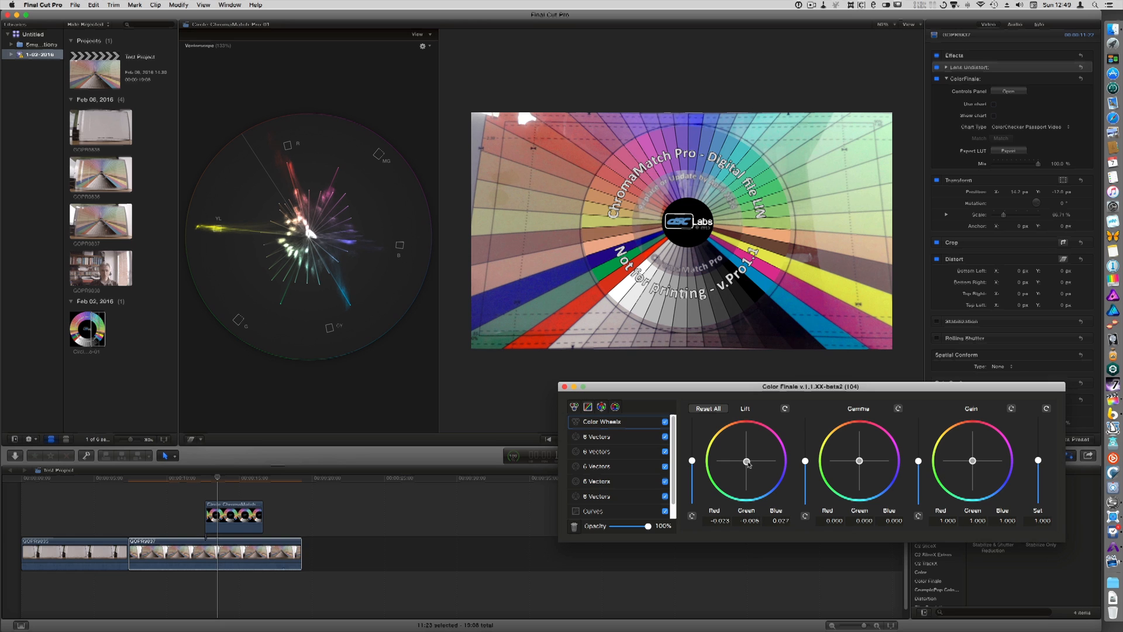
drag(746, 461, 747, 465)
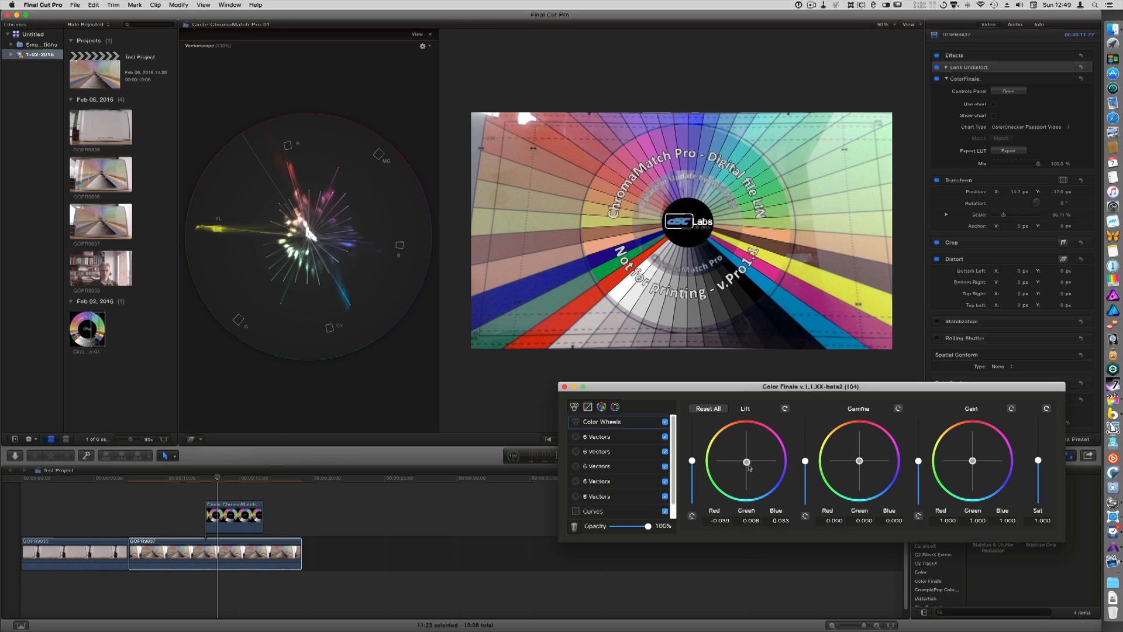
drag(746, 460, 748, 469)
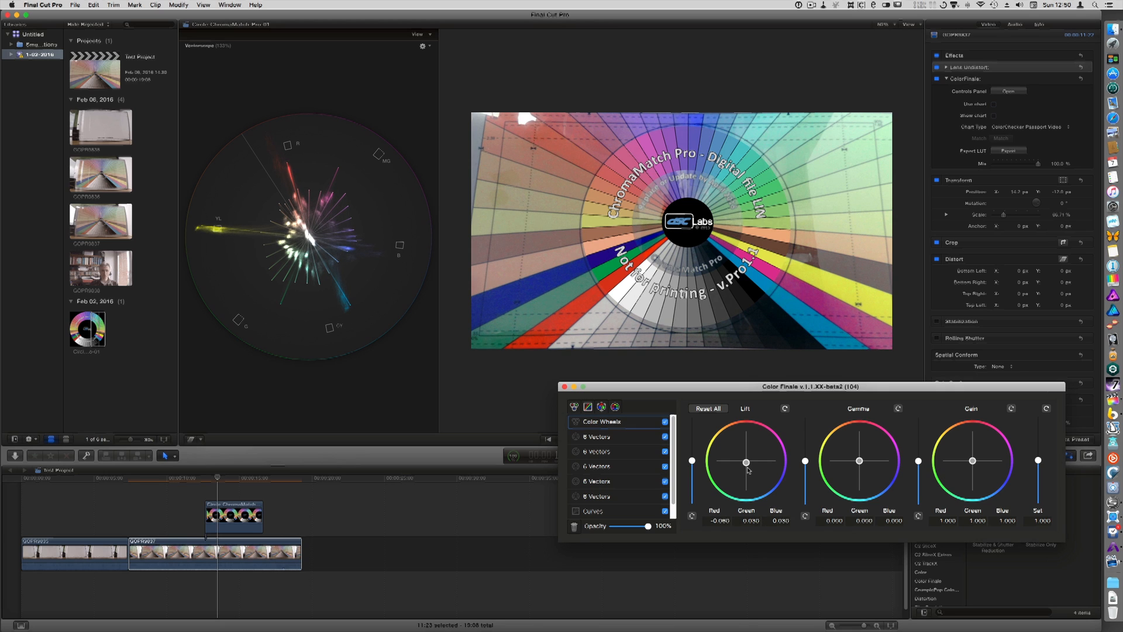
Raise the master lift slider, then pull it back down slightly
drag(692, 480, 692, 455)
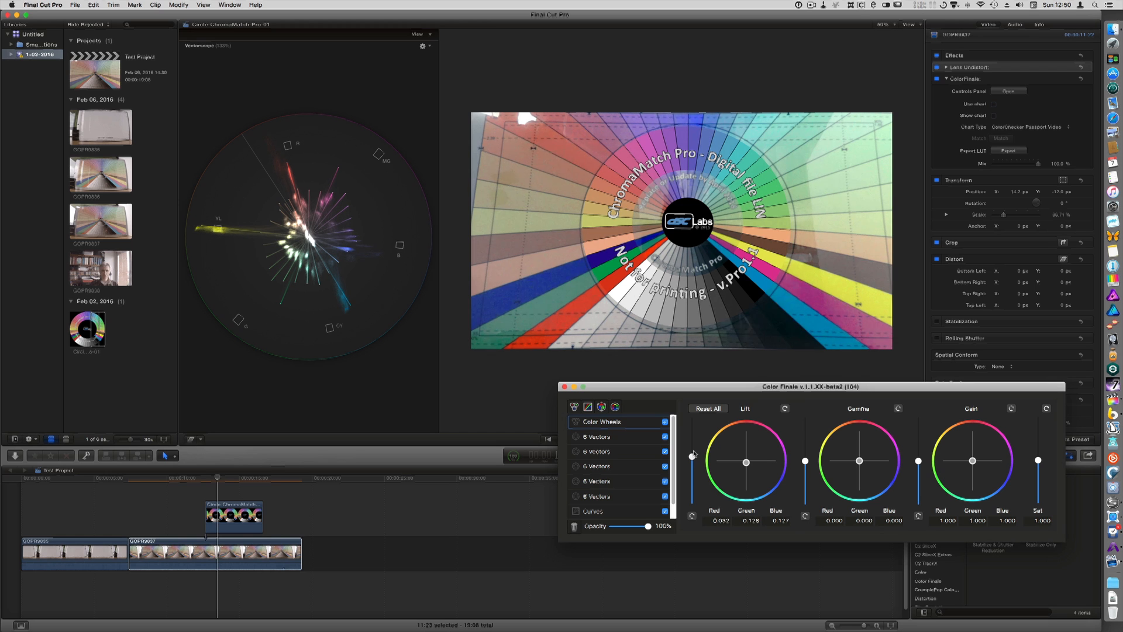
drag(691, 456, 692, 448)
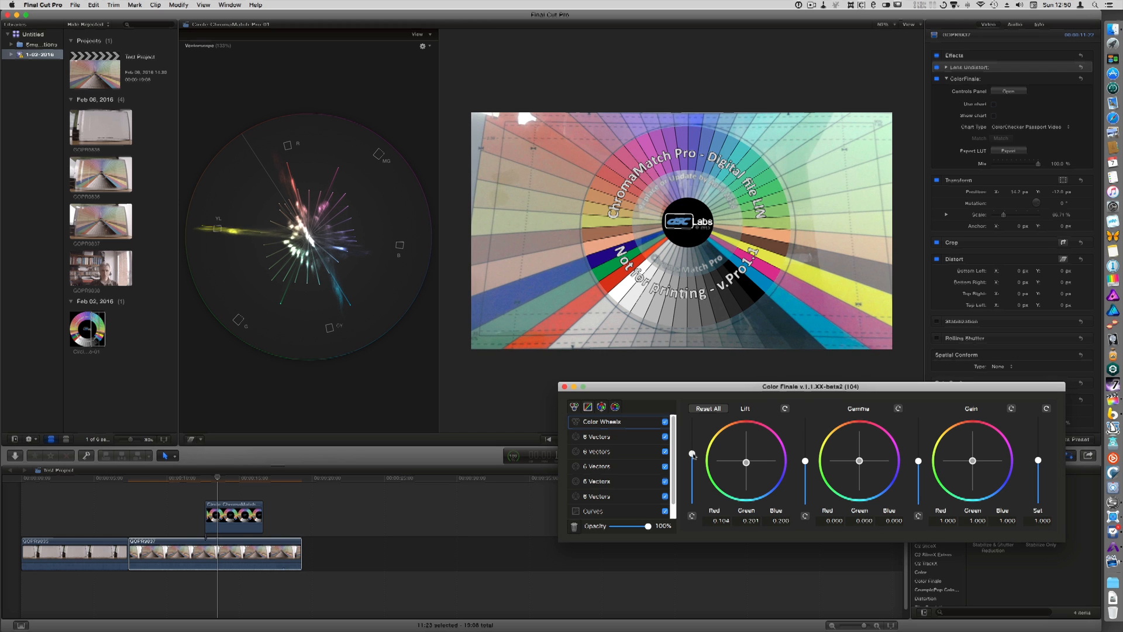
drag(690, 455, 690, 462)
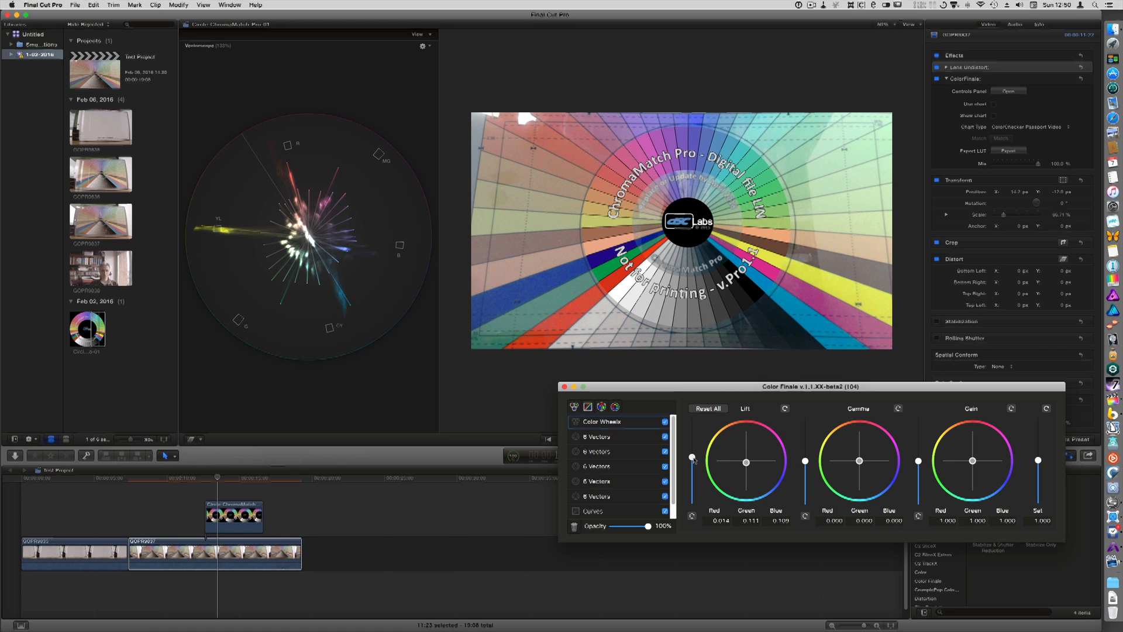
mouse_move(757, 332)
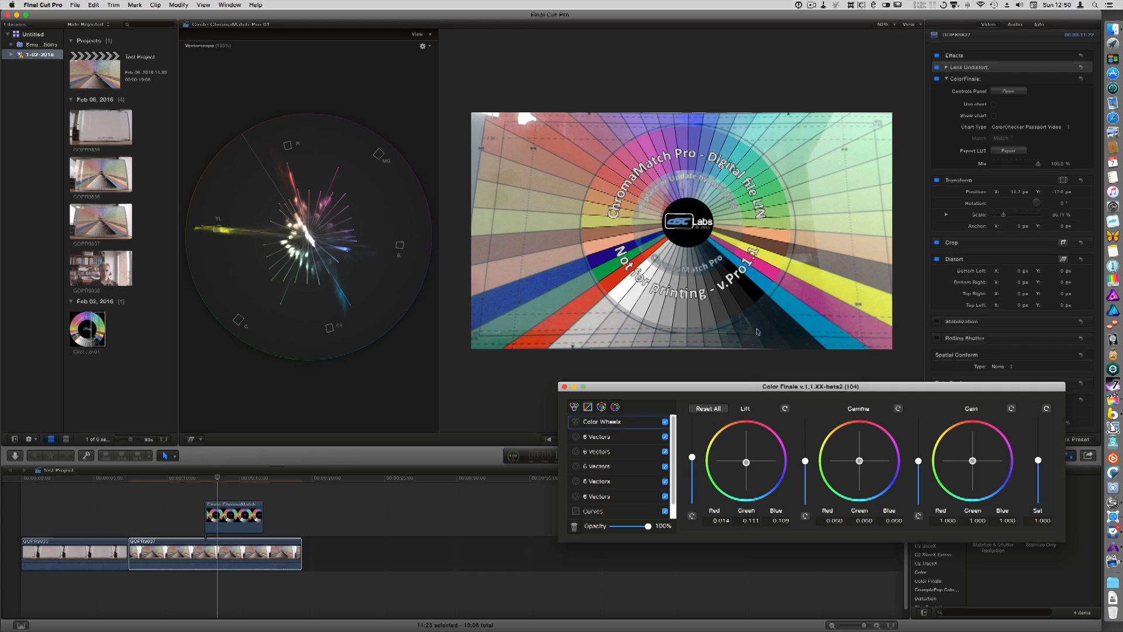
mouse_move(919, 441)
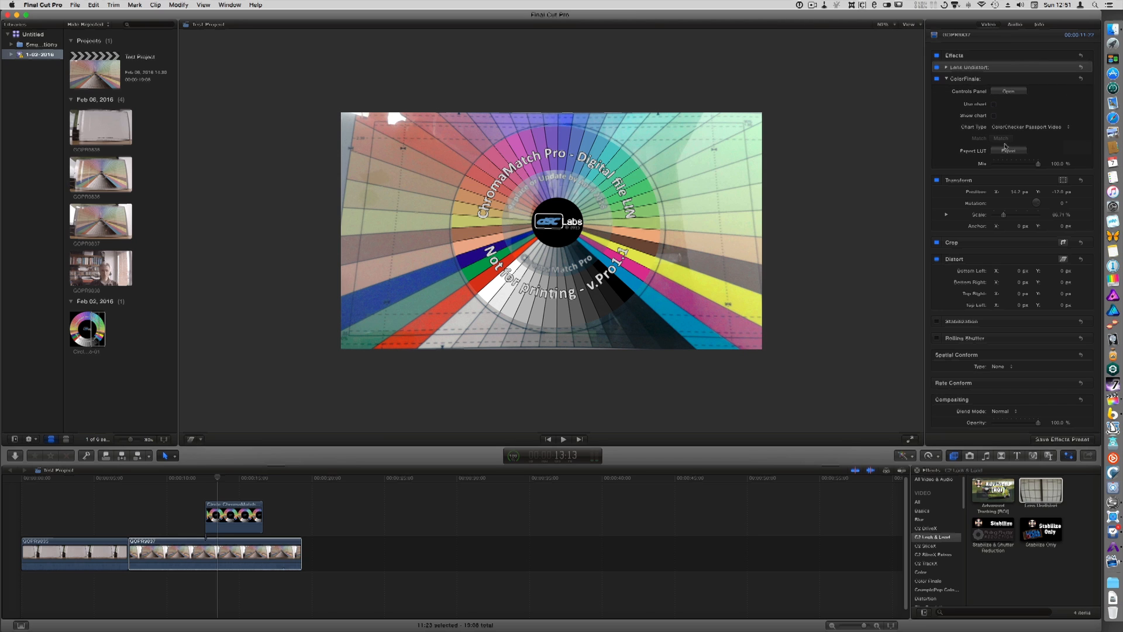
Export the grade as the LUT file 'test' to the Desktop
click(1010, 150)
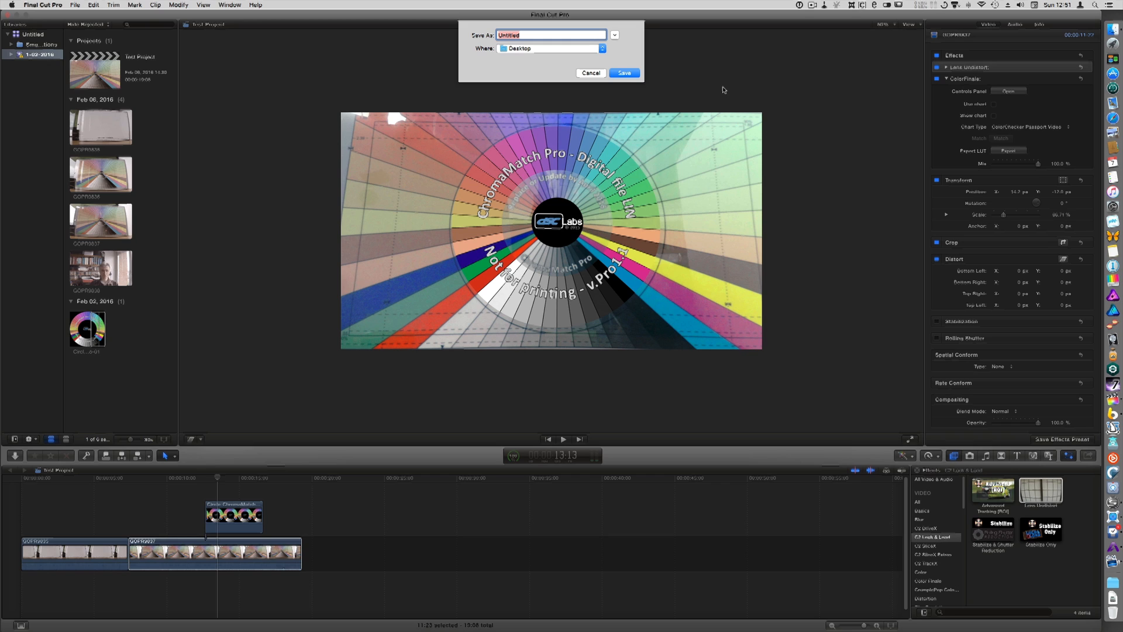
text(te)
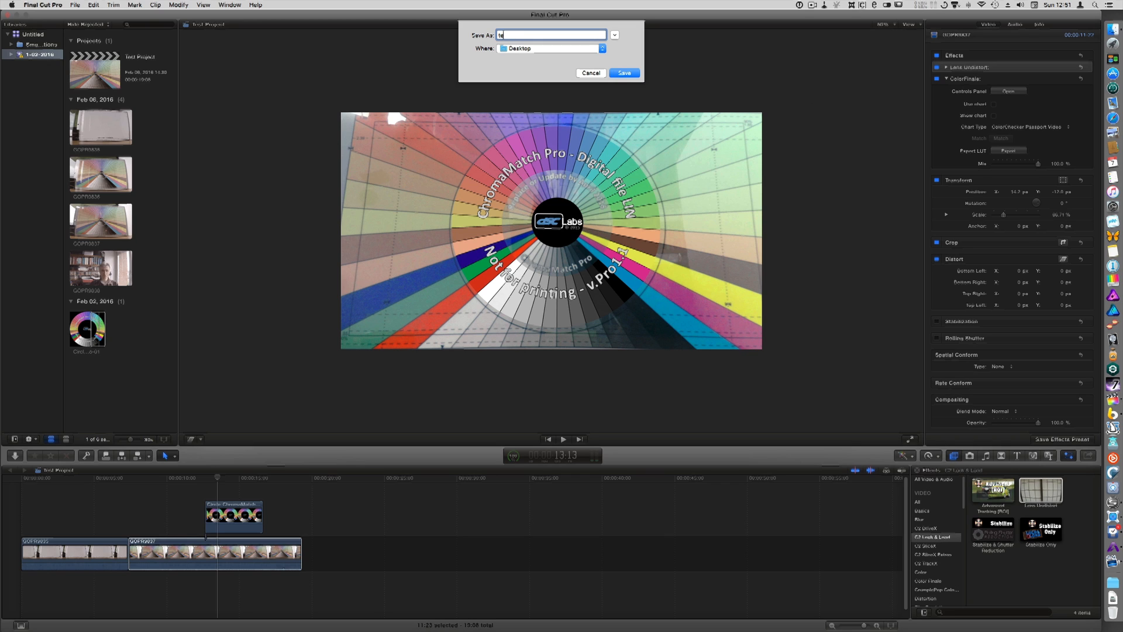
click(591, 73)
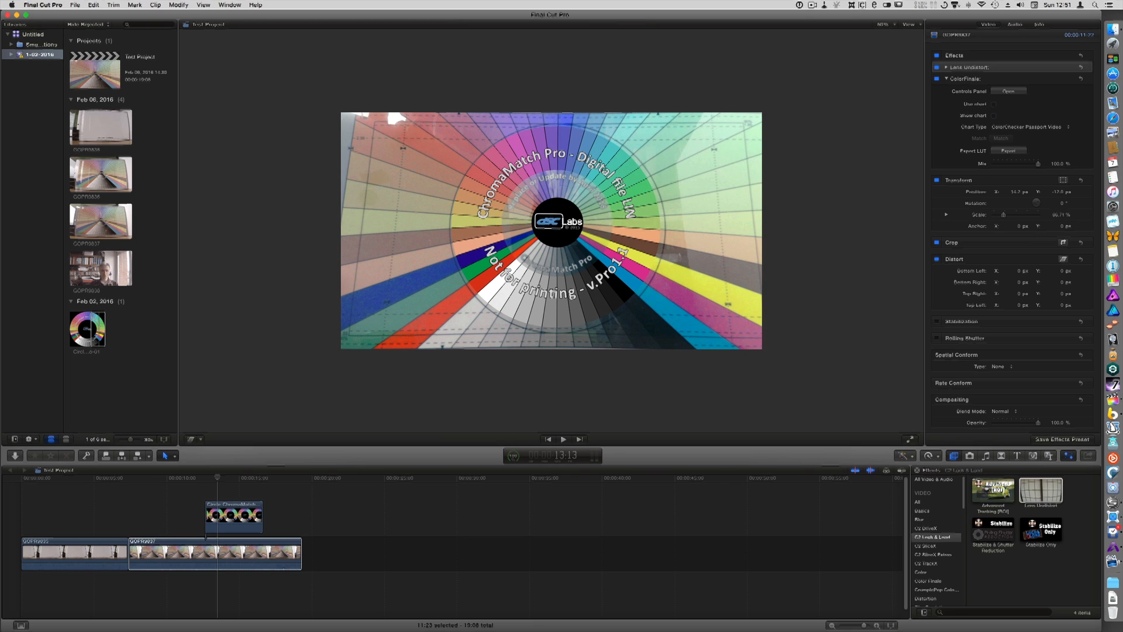
mouse_move(631, 113)
text(cf)
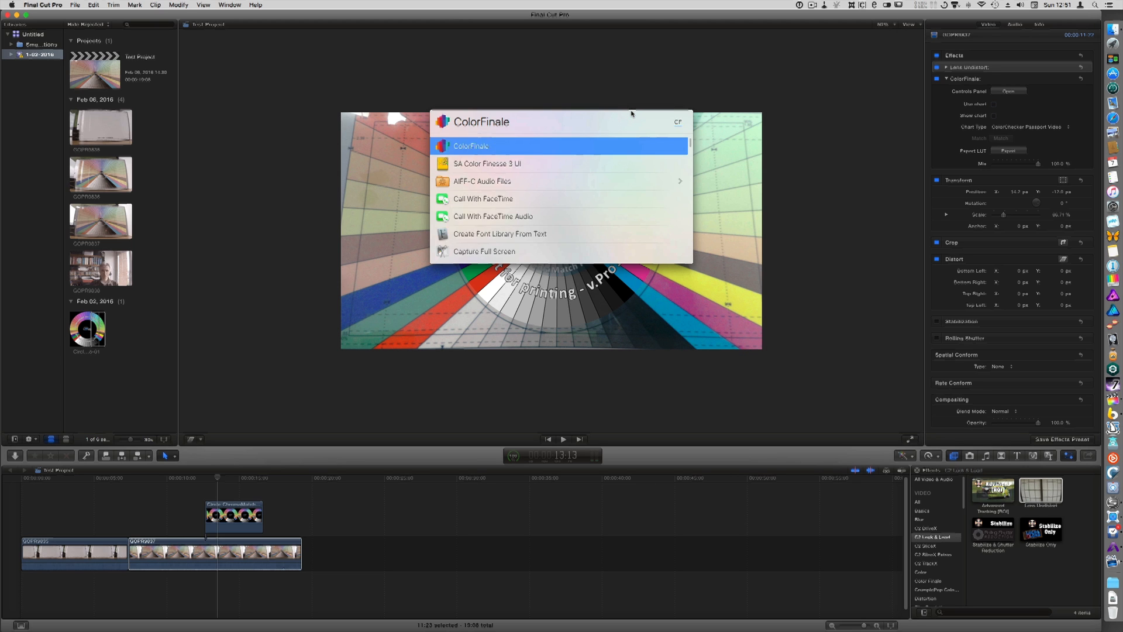
Install test.cube from the Desktop via Color Finale's LUT Manager, then show the headshot clip
click(470, 146)
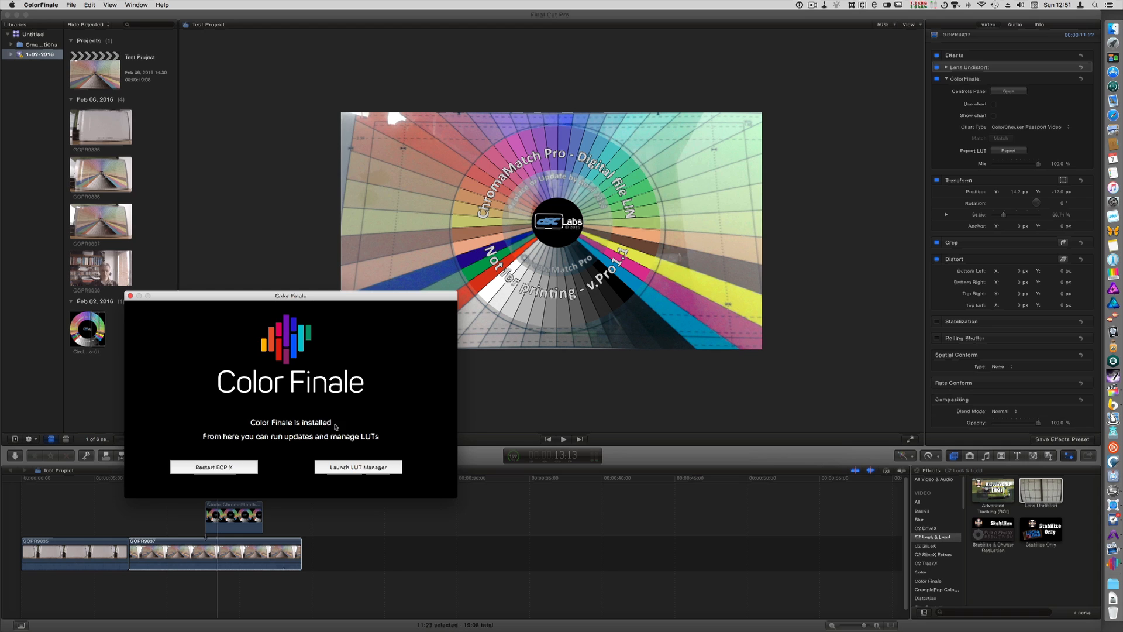
click(357, 467)
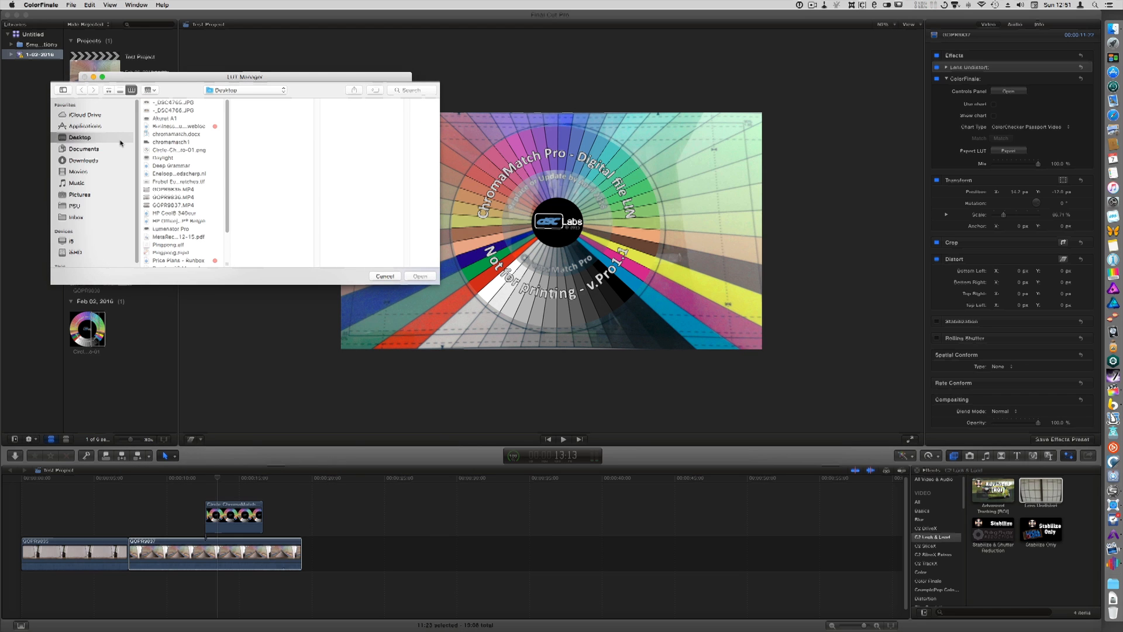
scroll(down, 3)
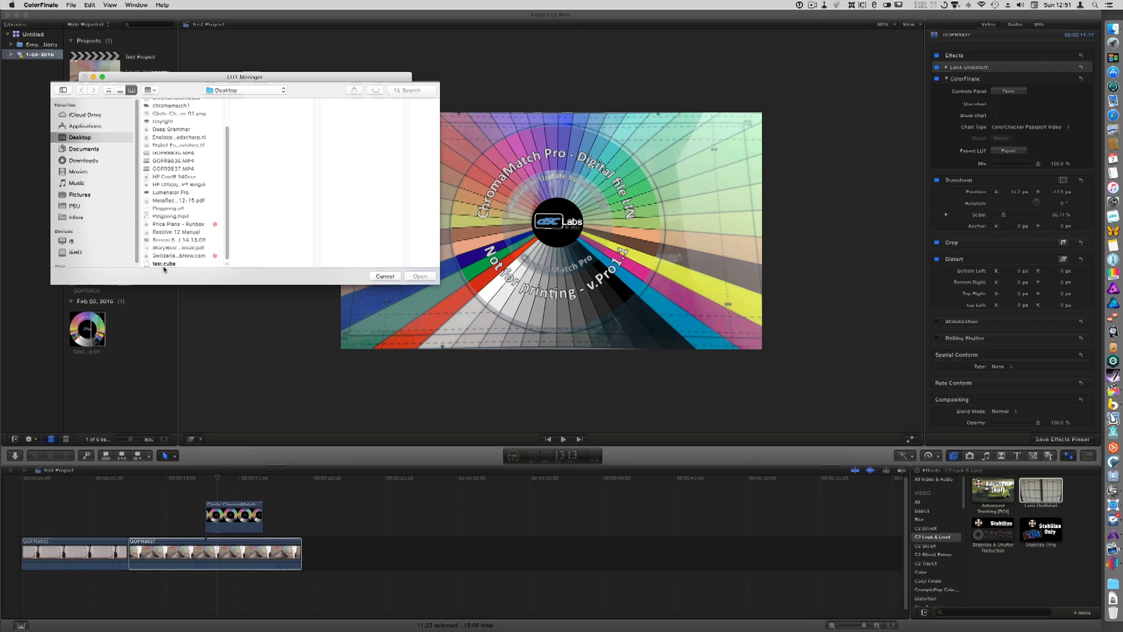
click(164, 262)
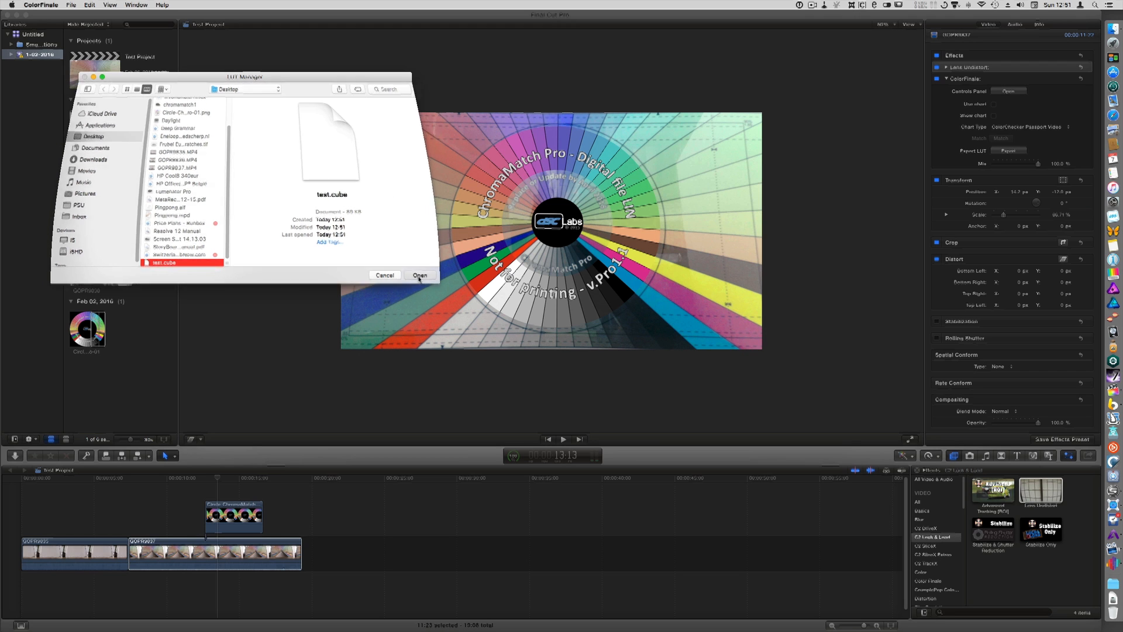
click(420, 275)
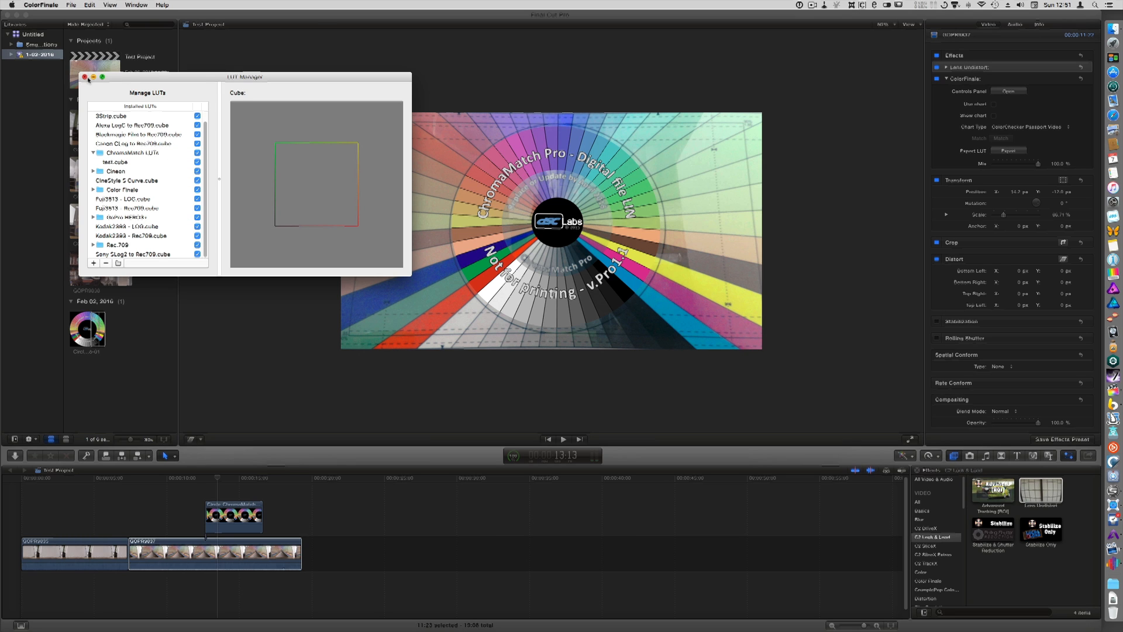
click(87, 79)
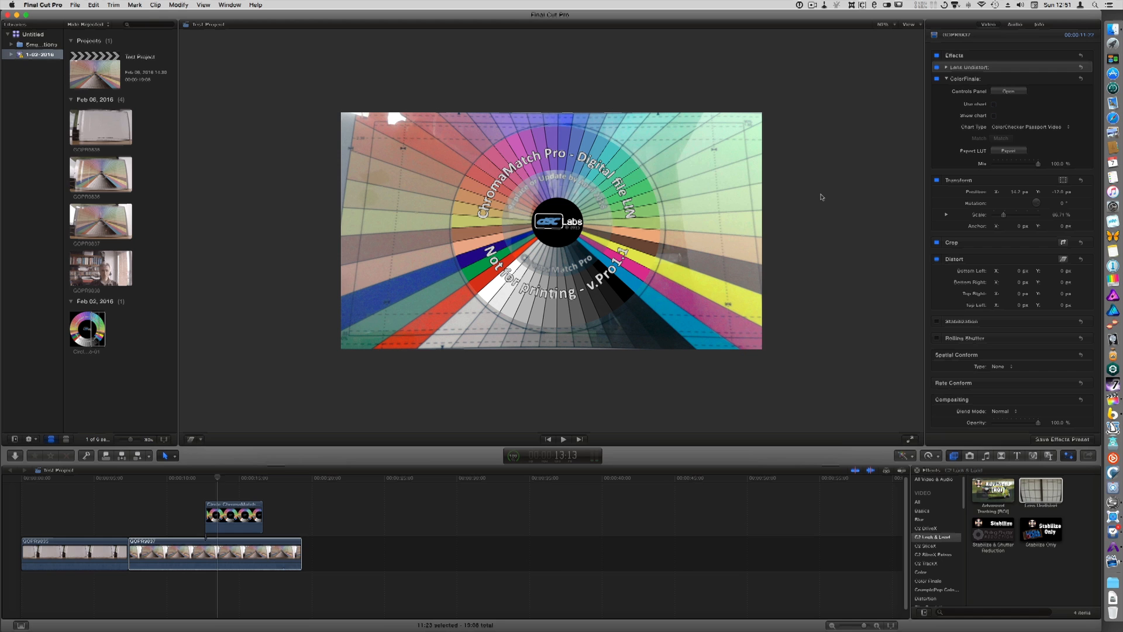
click(1009, 90)
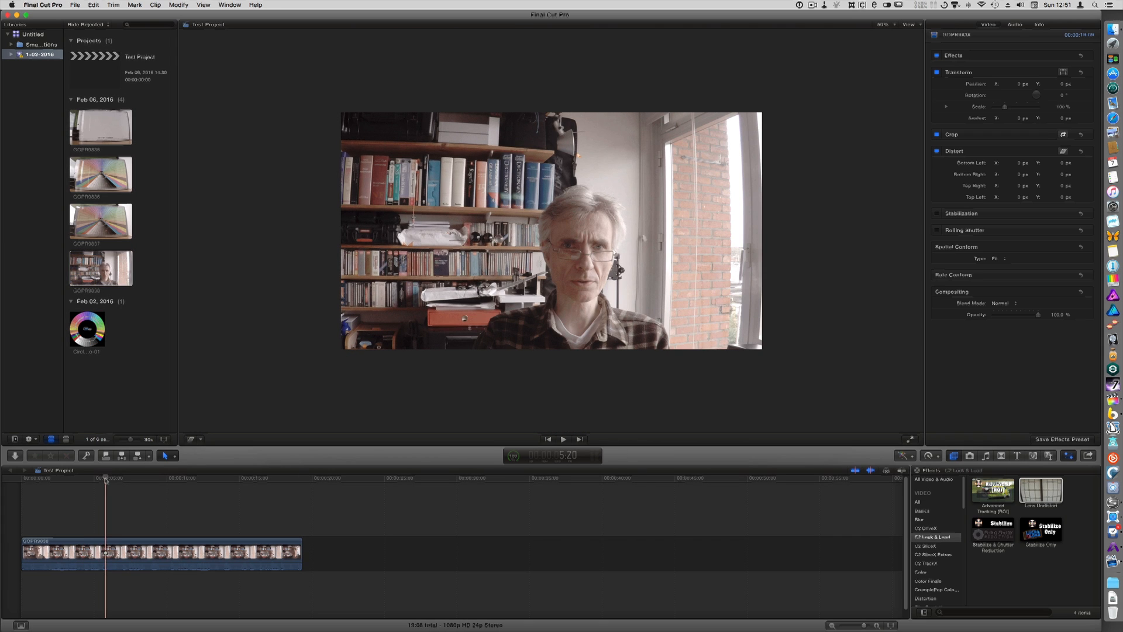
Enlarge the headshot in the viewer and drag ColorFinale from the Color Finale effects onto the clip
click(883, 24)
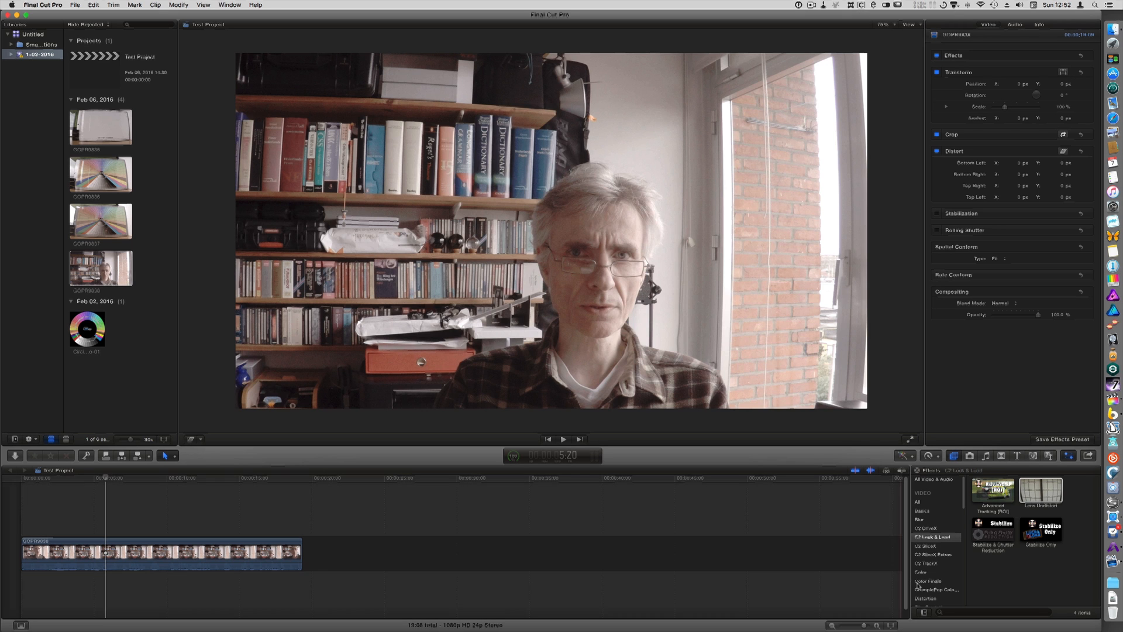
click(926, 580)
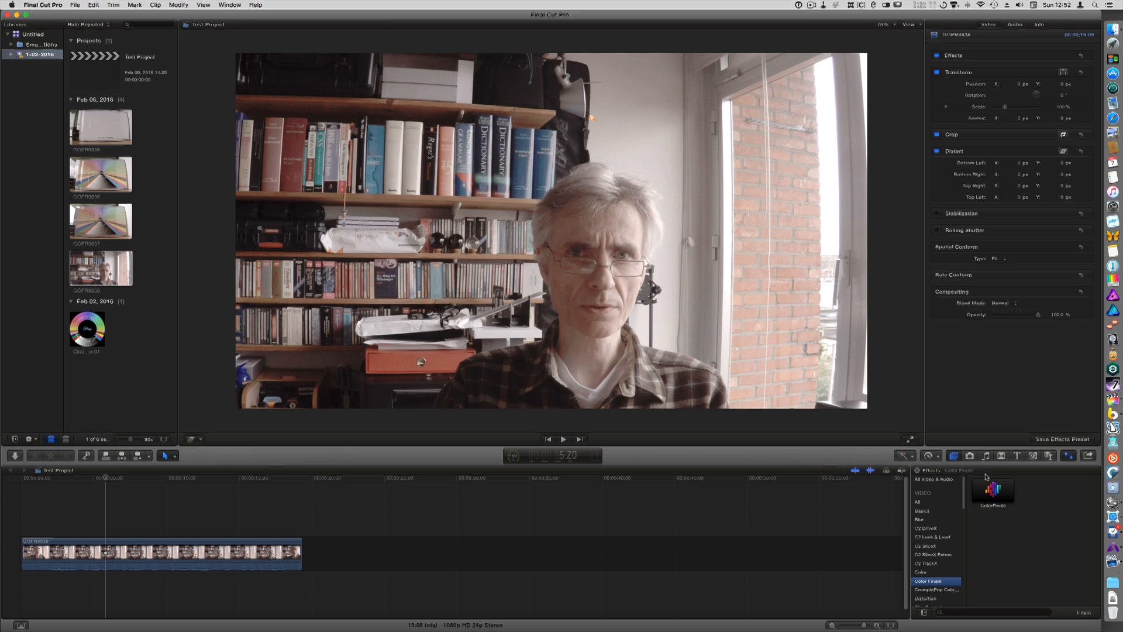
drag(993, 491, 283, 555)
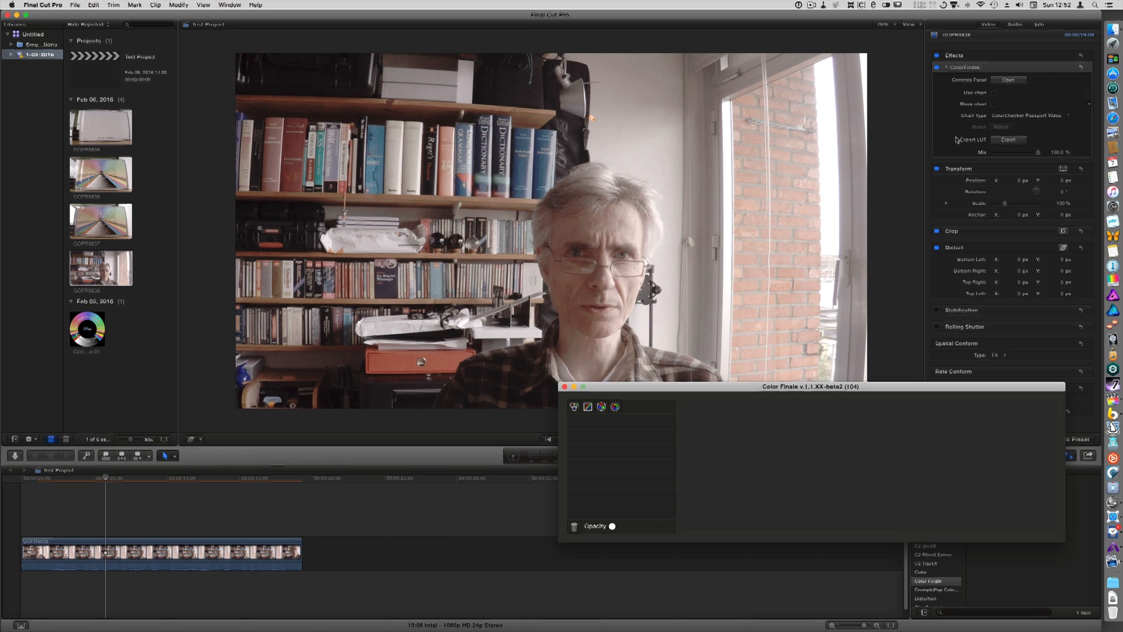
Add a LUT Utility layer to the headshot's grade and choose the ChromaMatch test LUT
click(602, 406)
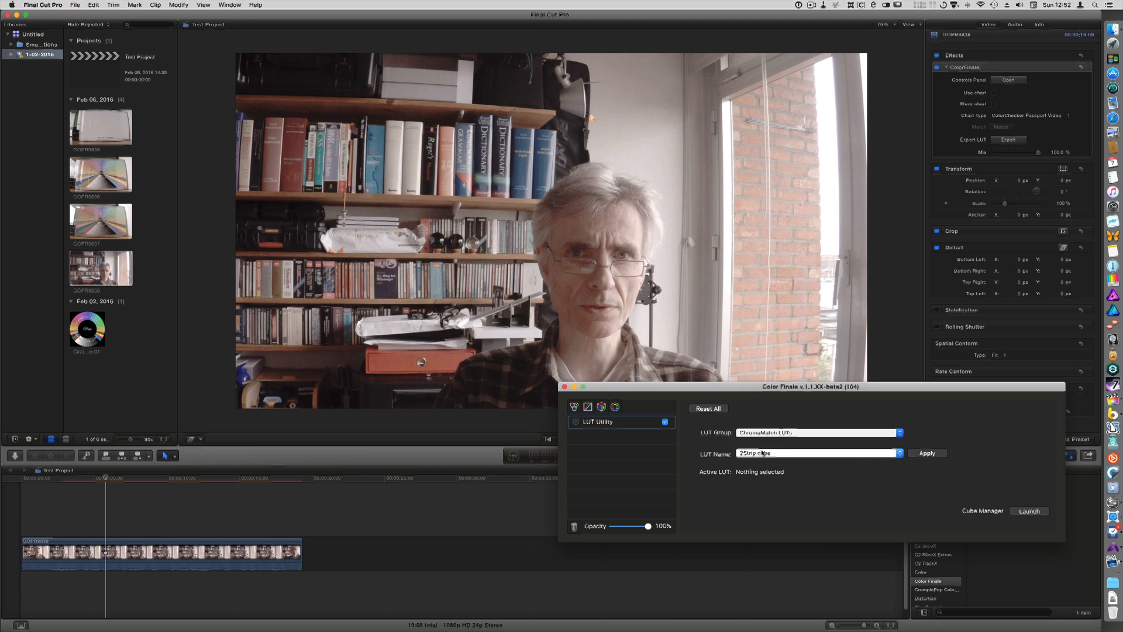
click(927, 452)
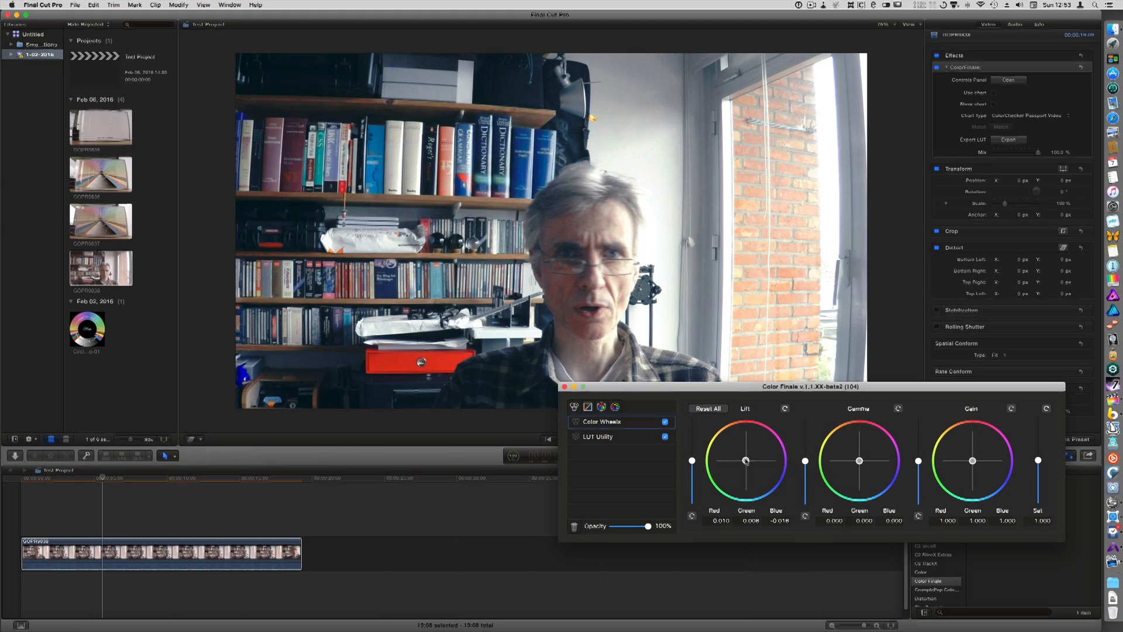
Nudge Lift and Gamma toward red, then add a 6 Vectors layer with saturation sharply lowered
drag(744, 459, 744, 457)
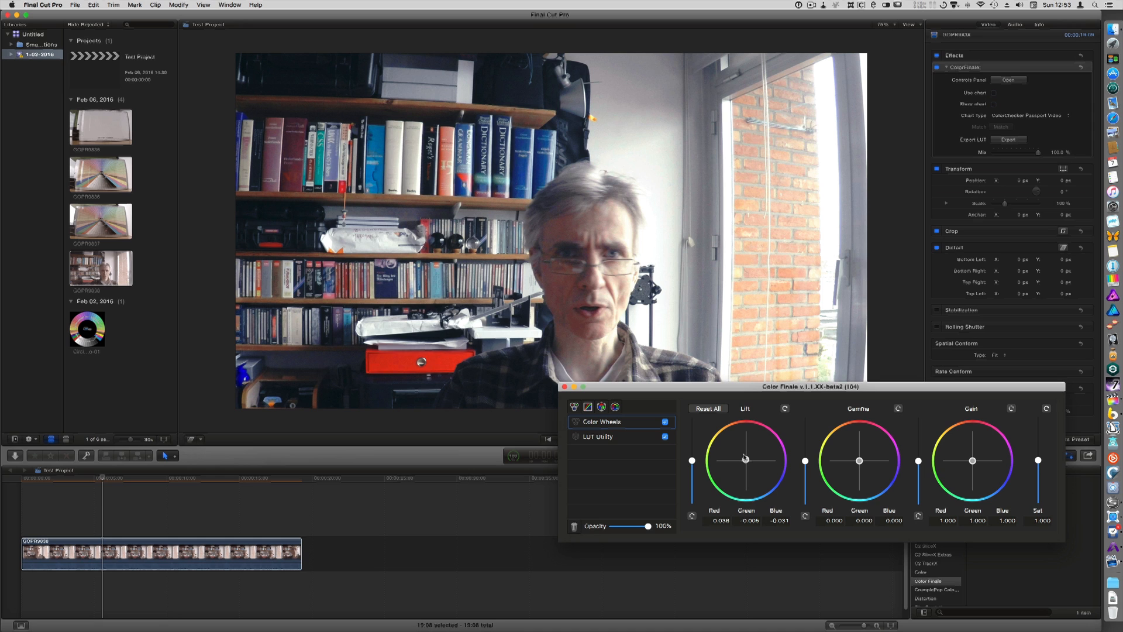
drag(858, 461, 856, 459)
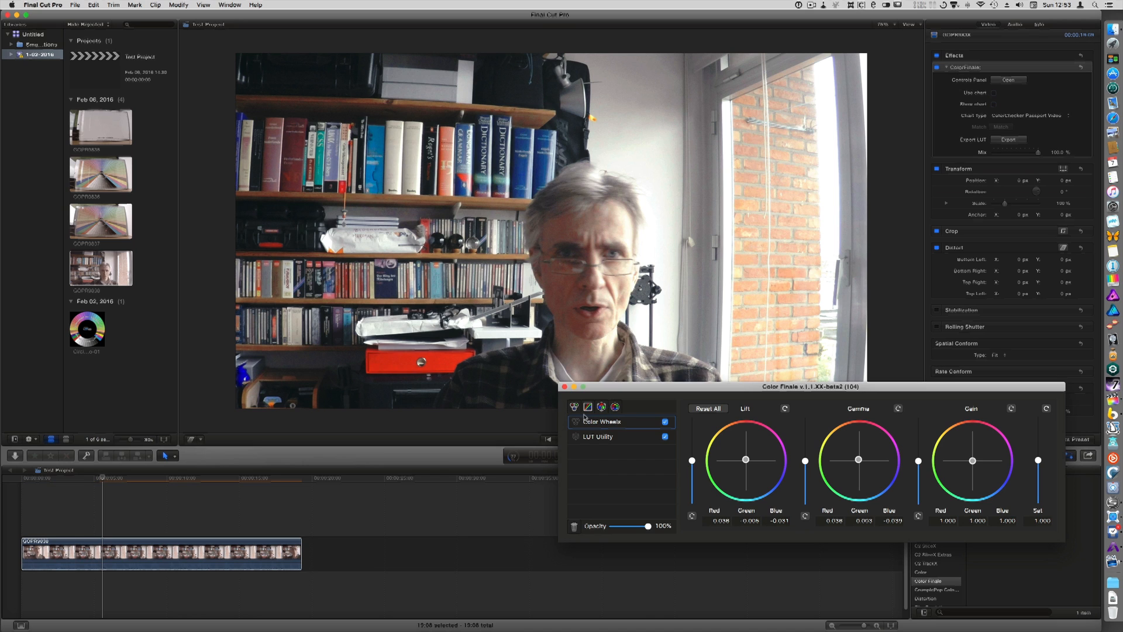
click(601, 407)
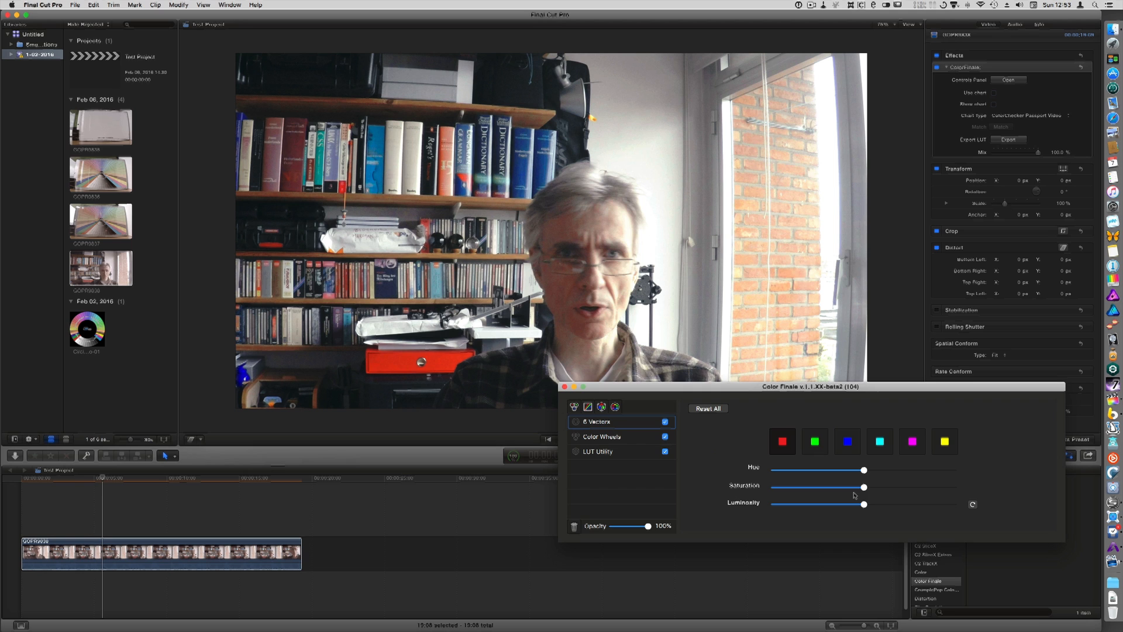
drag(864, 487, 789, 487)
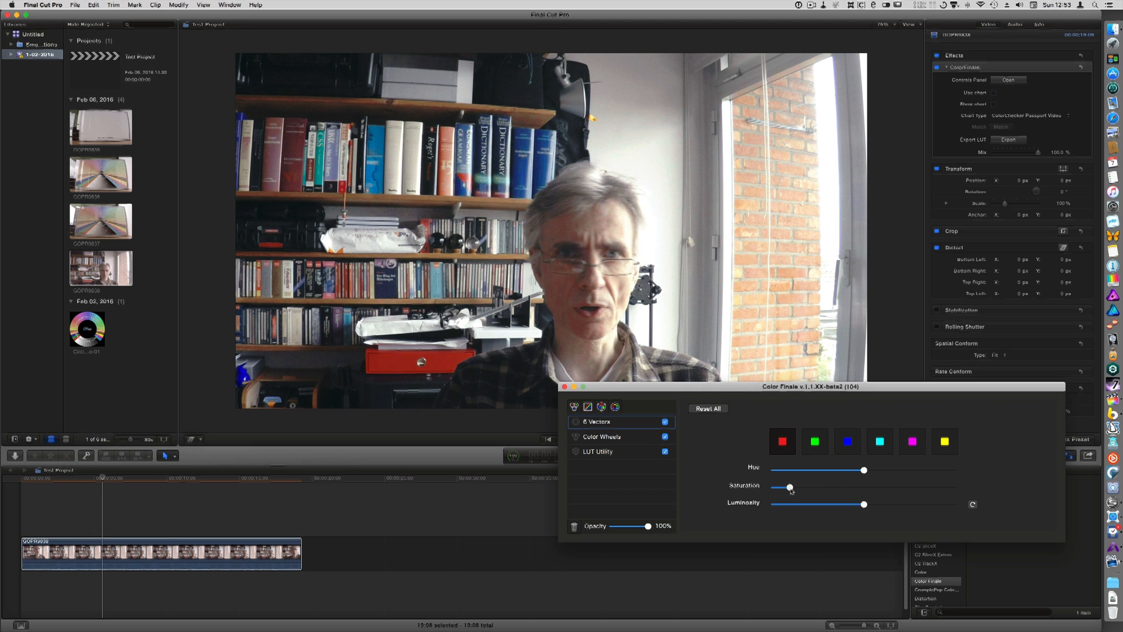
drag(788, 487, 798, 487)
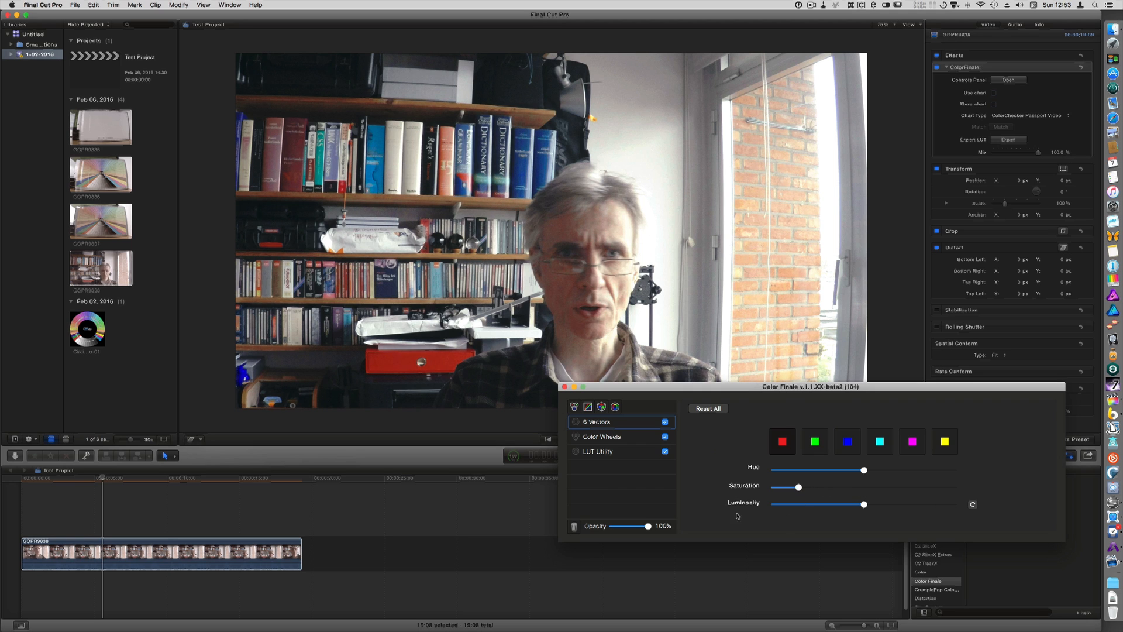